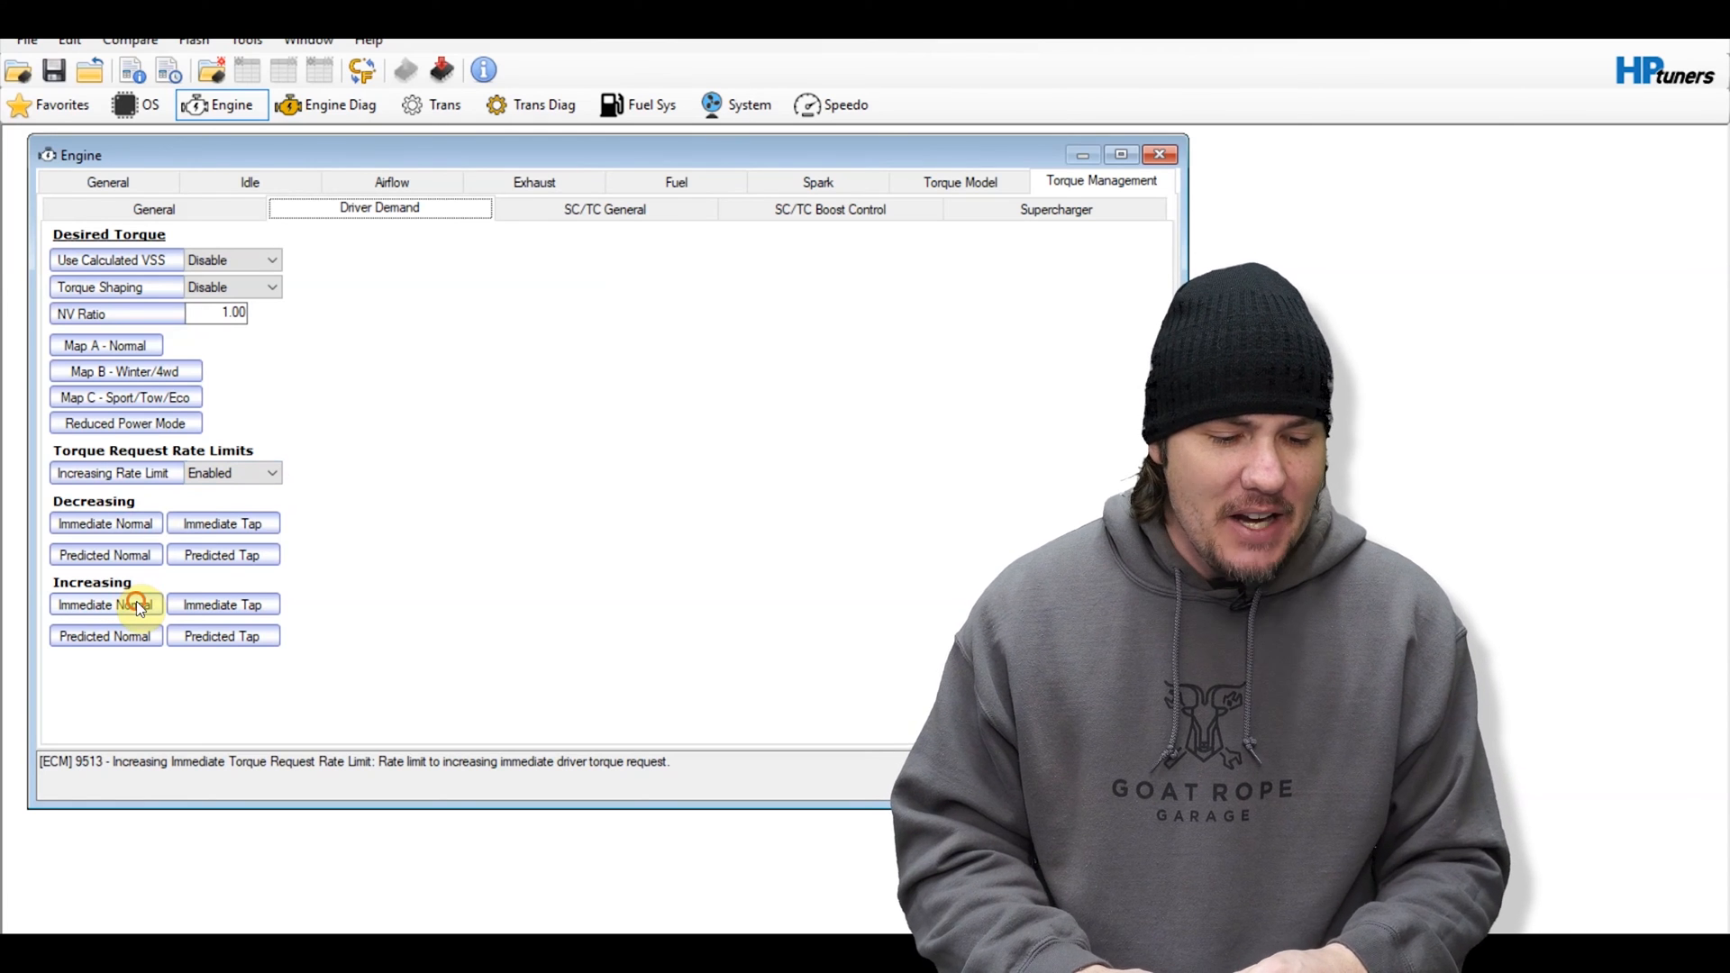
# Review the increasing immediate and increasing predicted rate limit tables without changing them
pyautogui.click(104, 603)
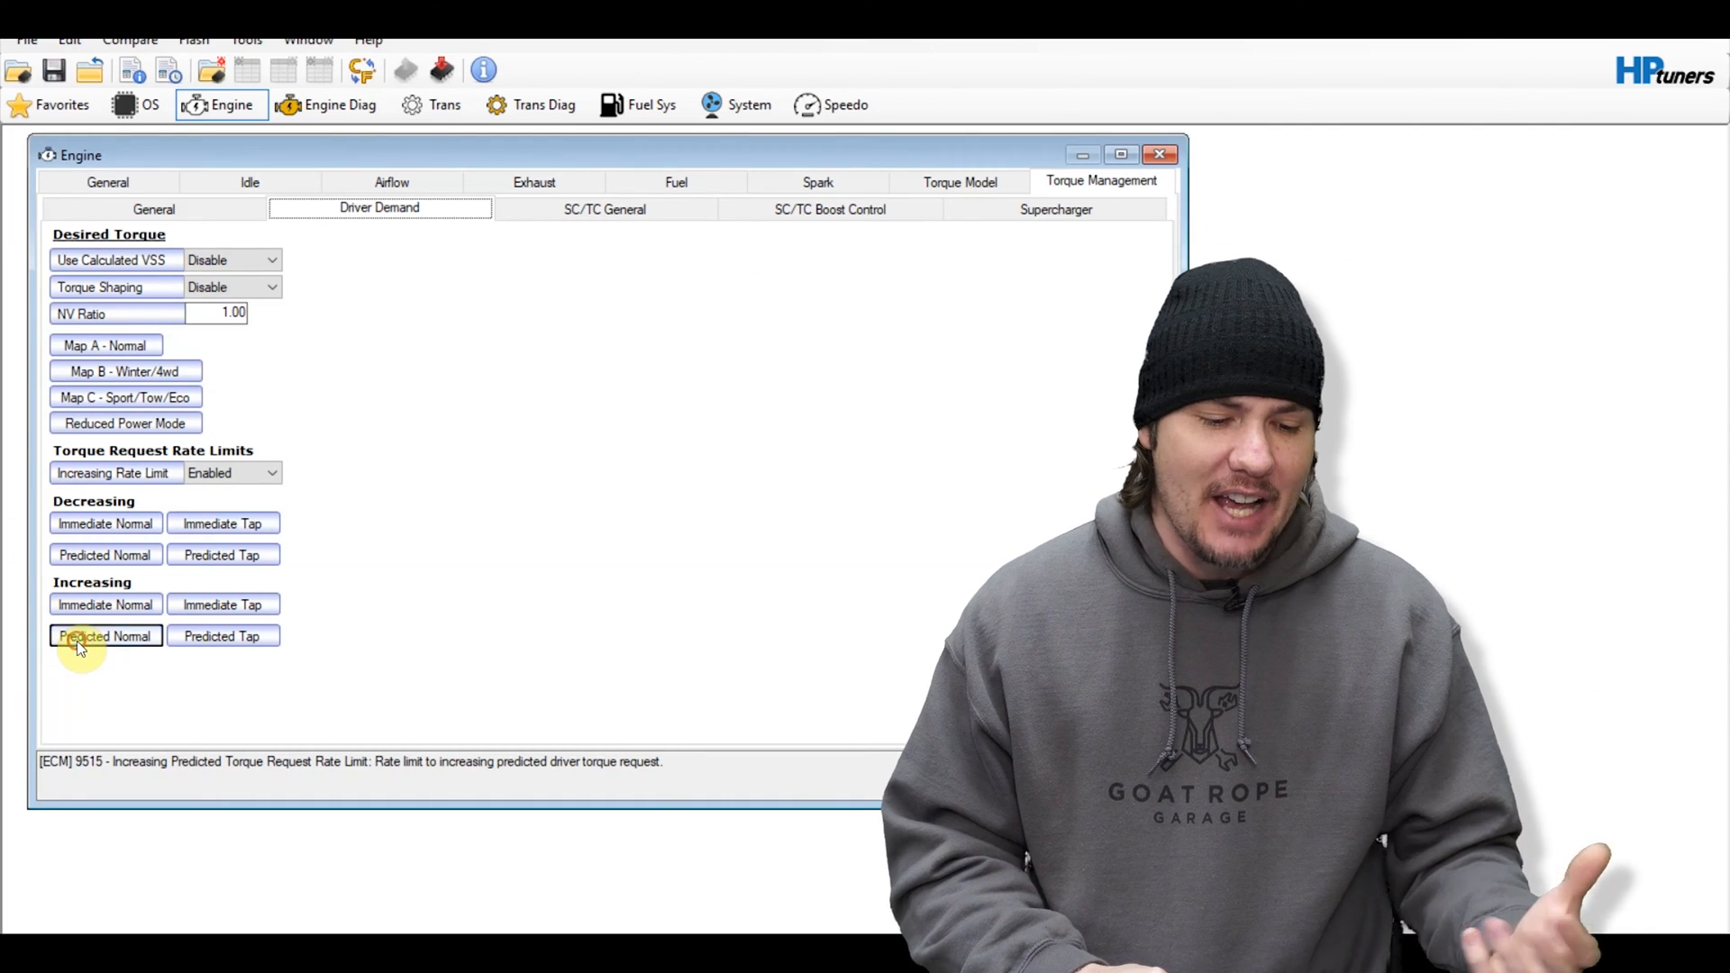
pyautogui.click(104, 636)
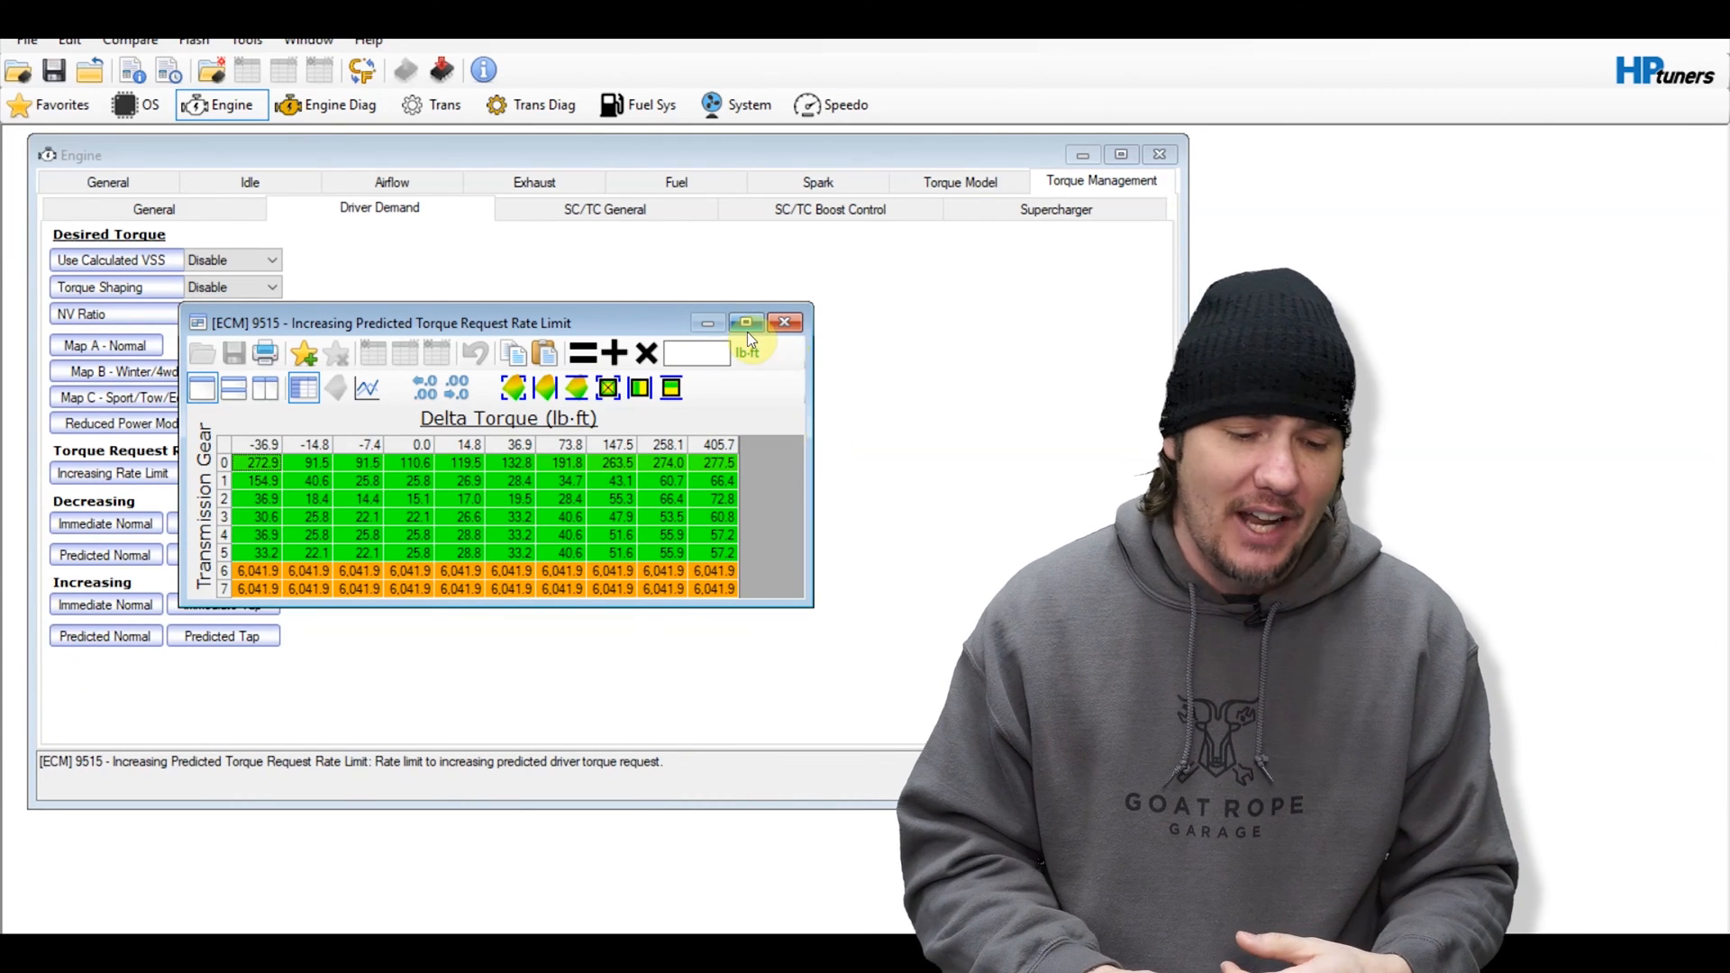
pyautogui.click(784, 323)
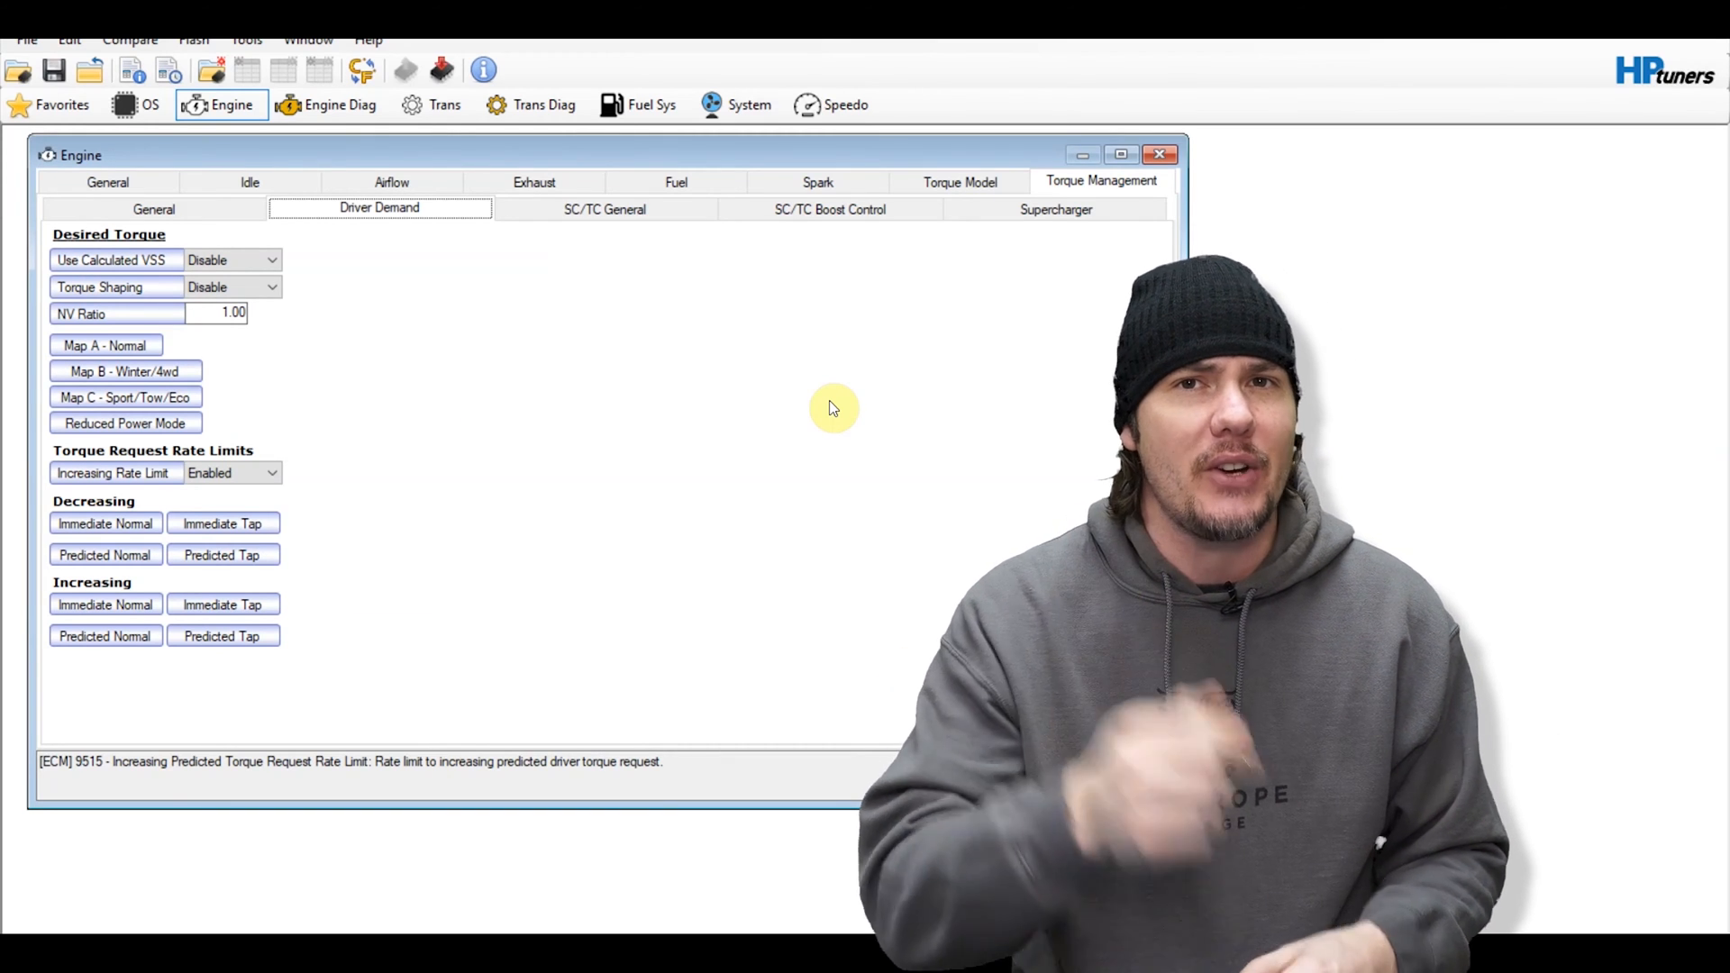
pyautogui.moveTo(452, 561)
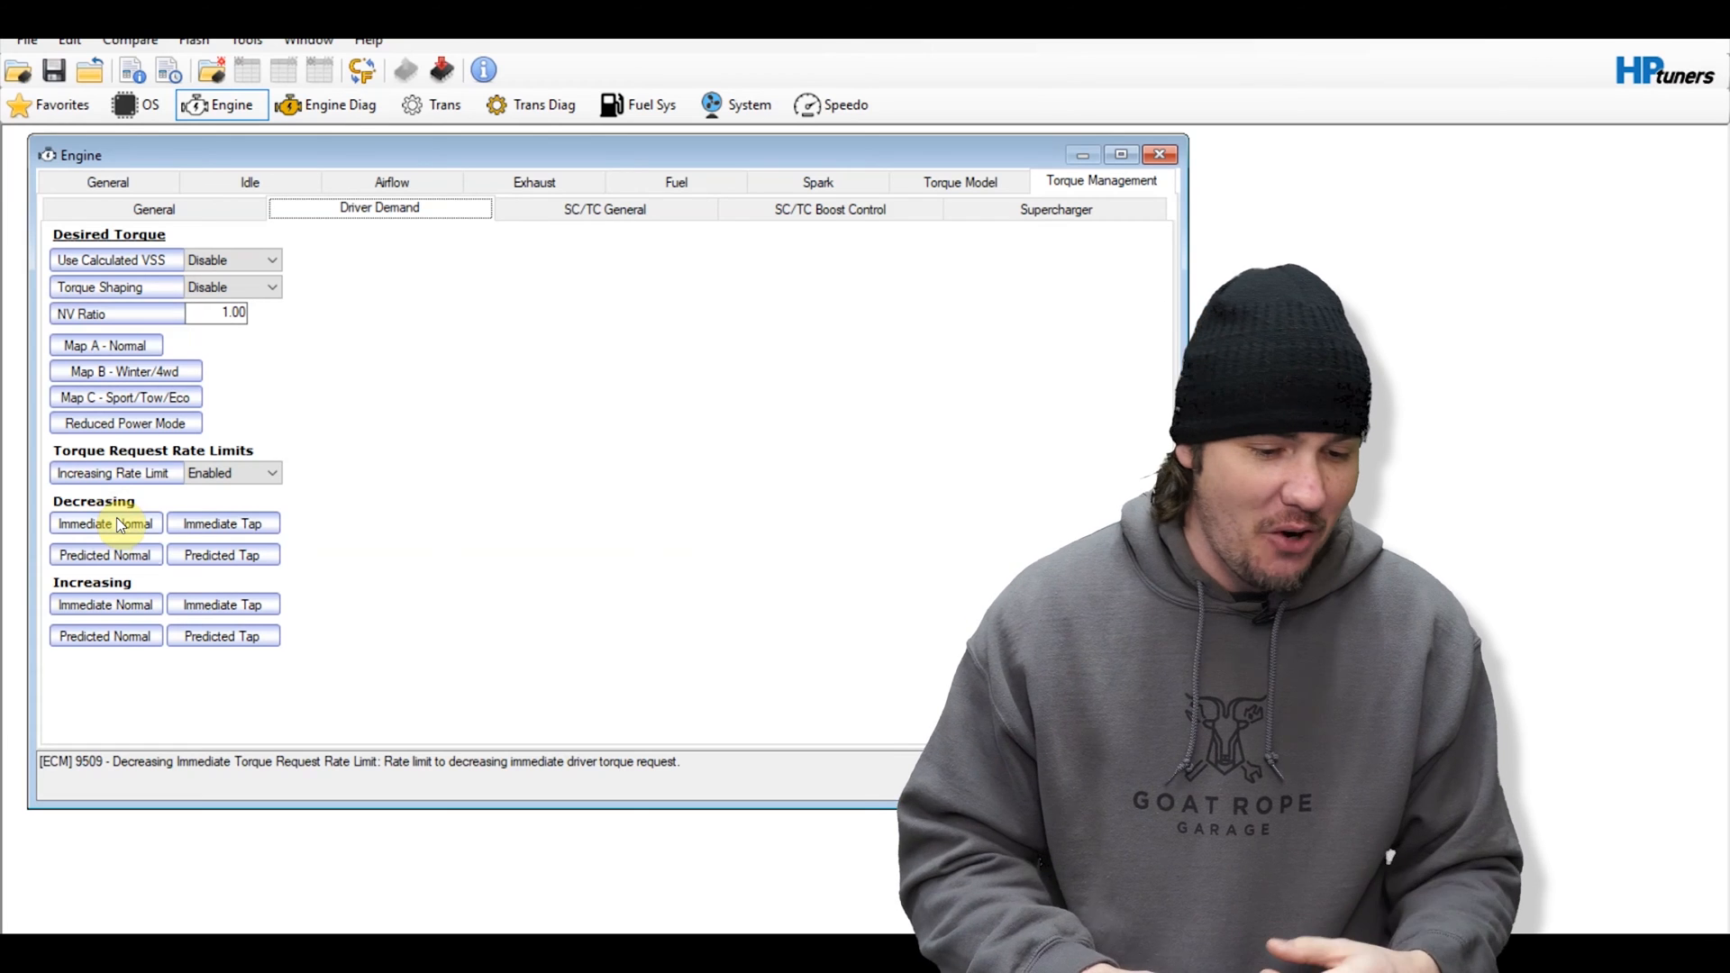
# Replace every cell of the decreasing immediate and decreasing predicted tables with -6041
pyautogui.doubleClick(104, 523)
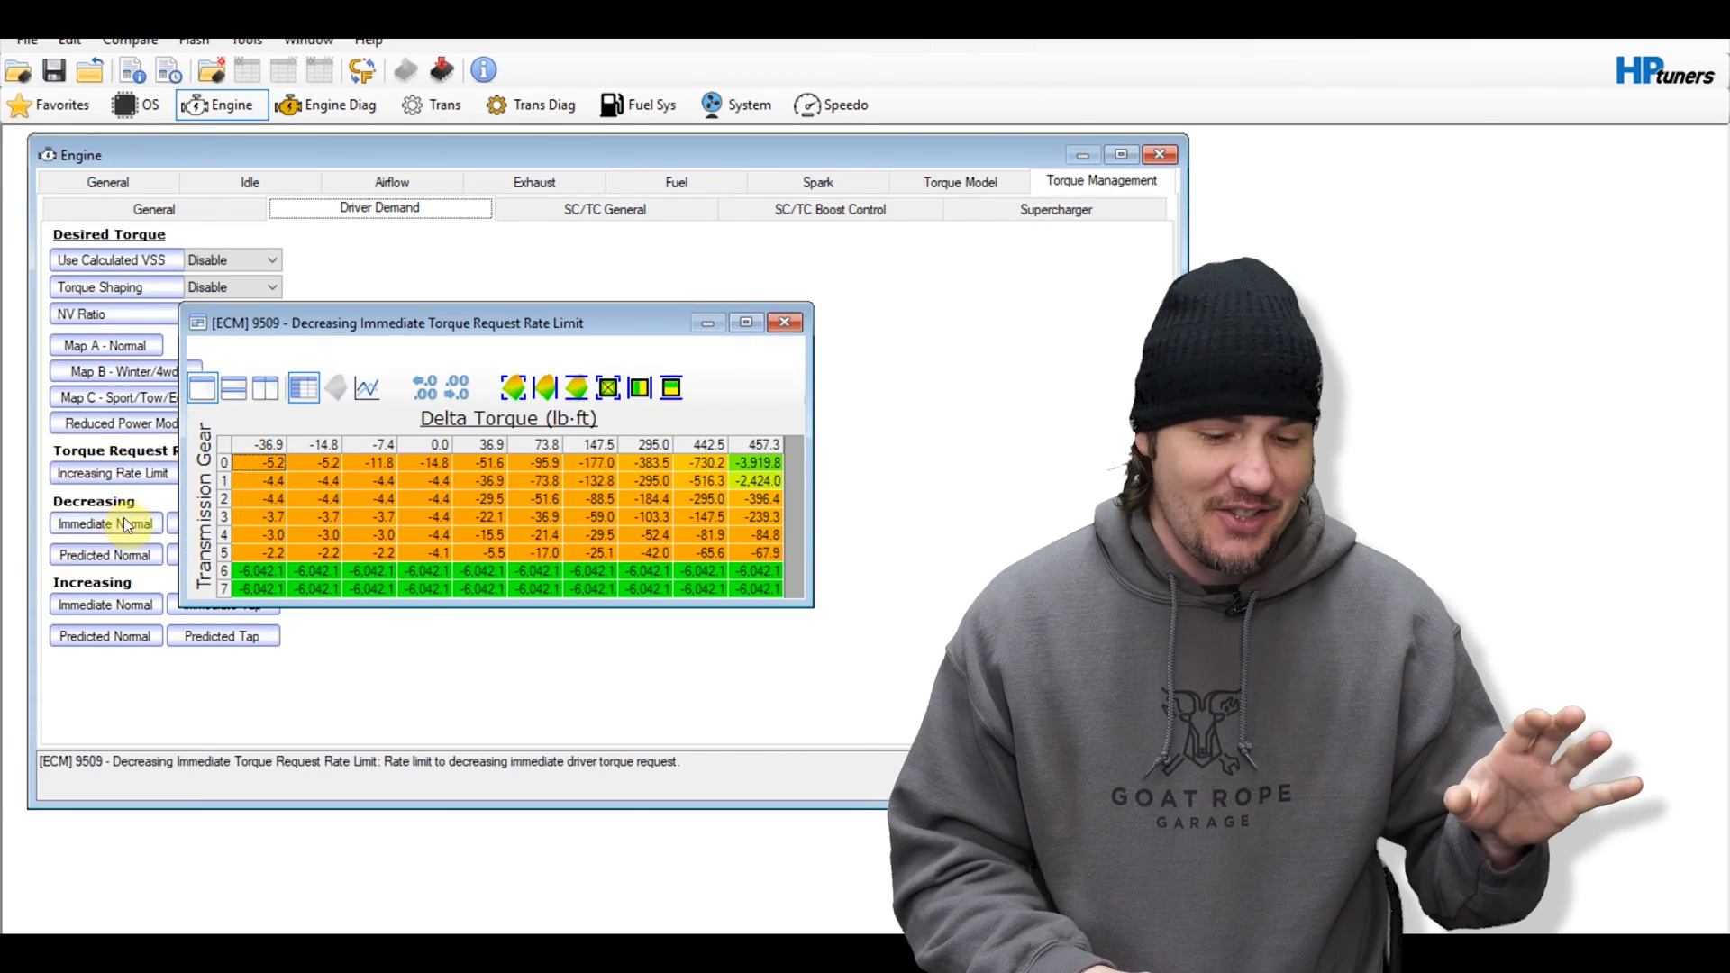
pyautogui.click(269, 462)
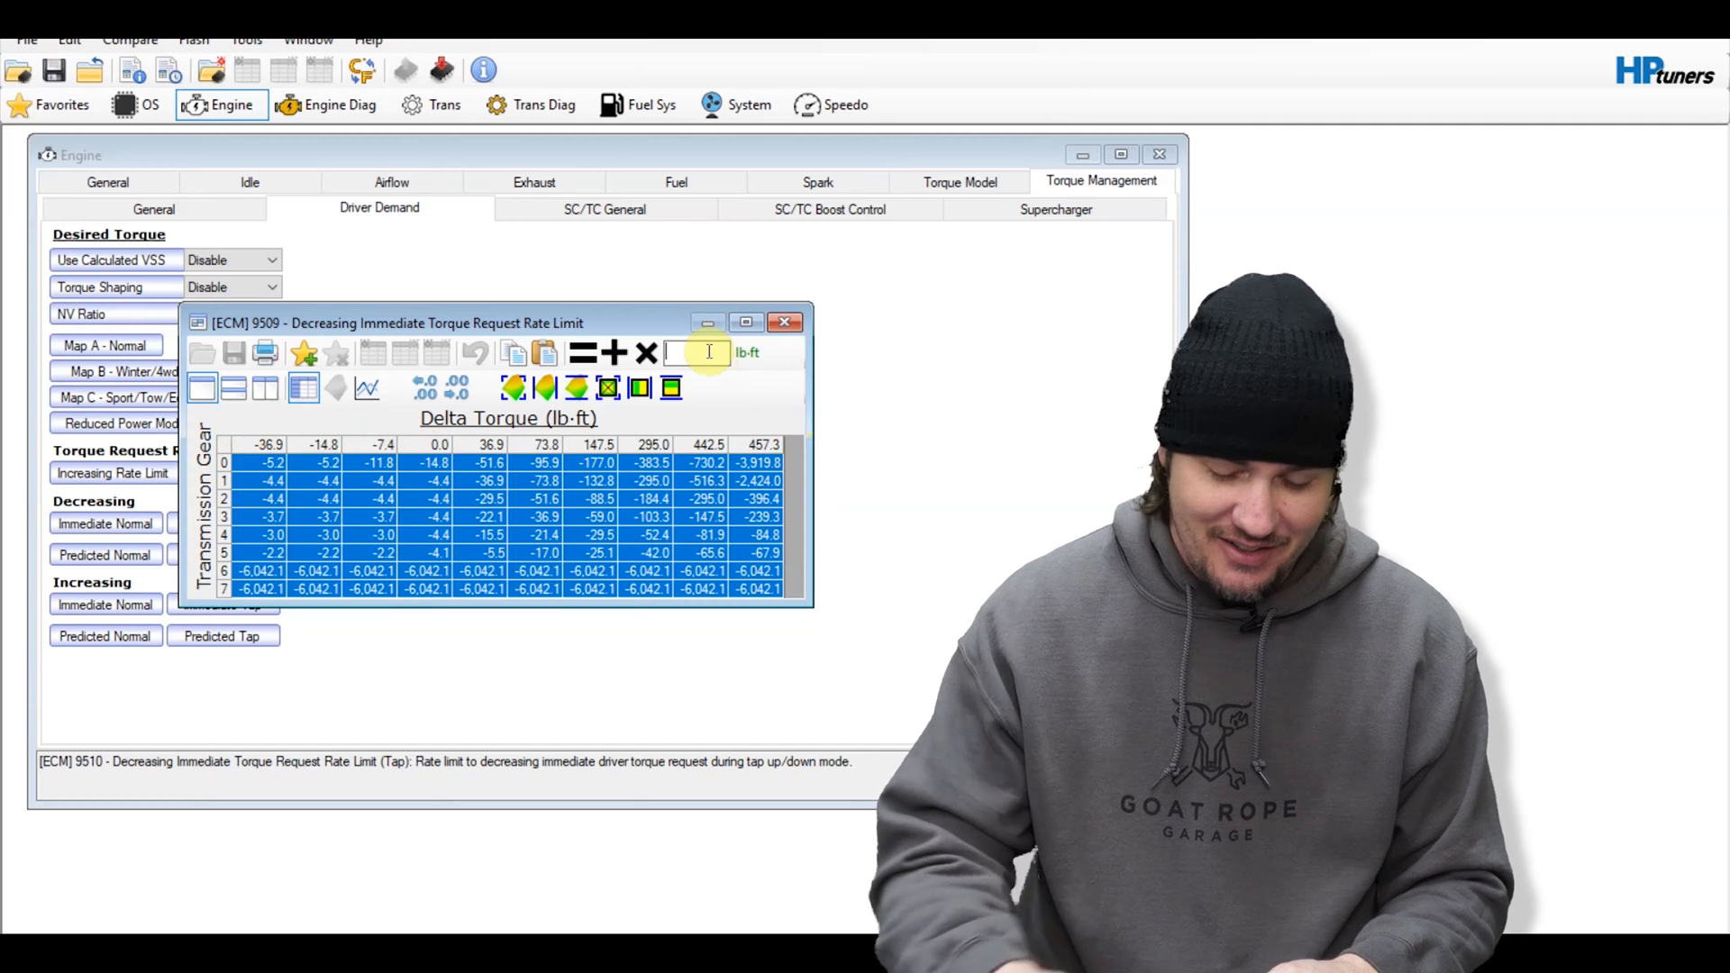
pyautogui.write('-60')
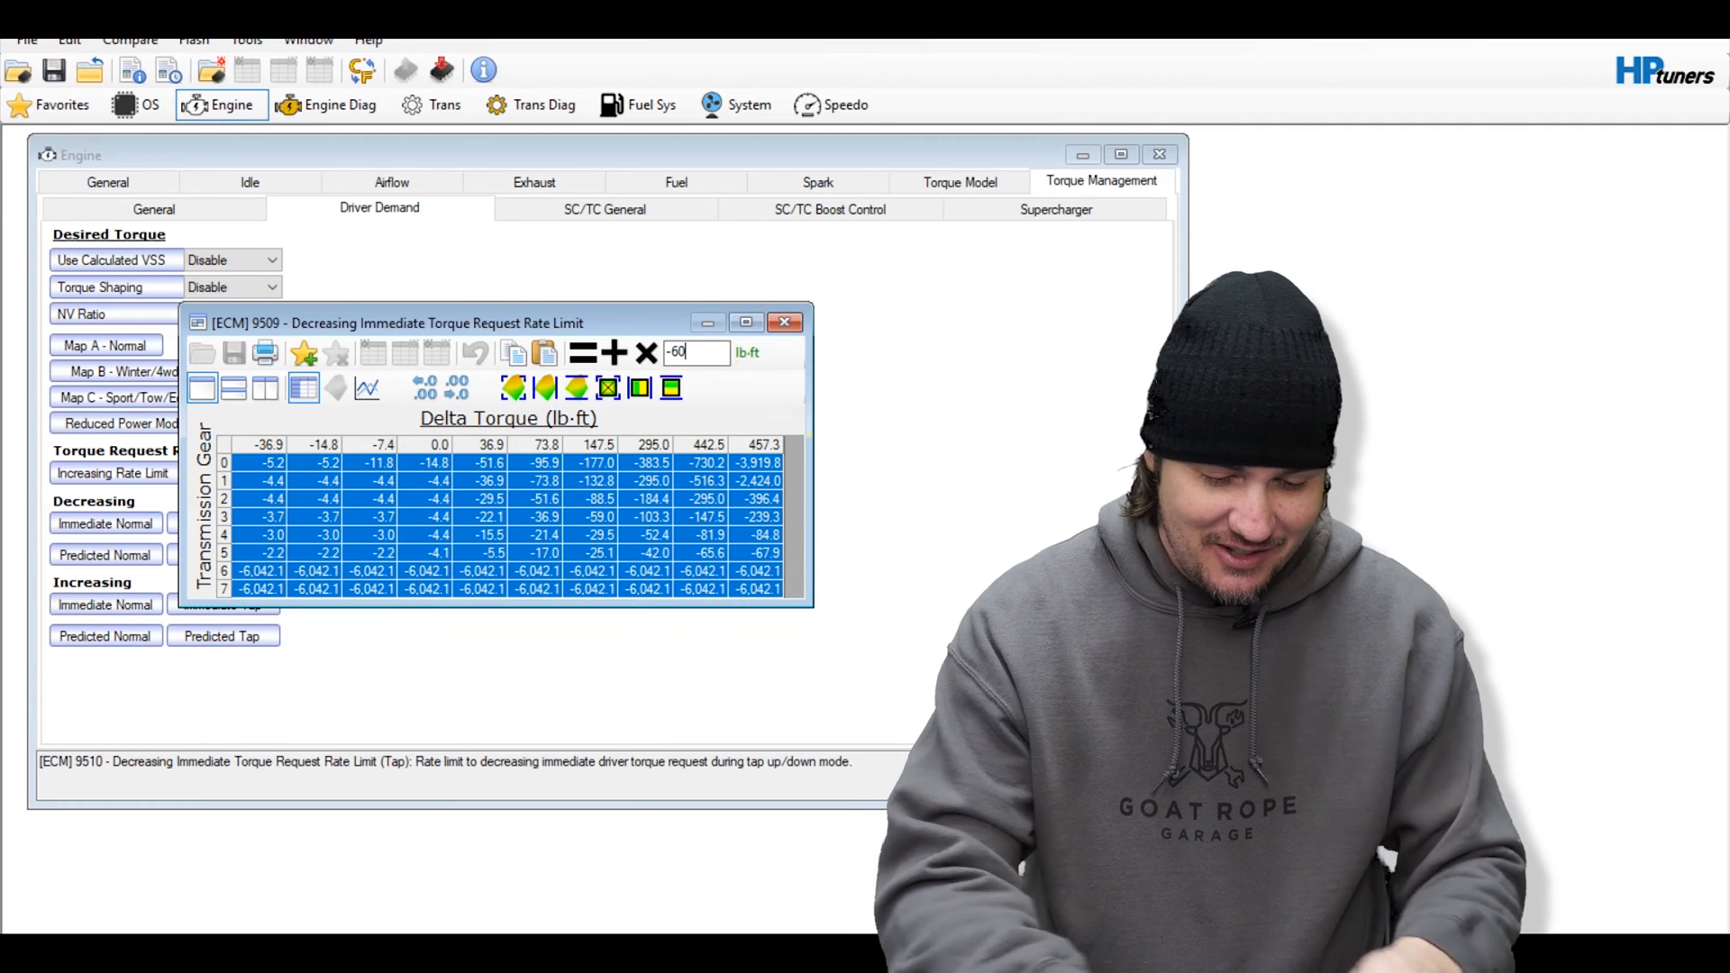
pyautogui.click(582, 352)
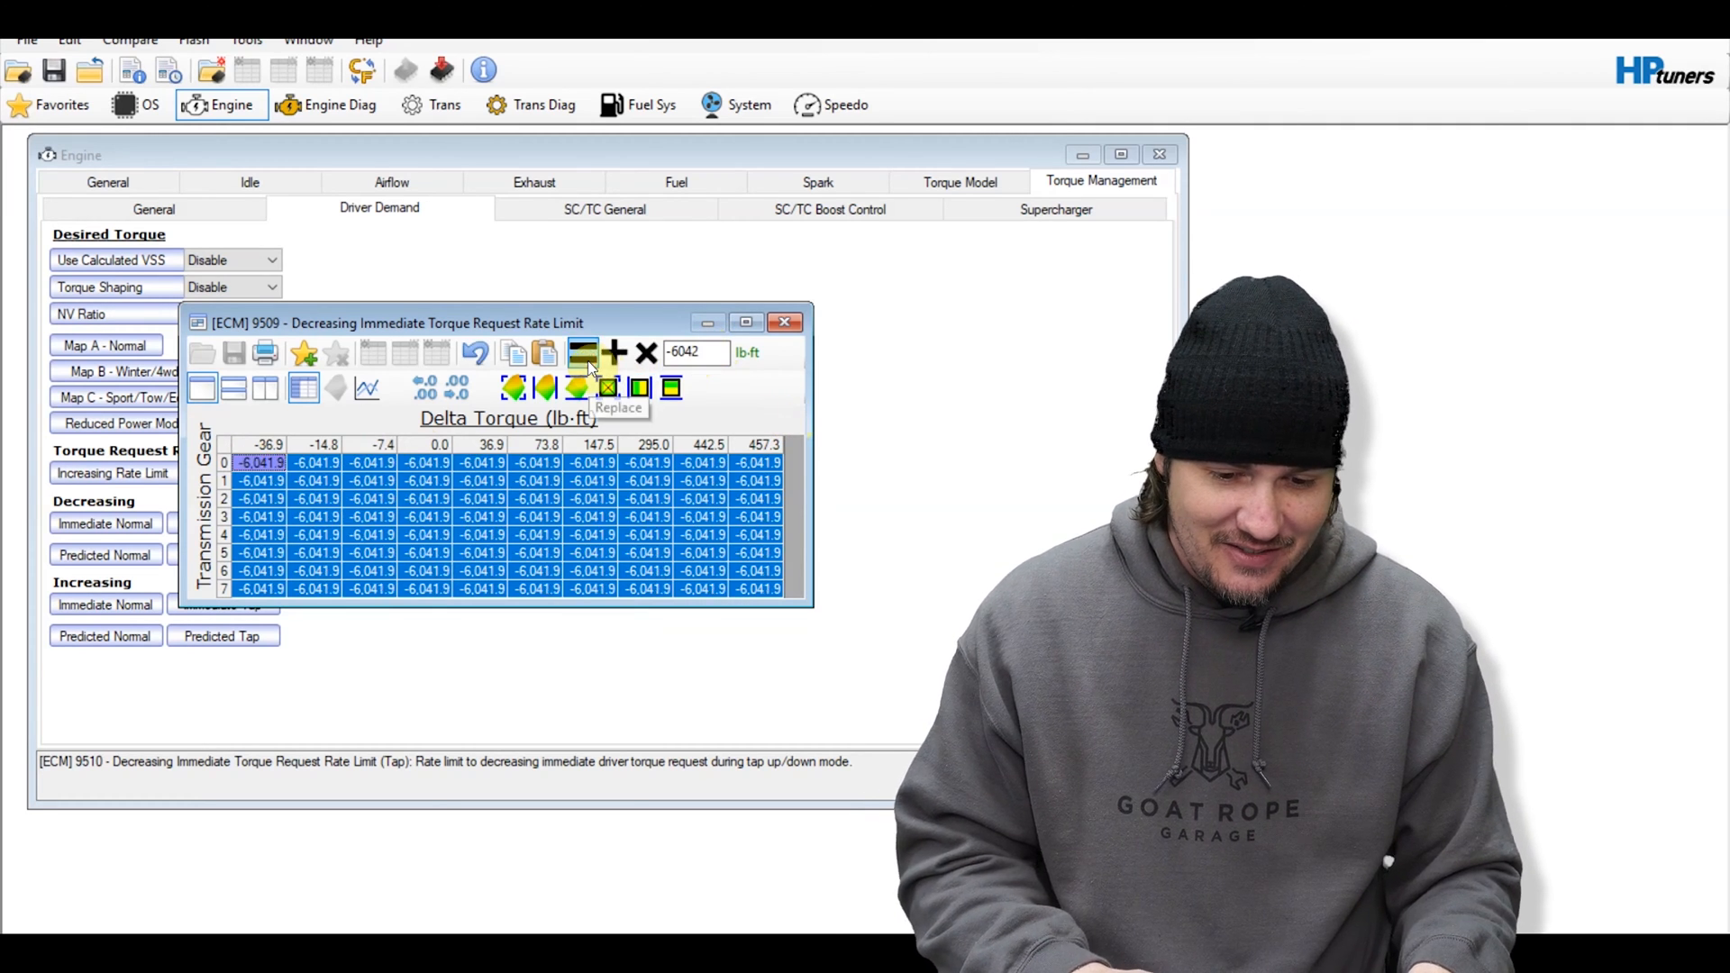
pyautogui.moveTo(800, 364)
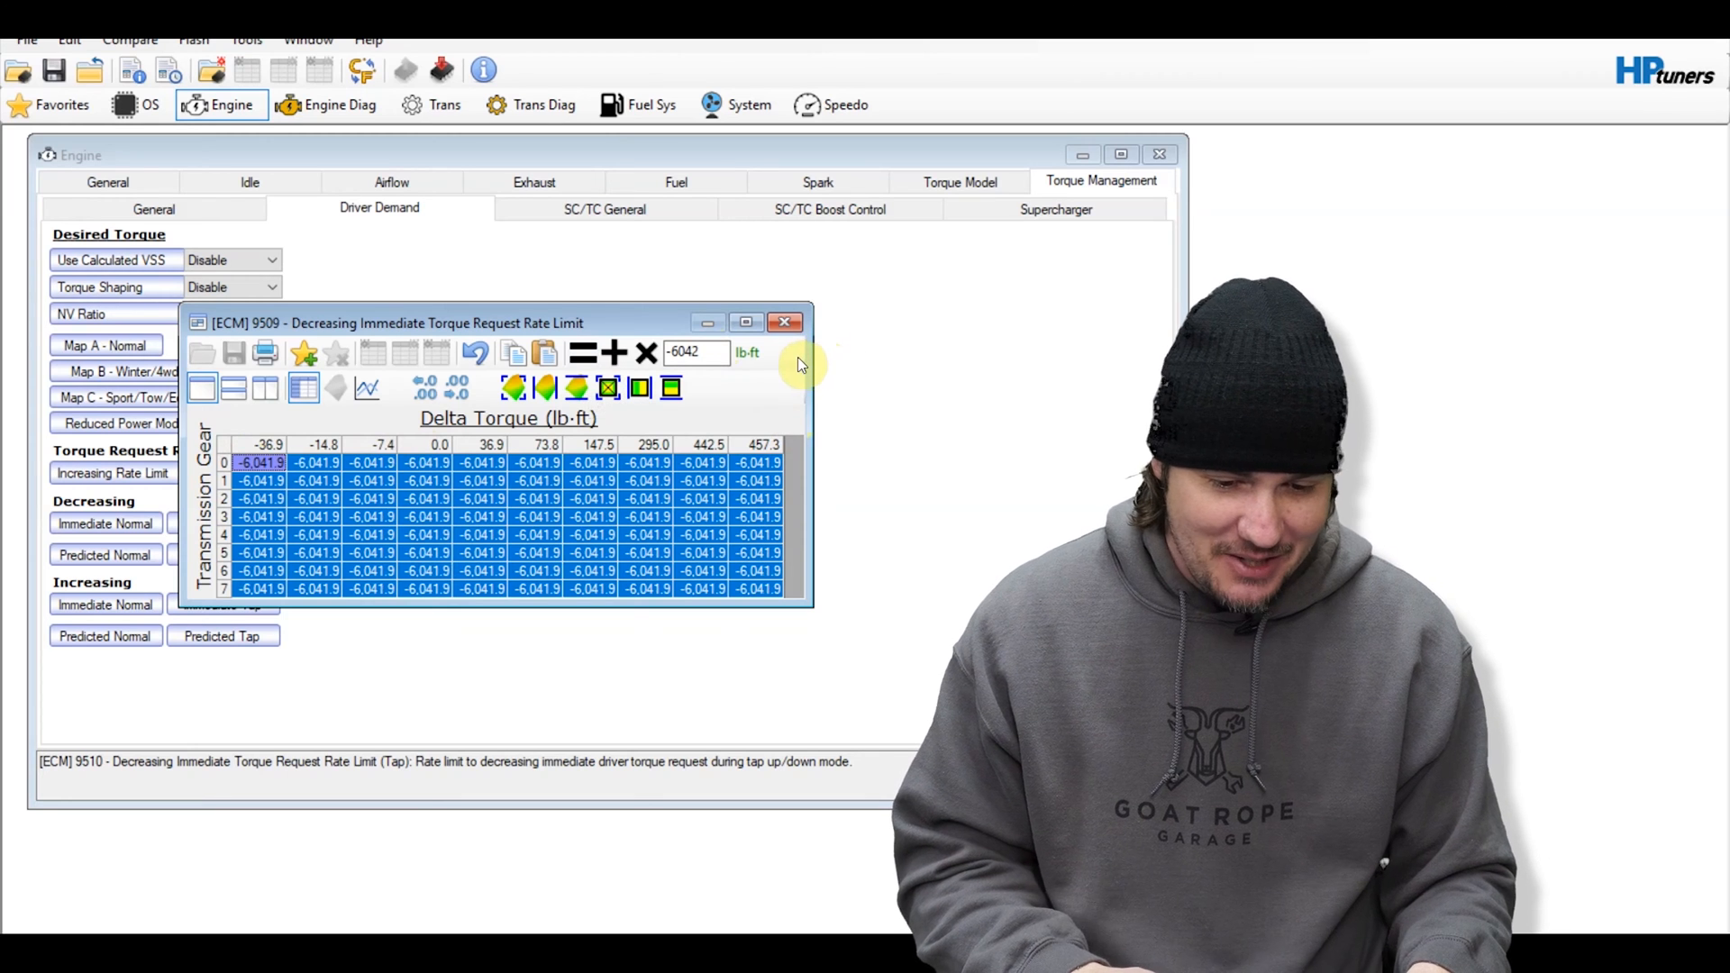
pyautogui.click(785, 322)
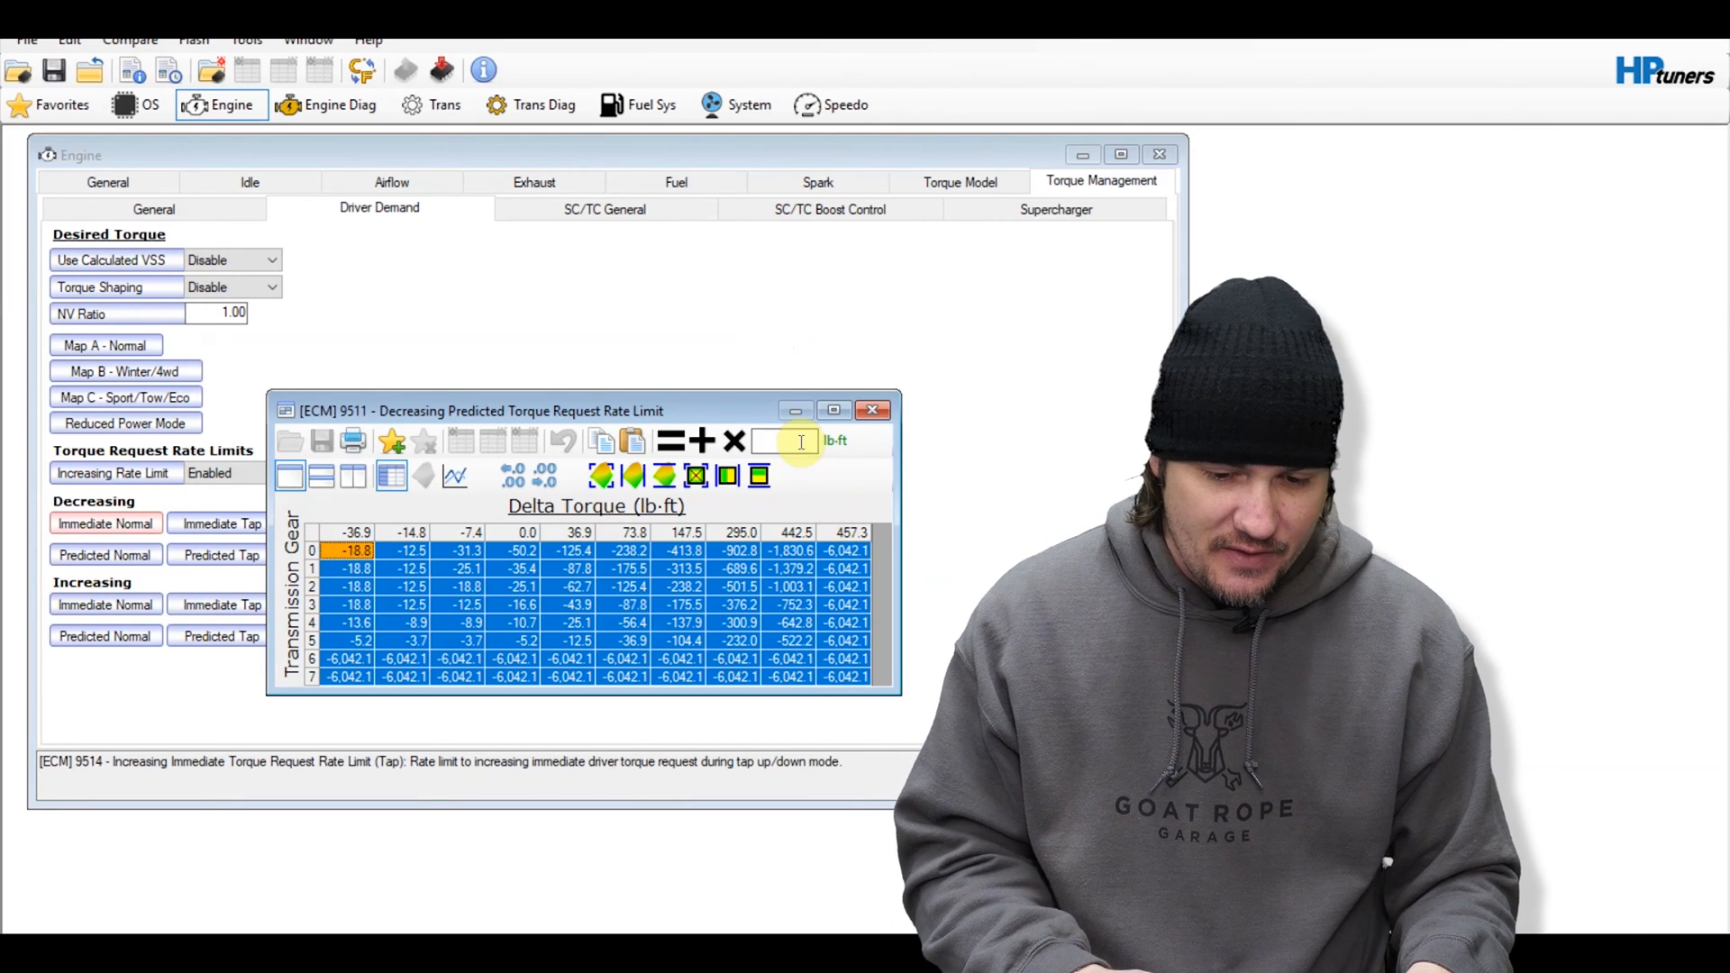
pyautogui.write('-6041')
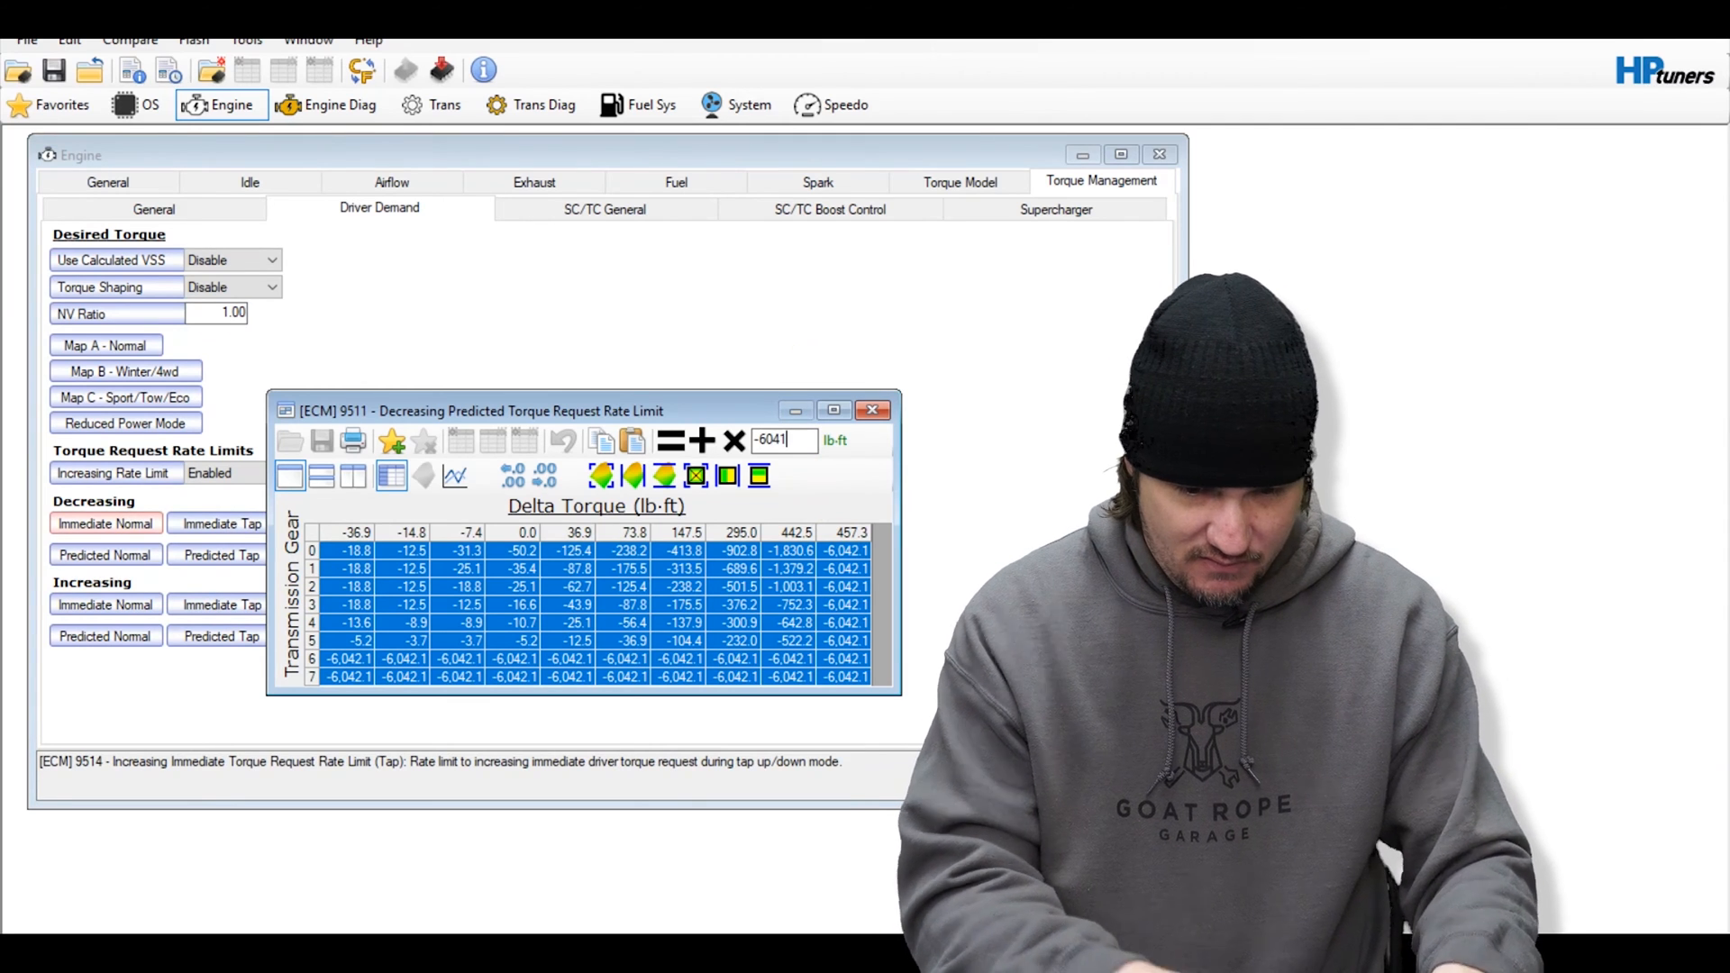
pyautogui.click(667, 440)
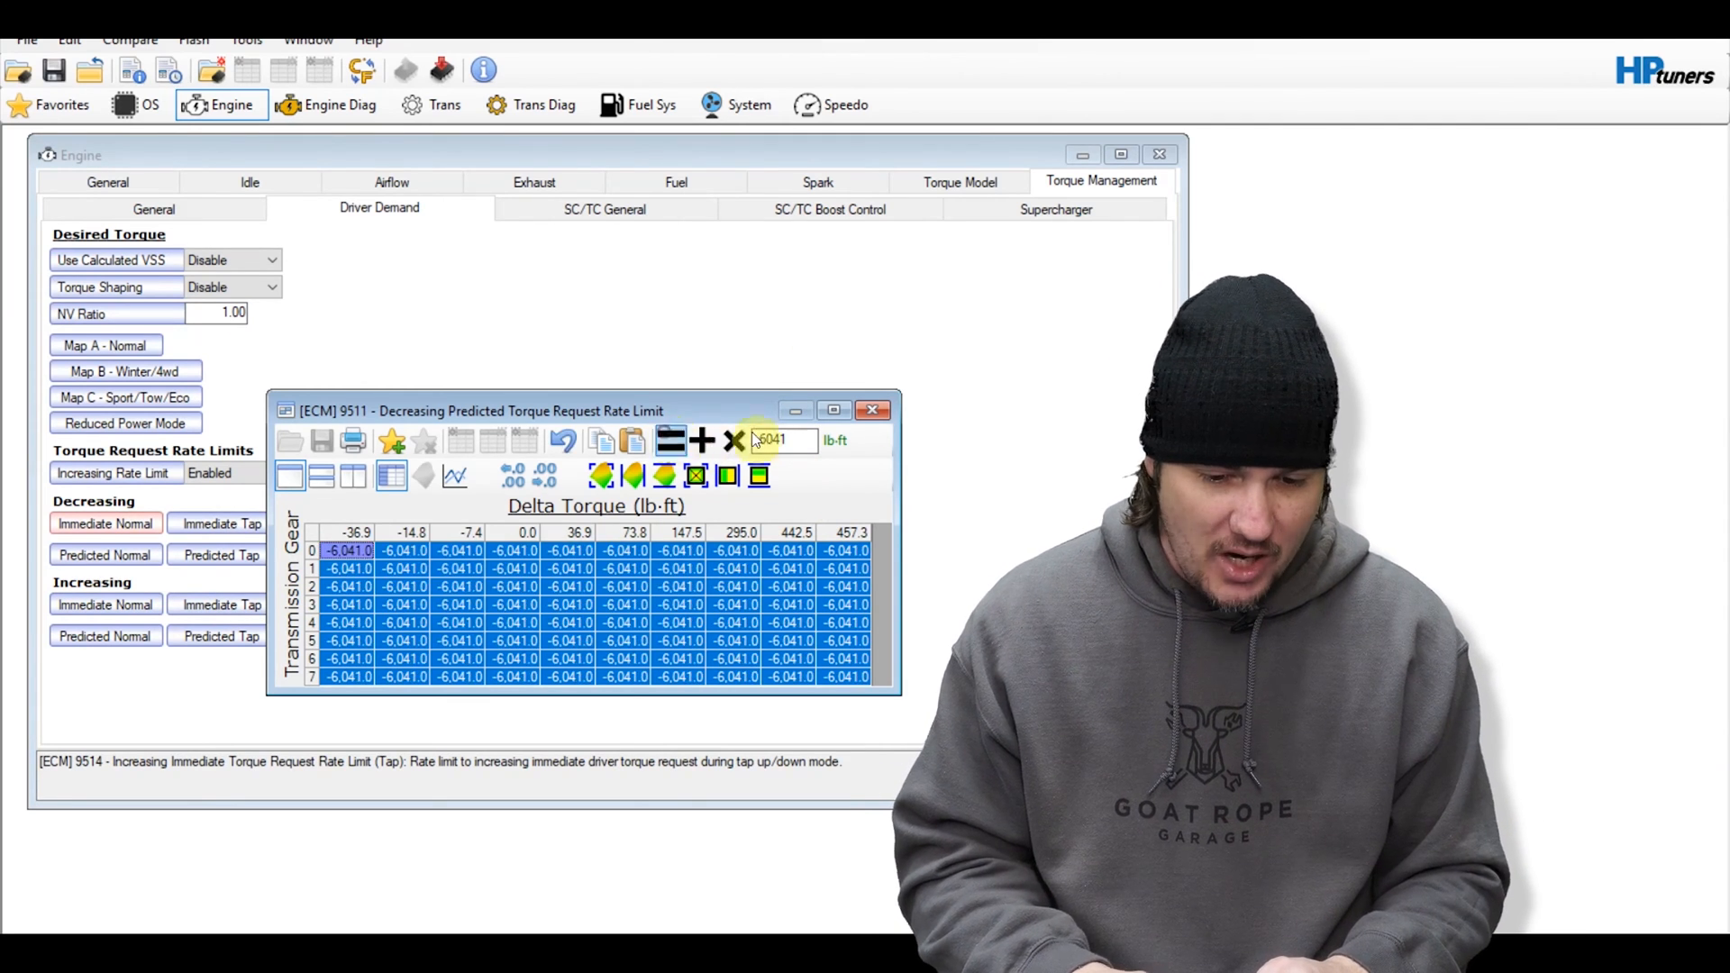
pyautogui.click(872, 411)
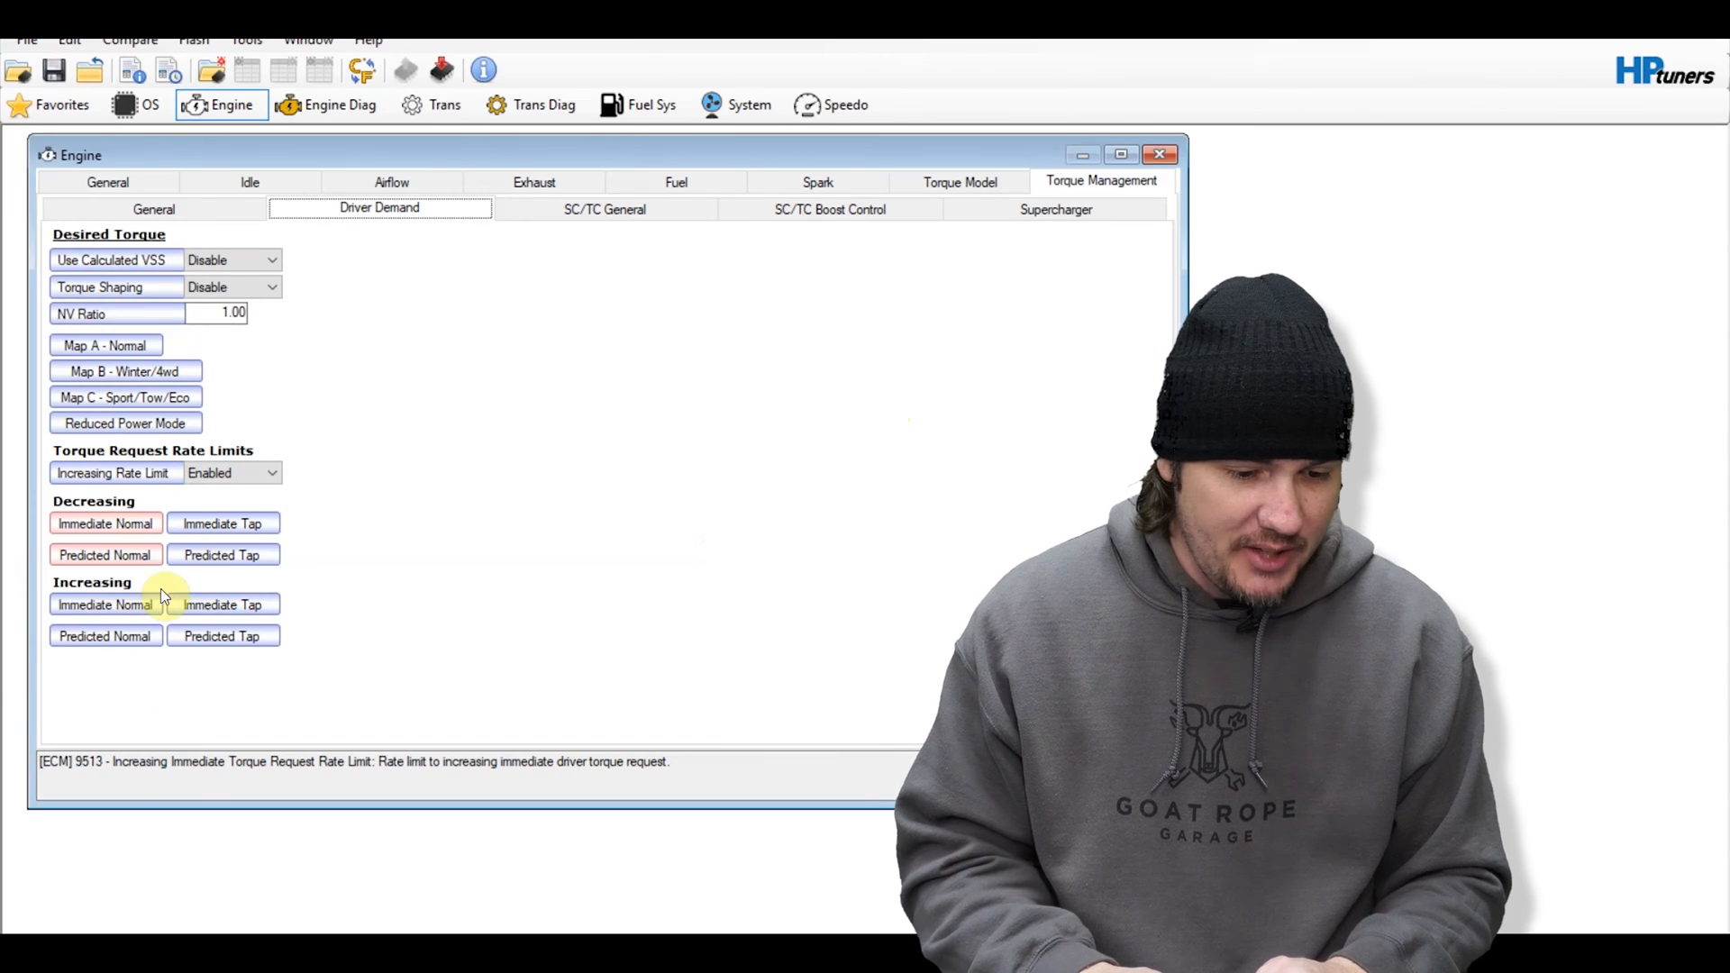
# Leave increasing immediate unchanged and replace every increasing predicted cell with 6041
pyautogui.click(104, 604)
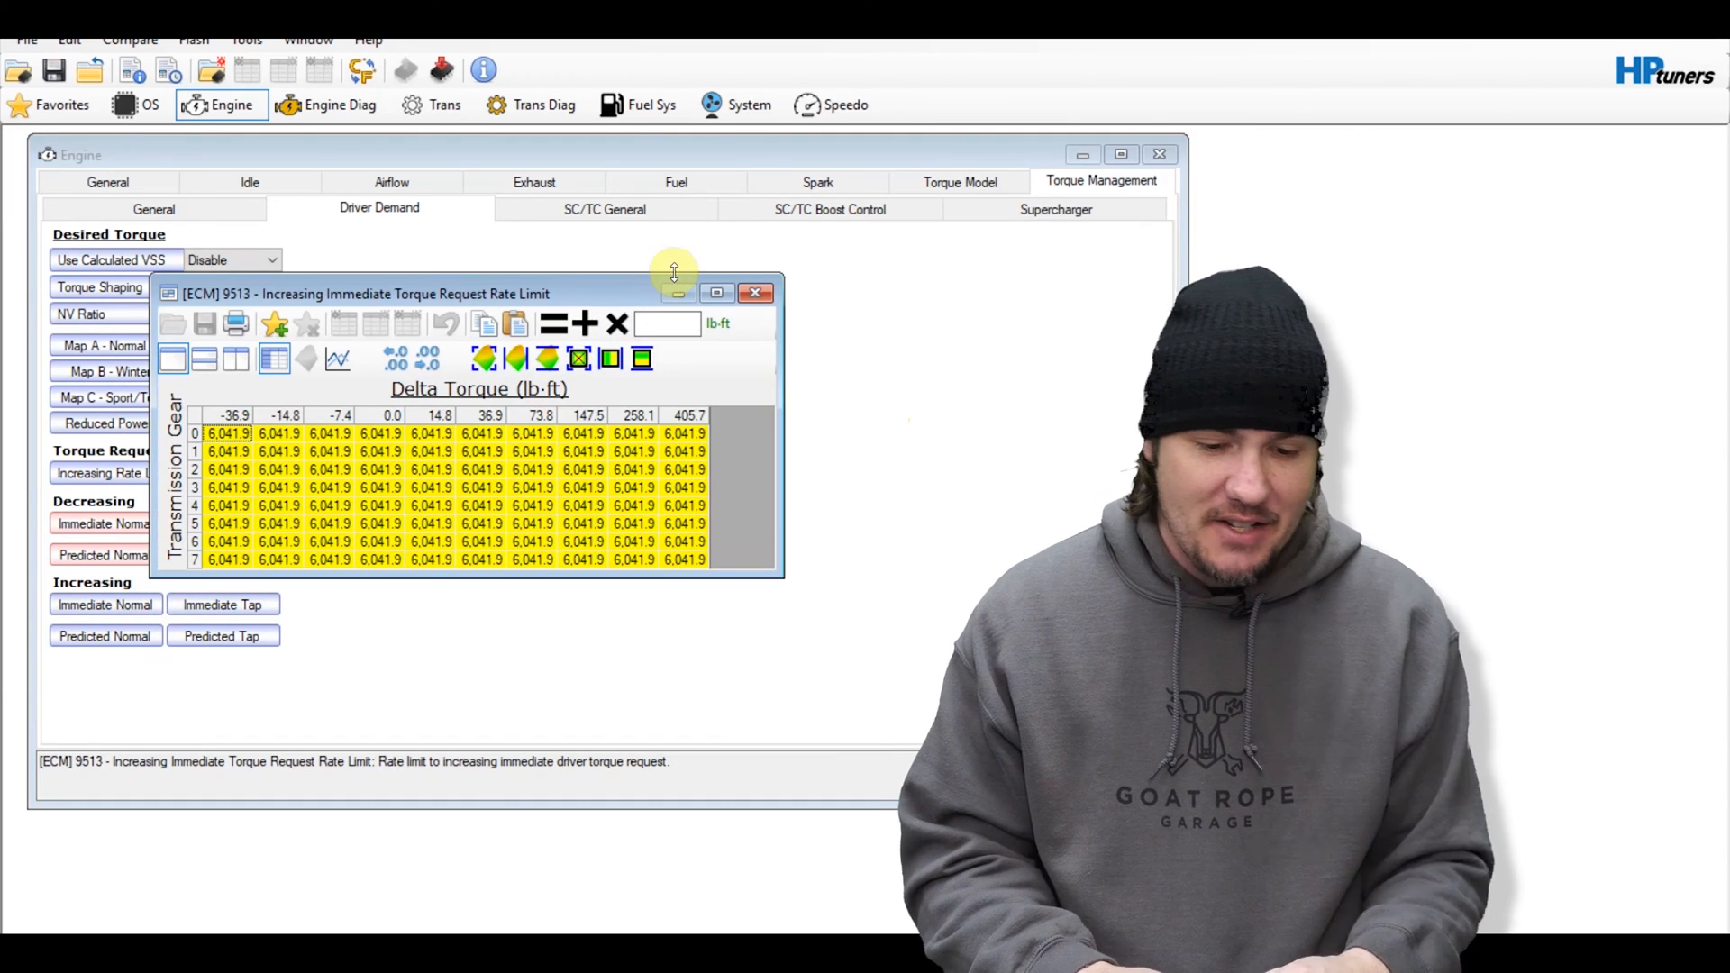
pyautogui.click(755, 292)
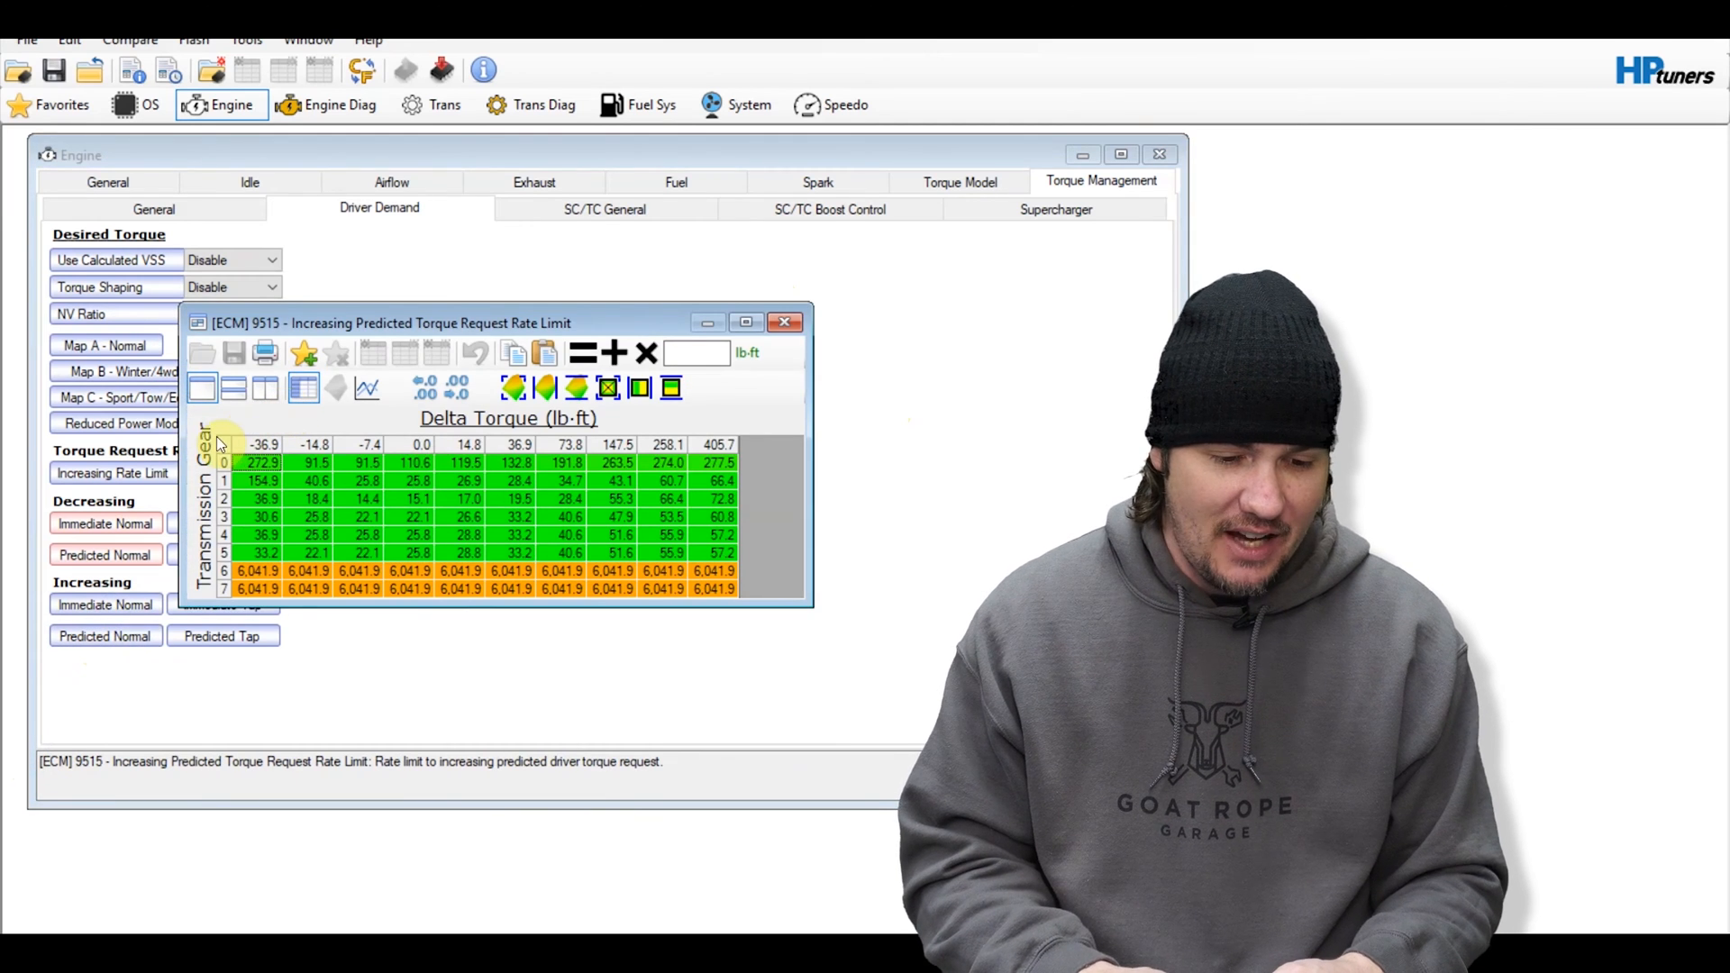
pyautogui.click(224, 446)
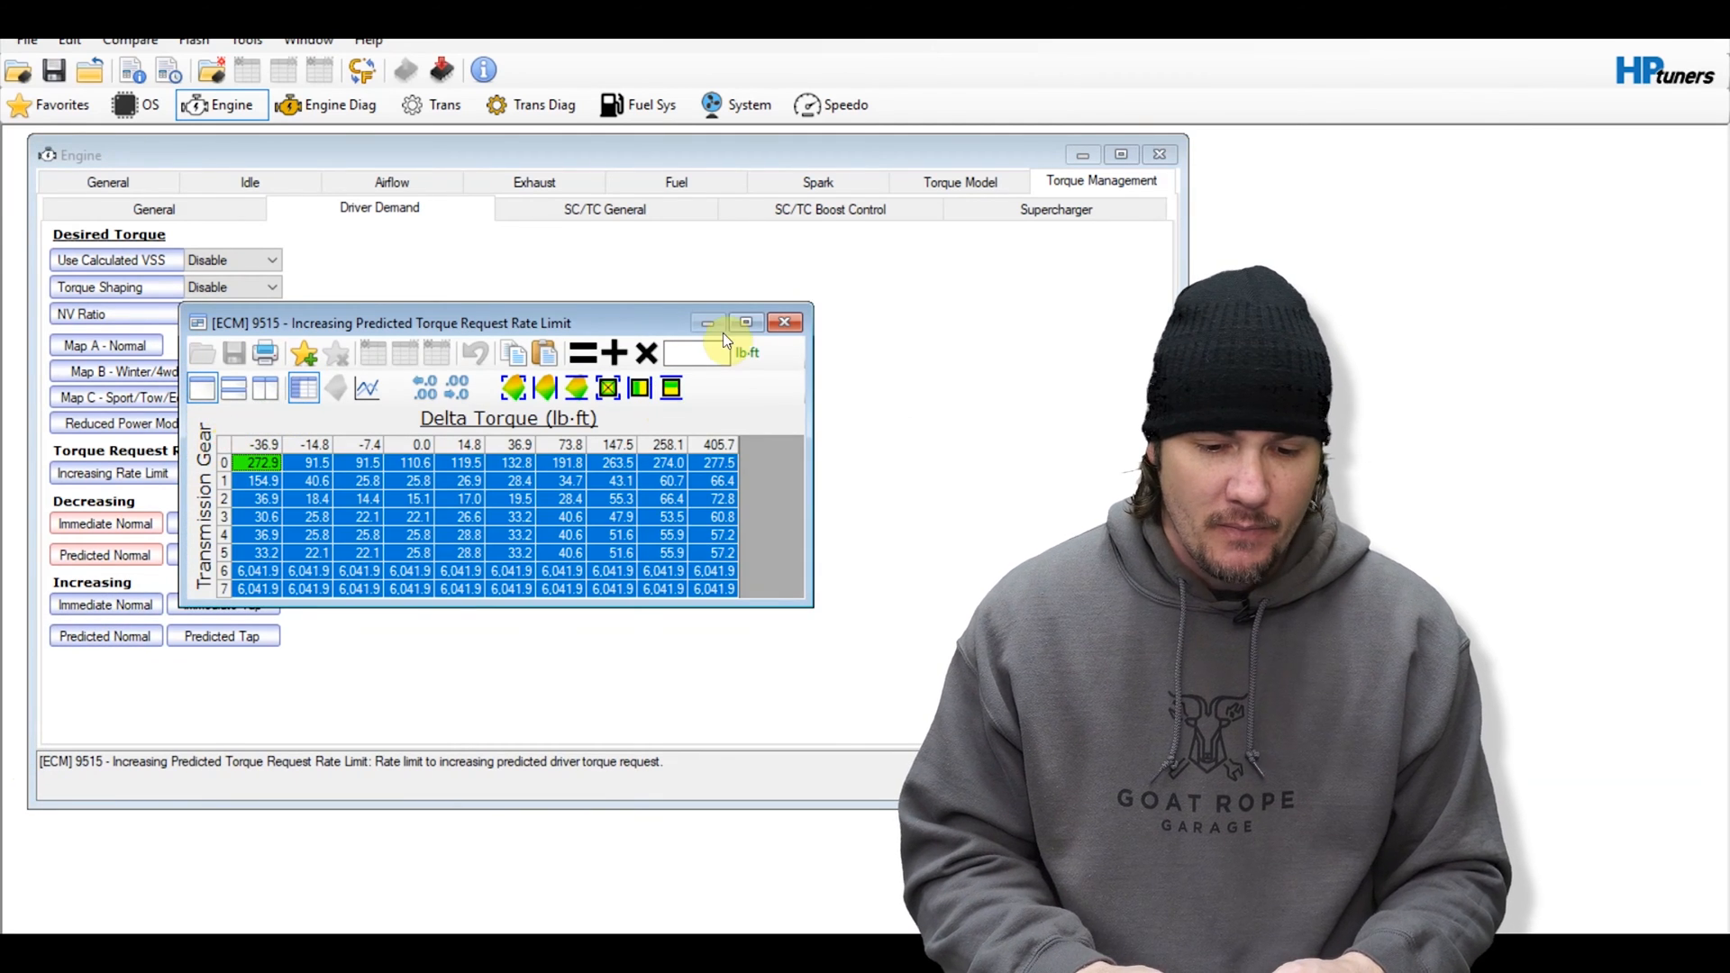
pyautogui.write('6041')
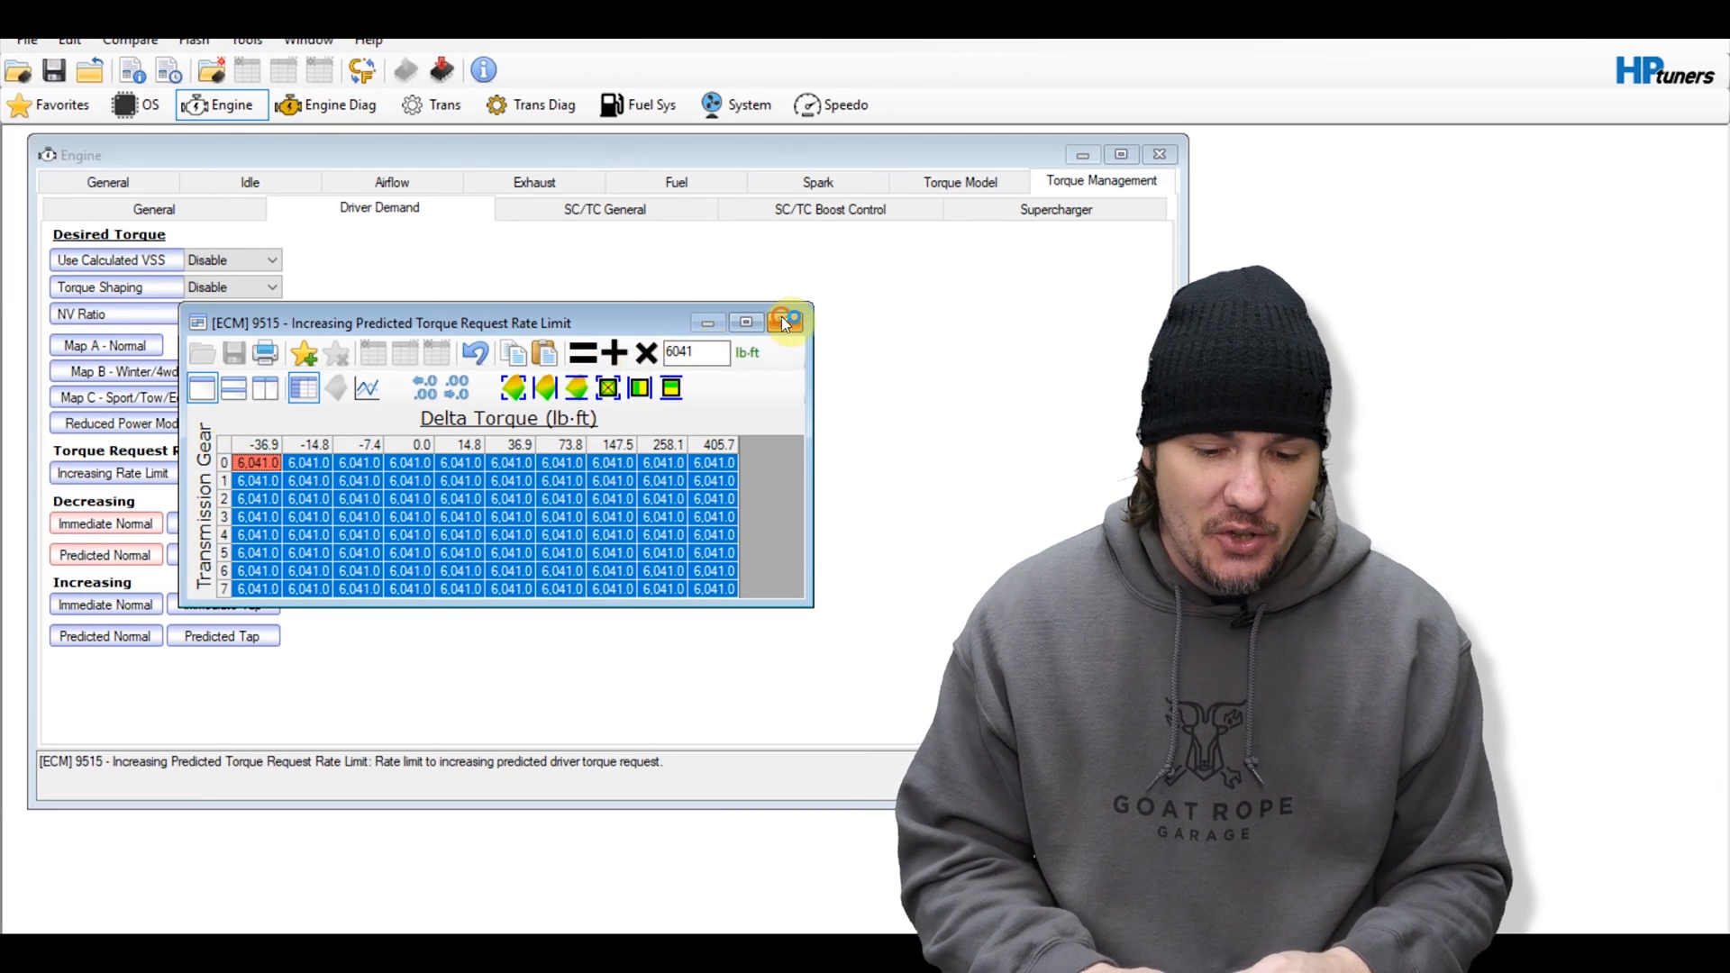
pyautogui.click(787, 321)
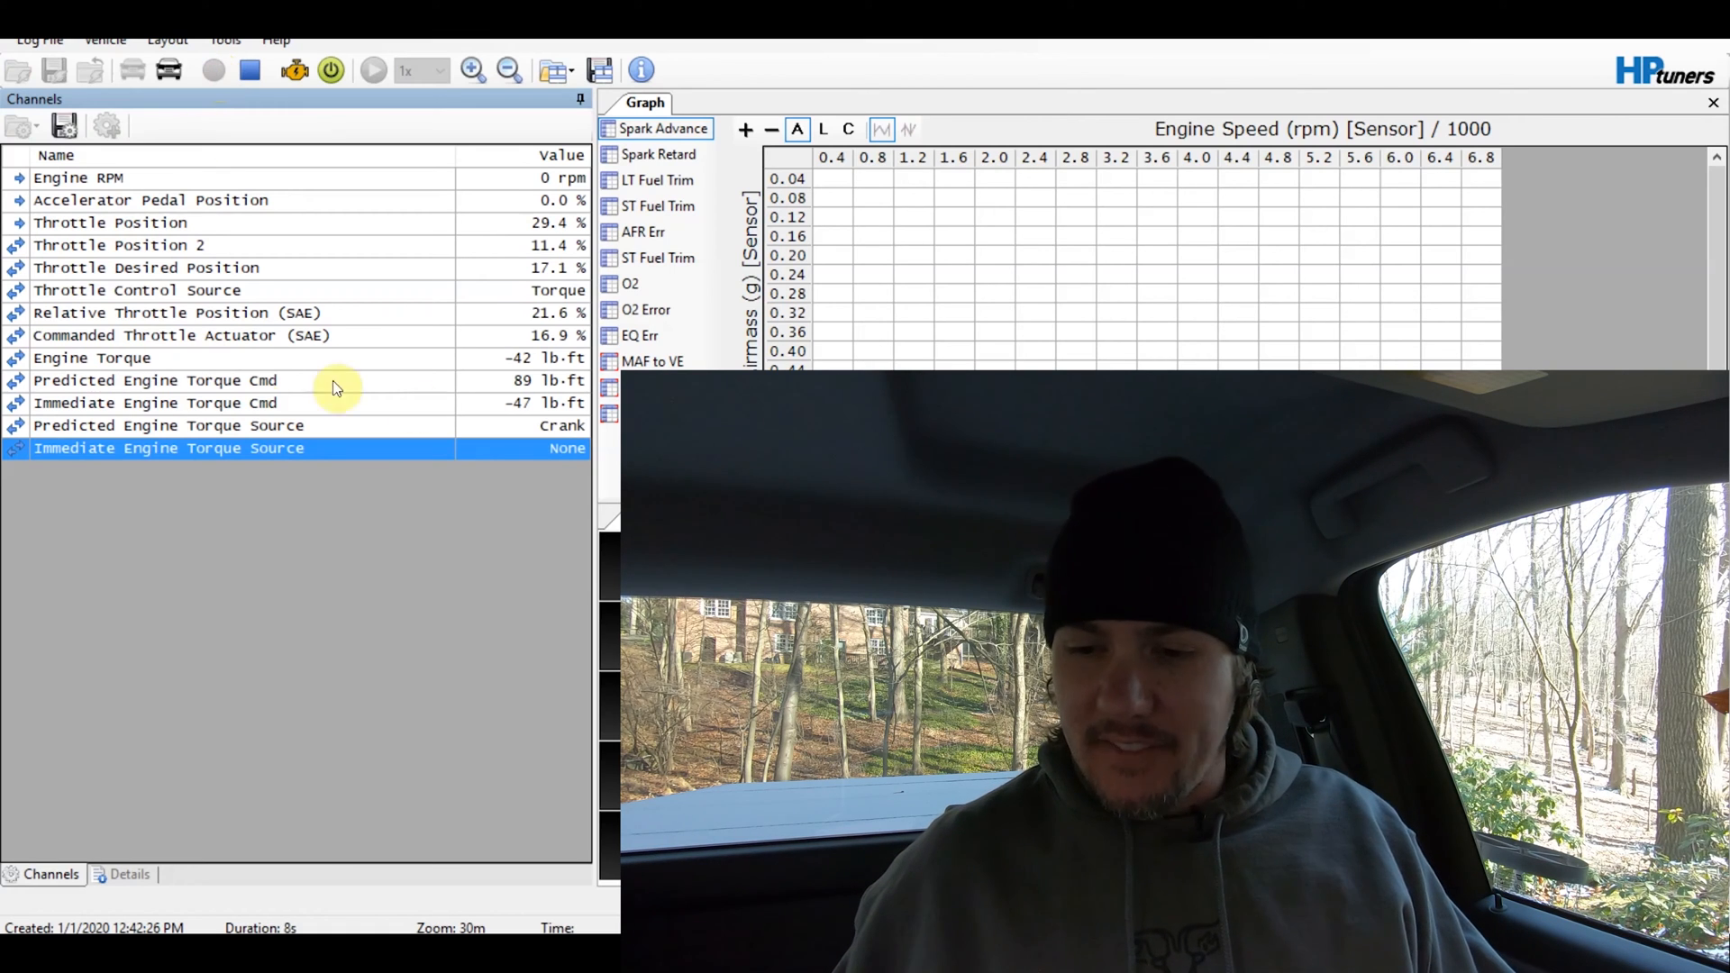
pyautogui.moveTo(431, 640)
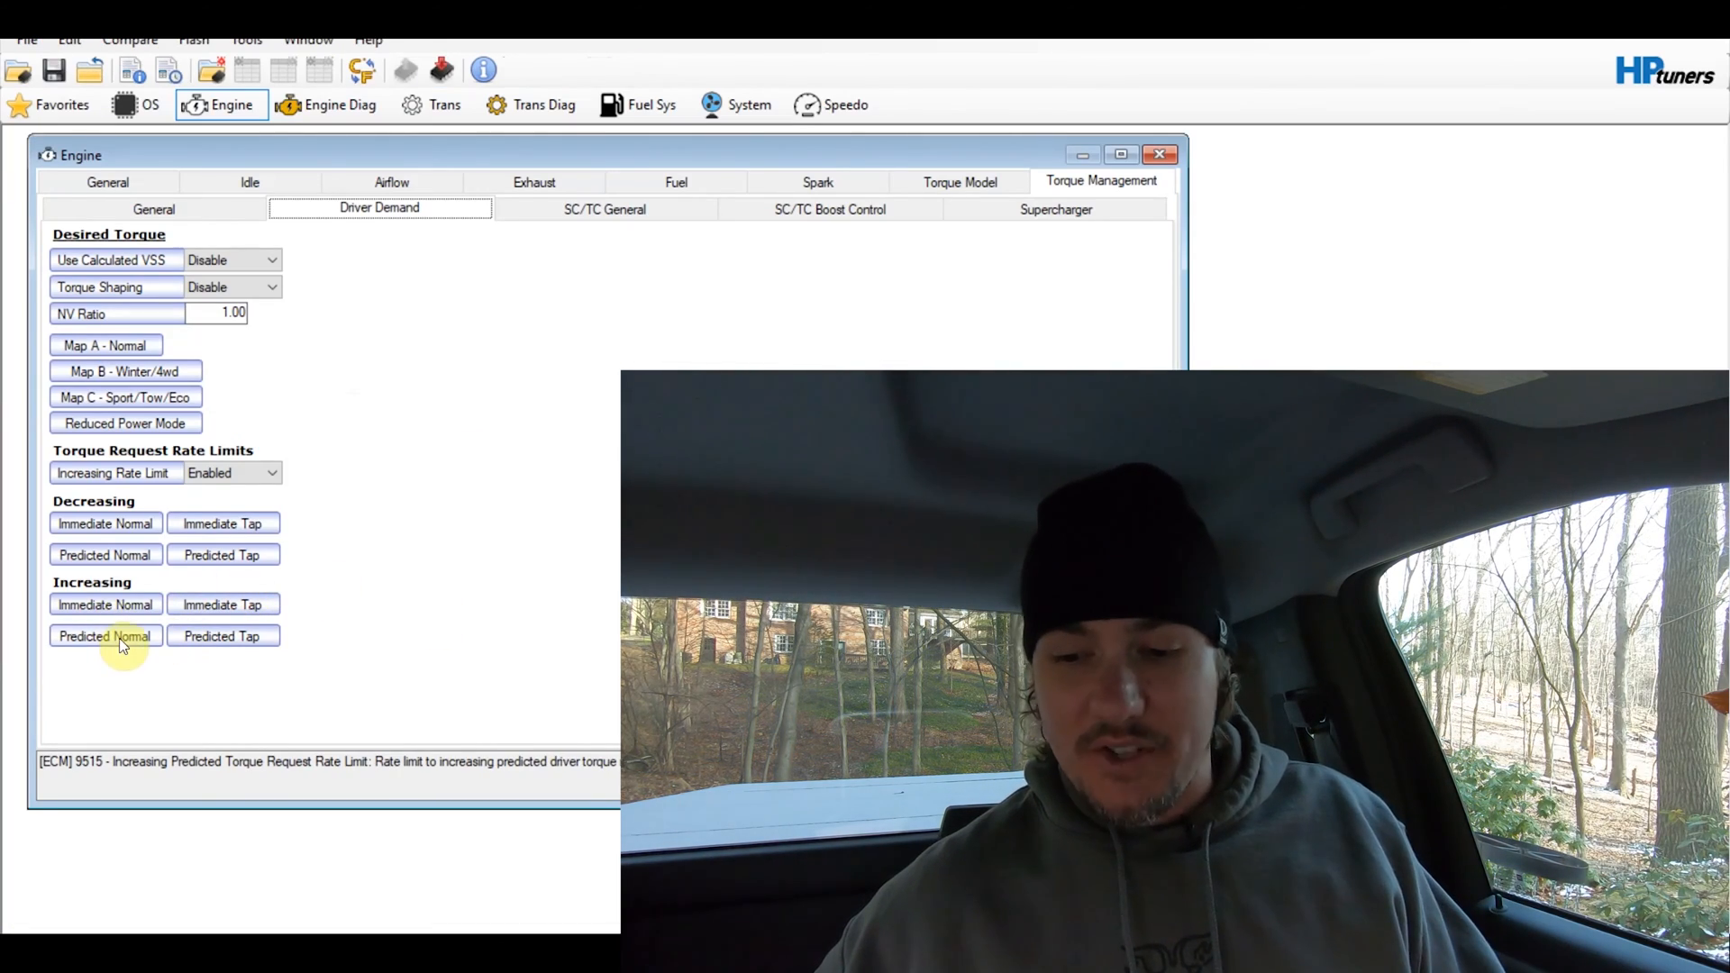
# Review increasing predicted, then replace every increasing immediate cell with -6041
pyautogui.click(104, 636)
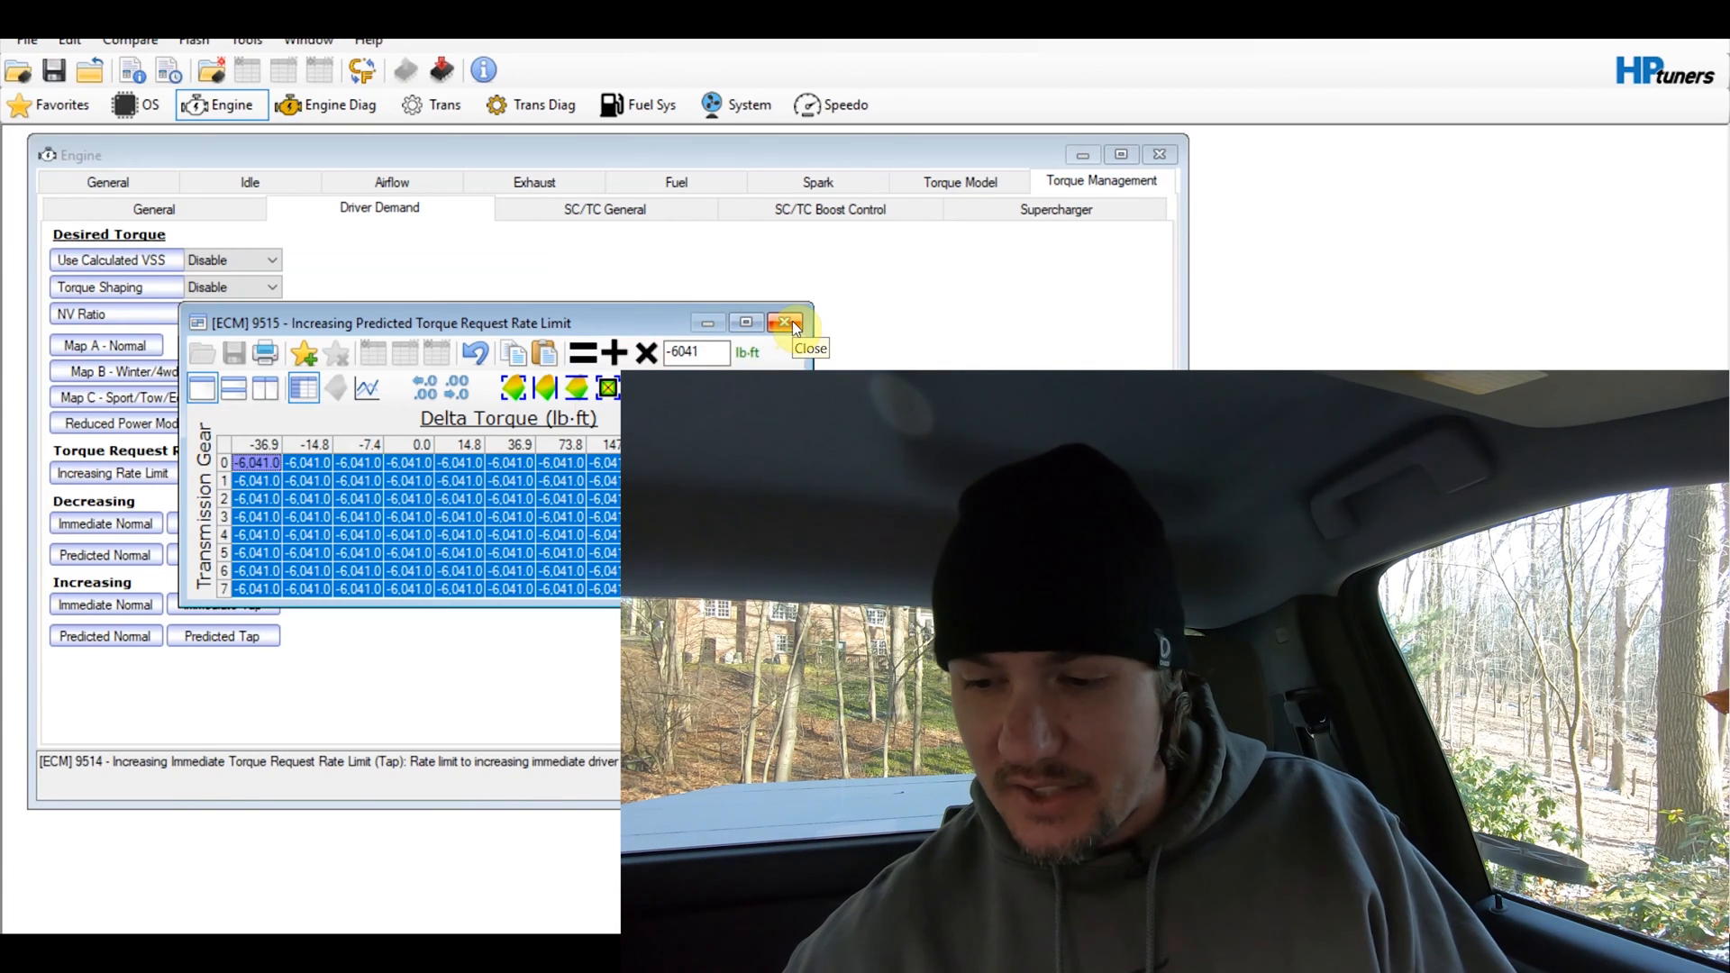
pyautogui.click(784, 323)
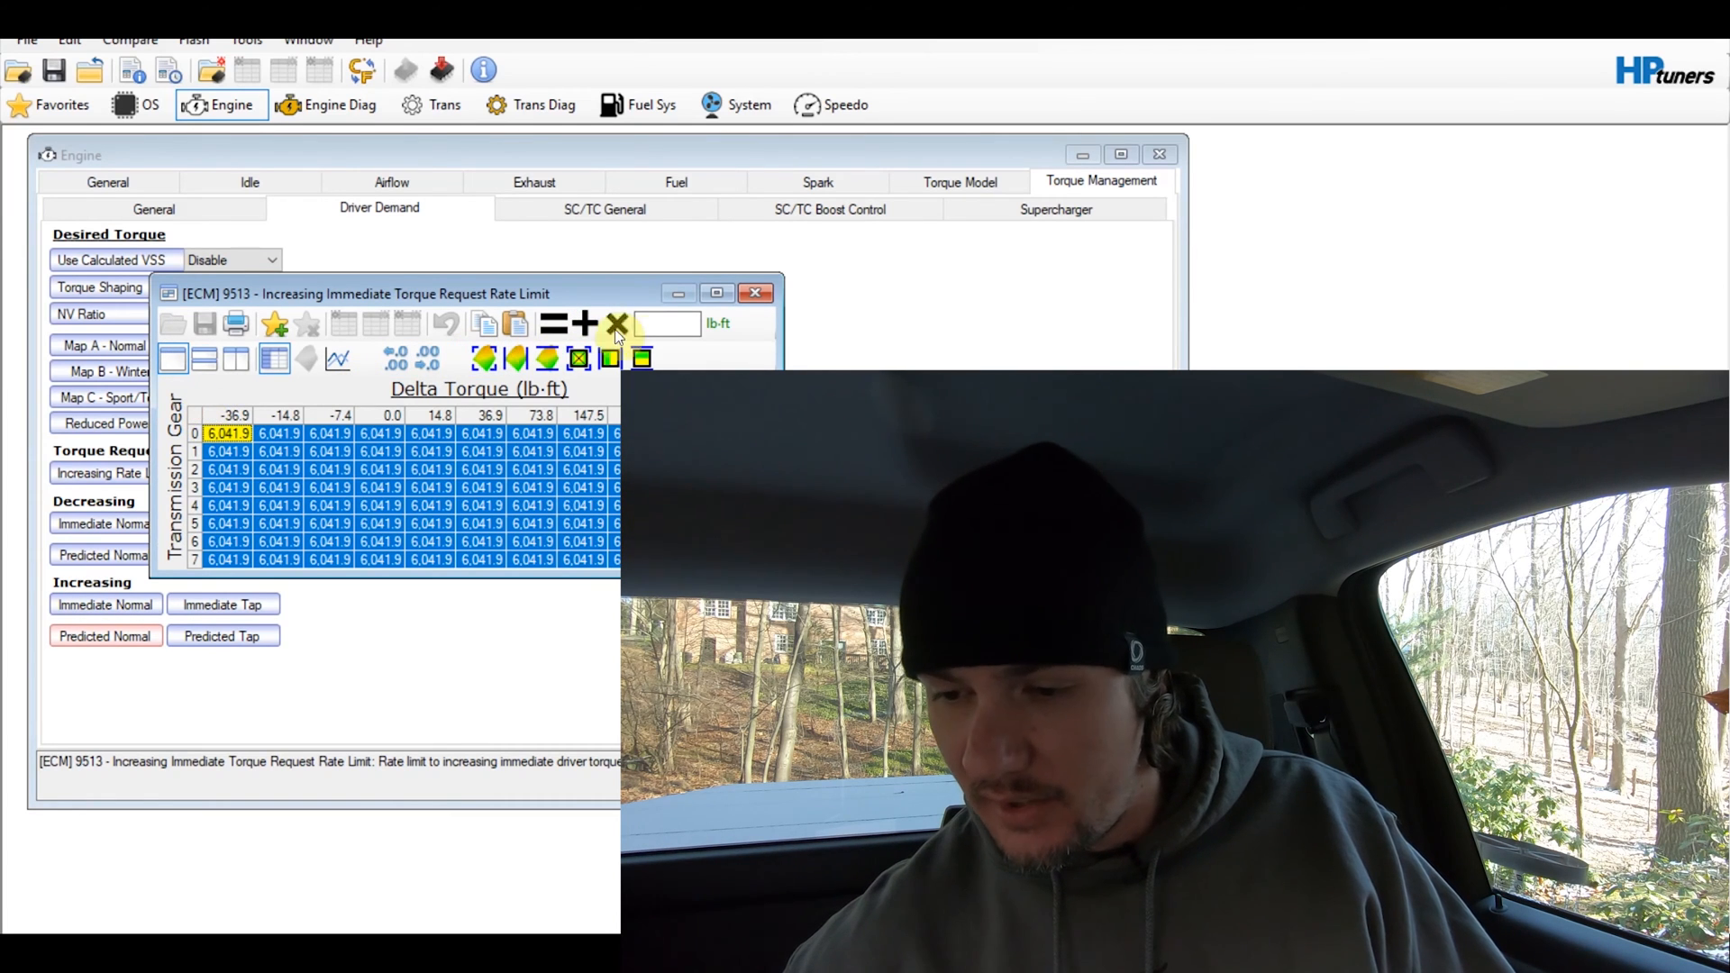
pyautogui.write('-60')
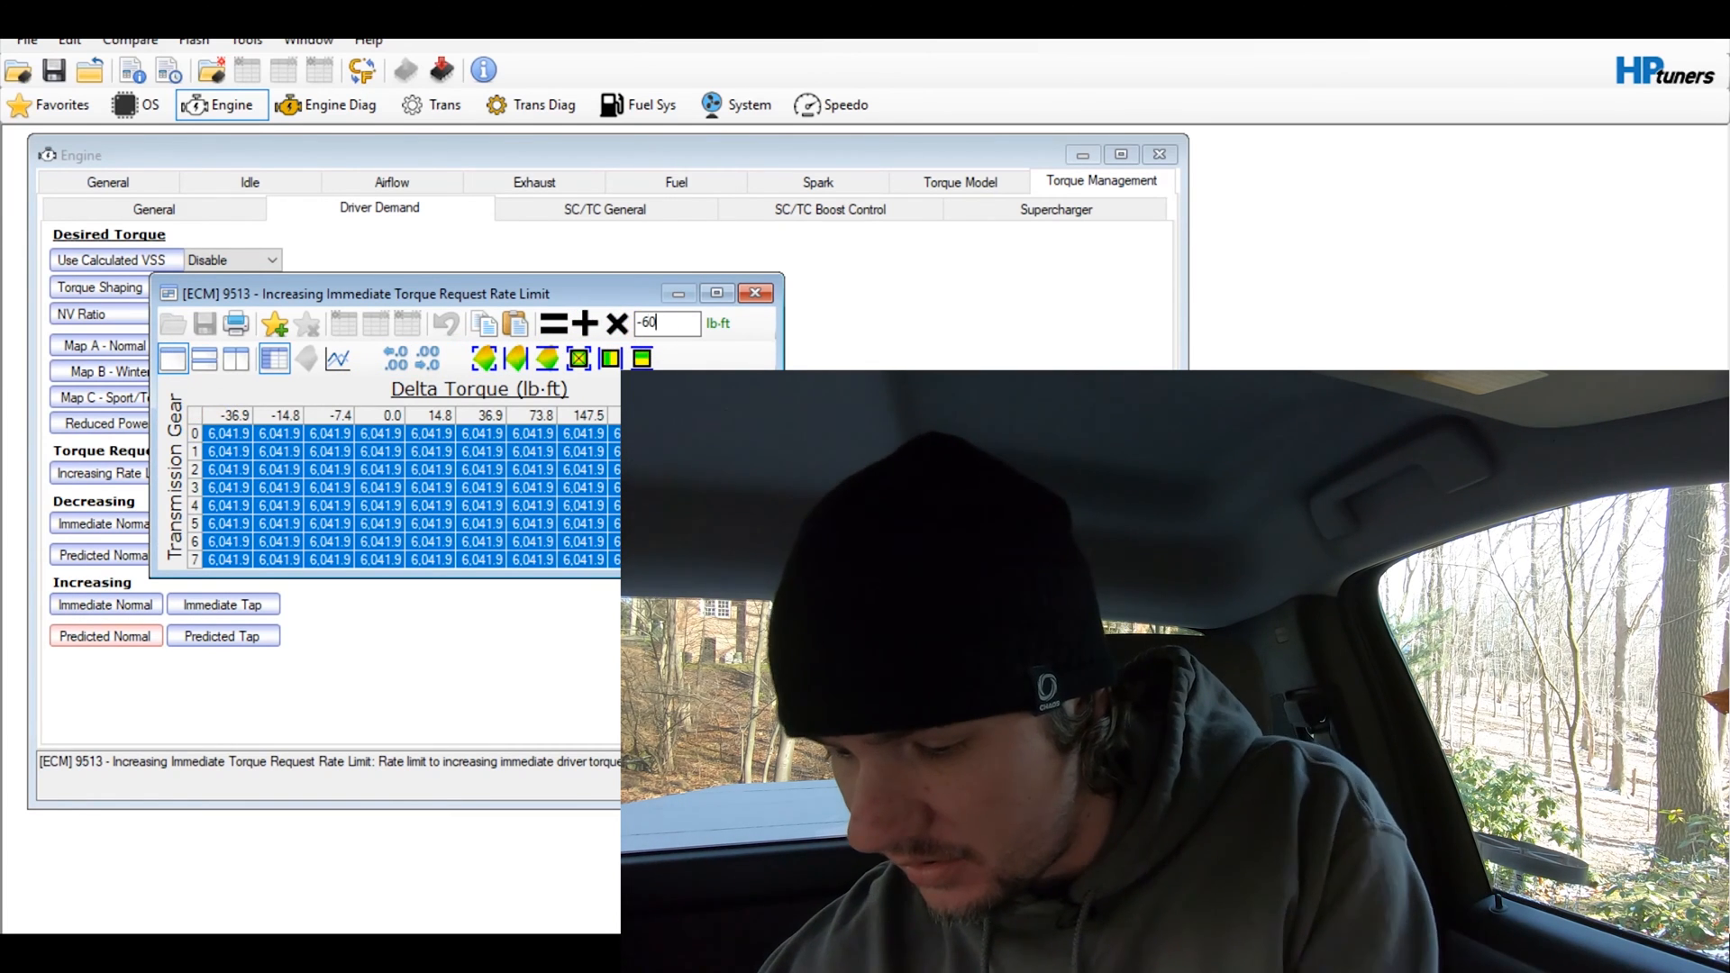
pyautogui.click(555, 323)
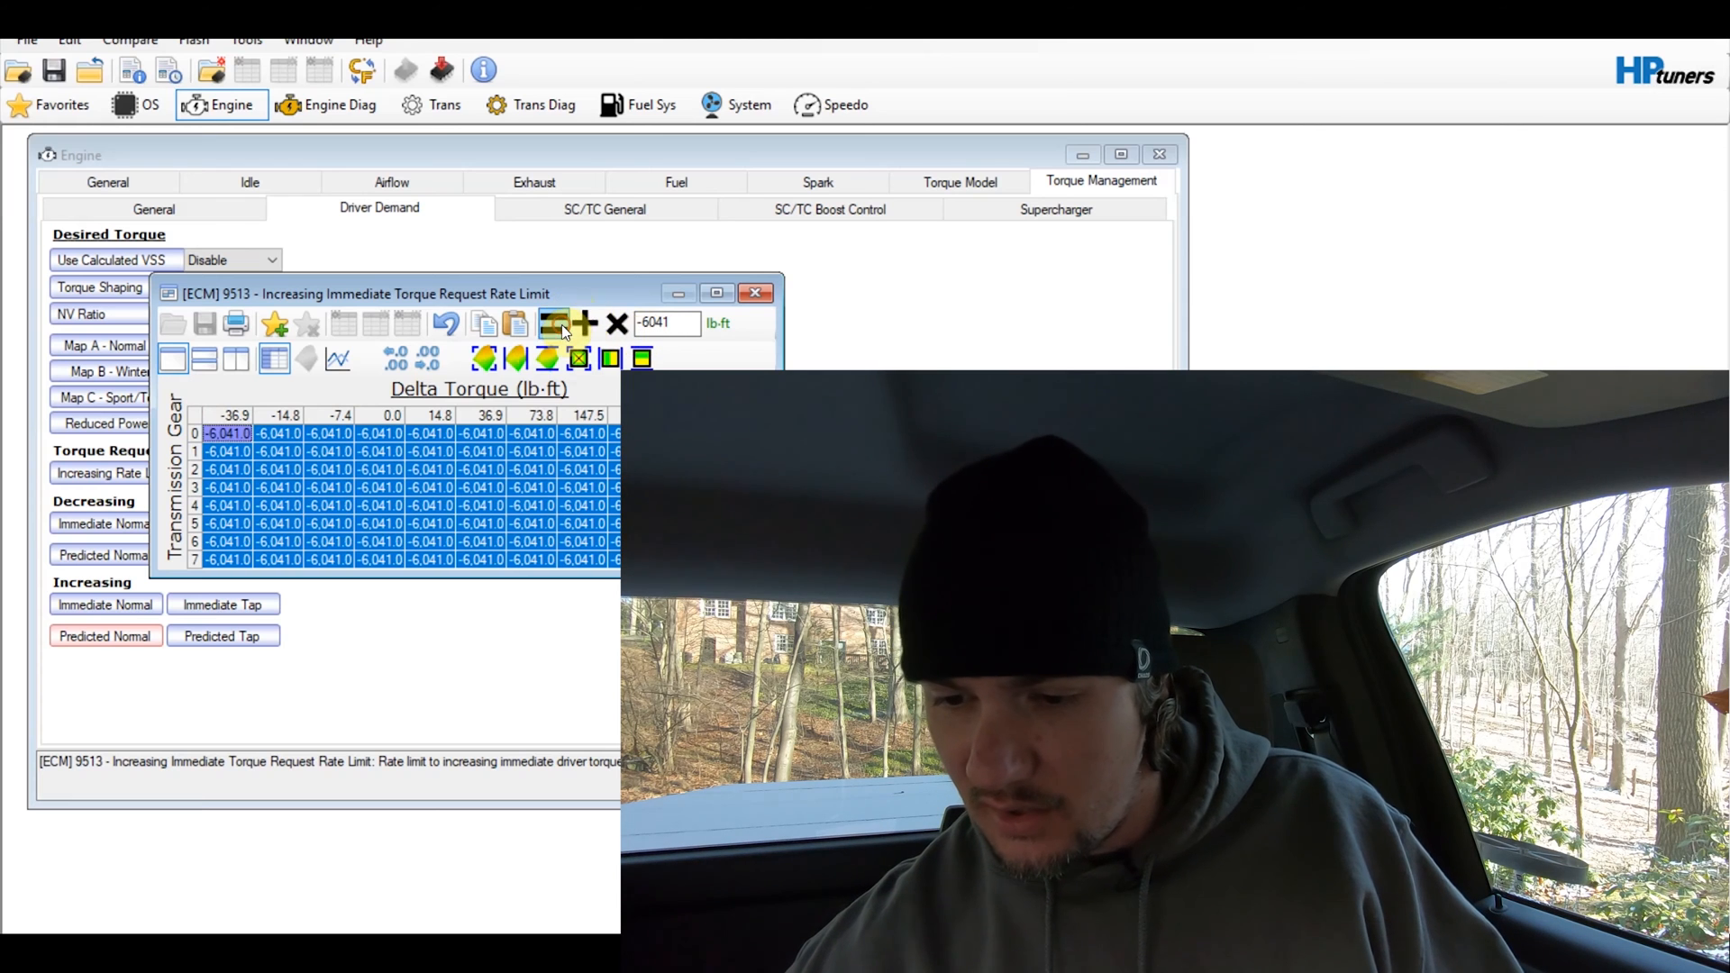
# Enter 6041 across the Decreasing Immediate table and review Decreasing Predicted before returning
pyautogui.click(756, 292)
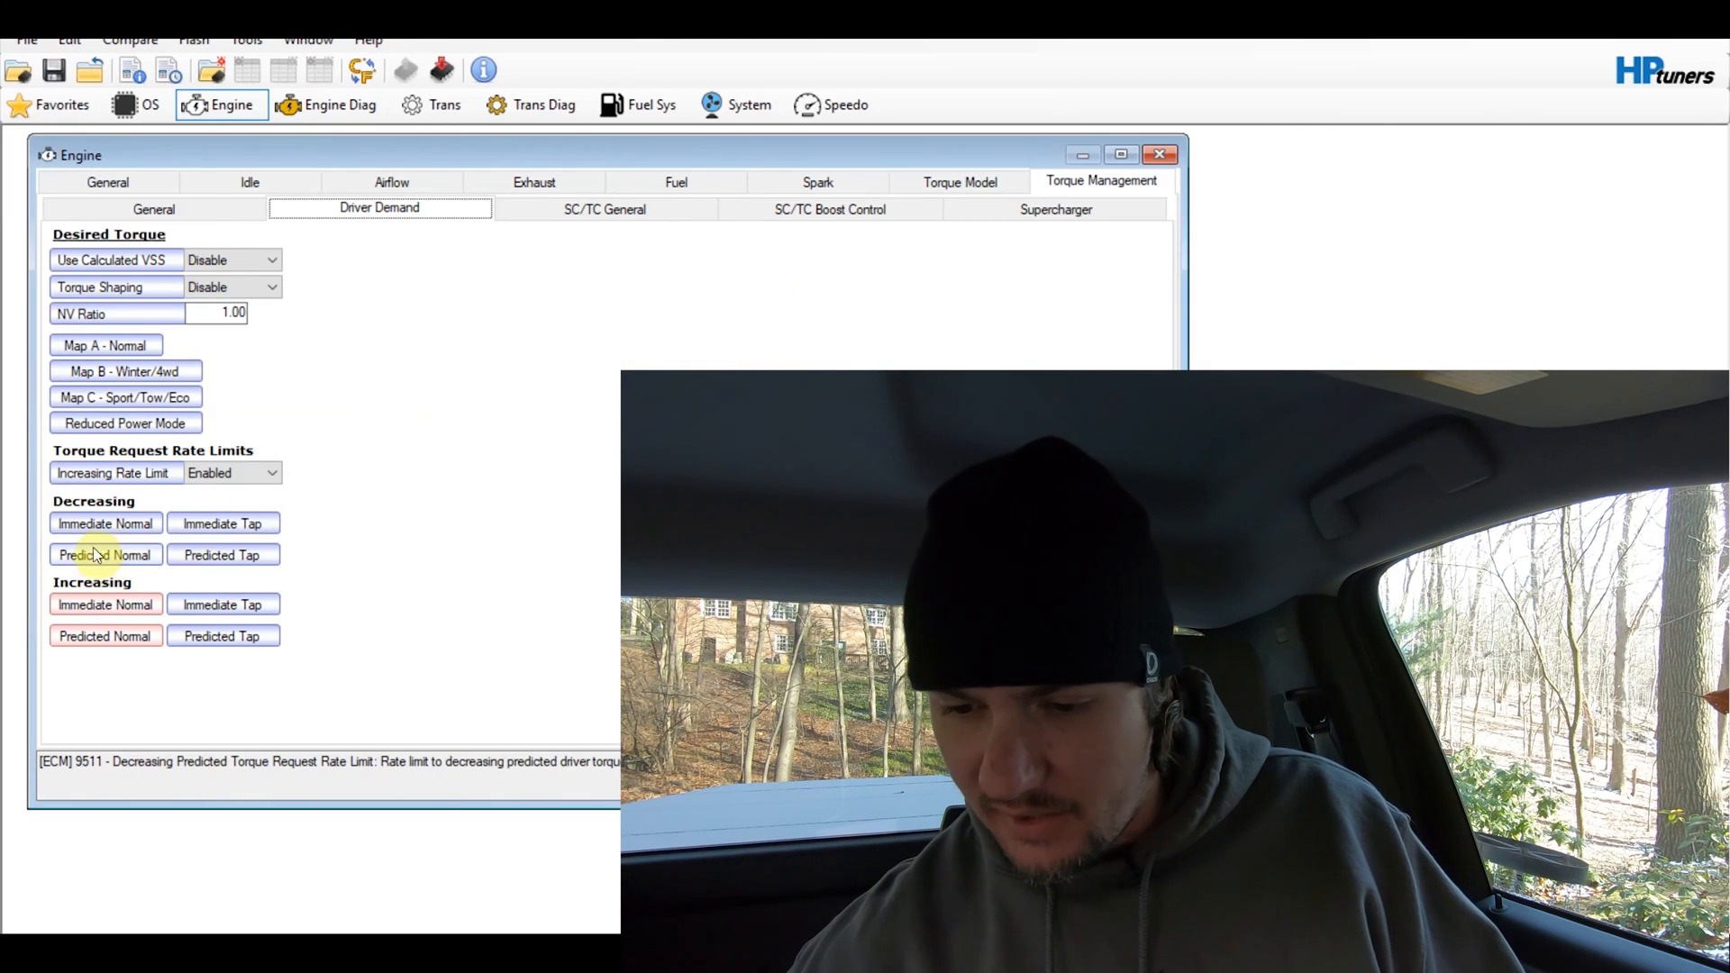
pyautogui.click(104, 522)
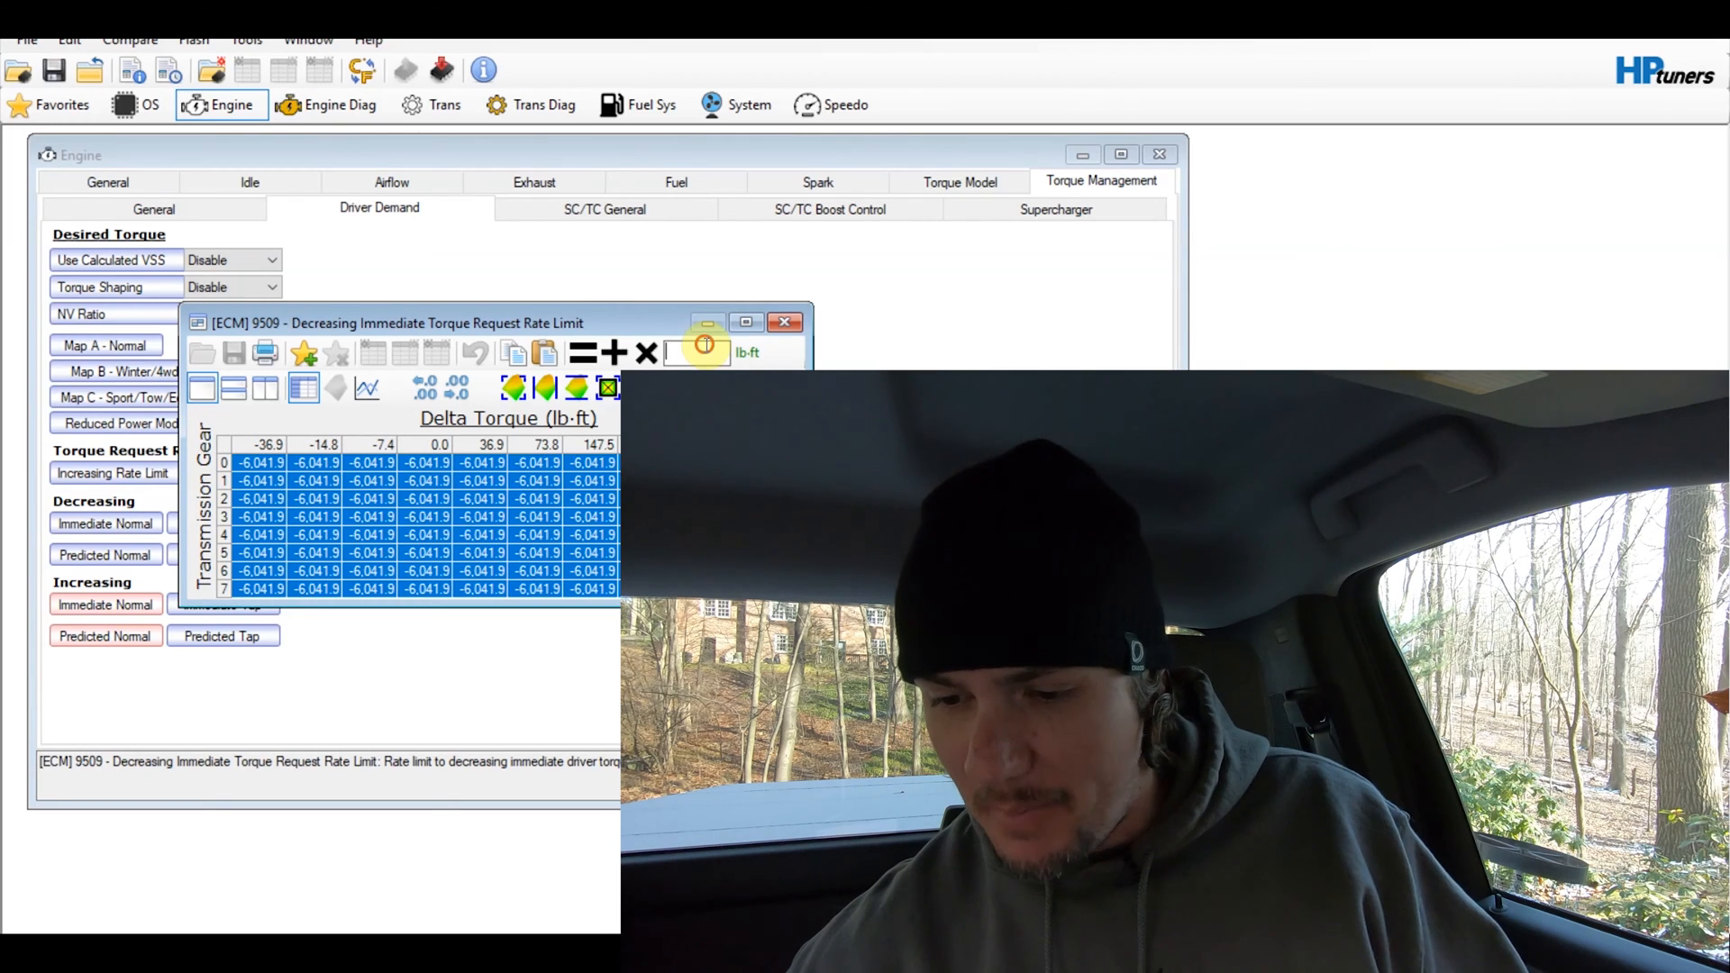
pyautogui.write('6041')
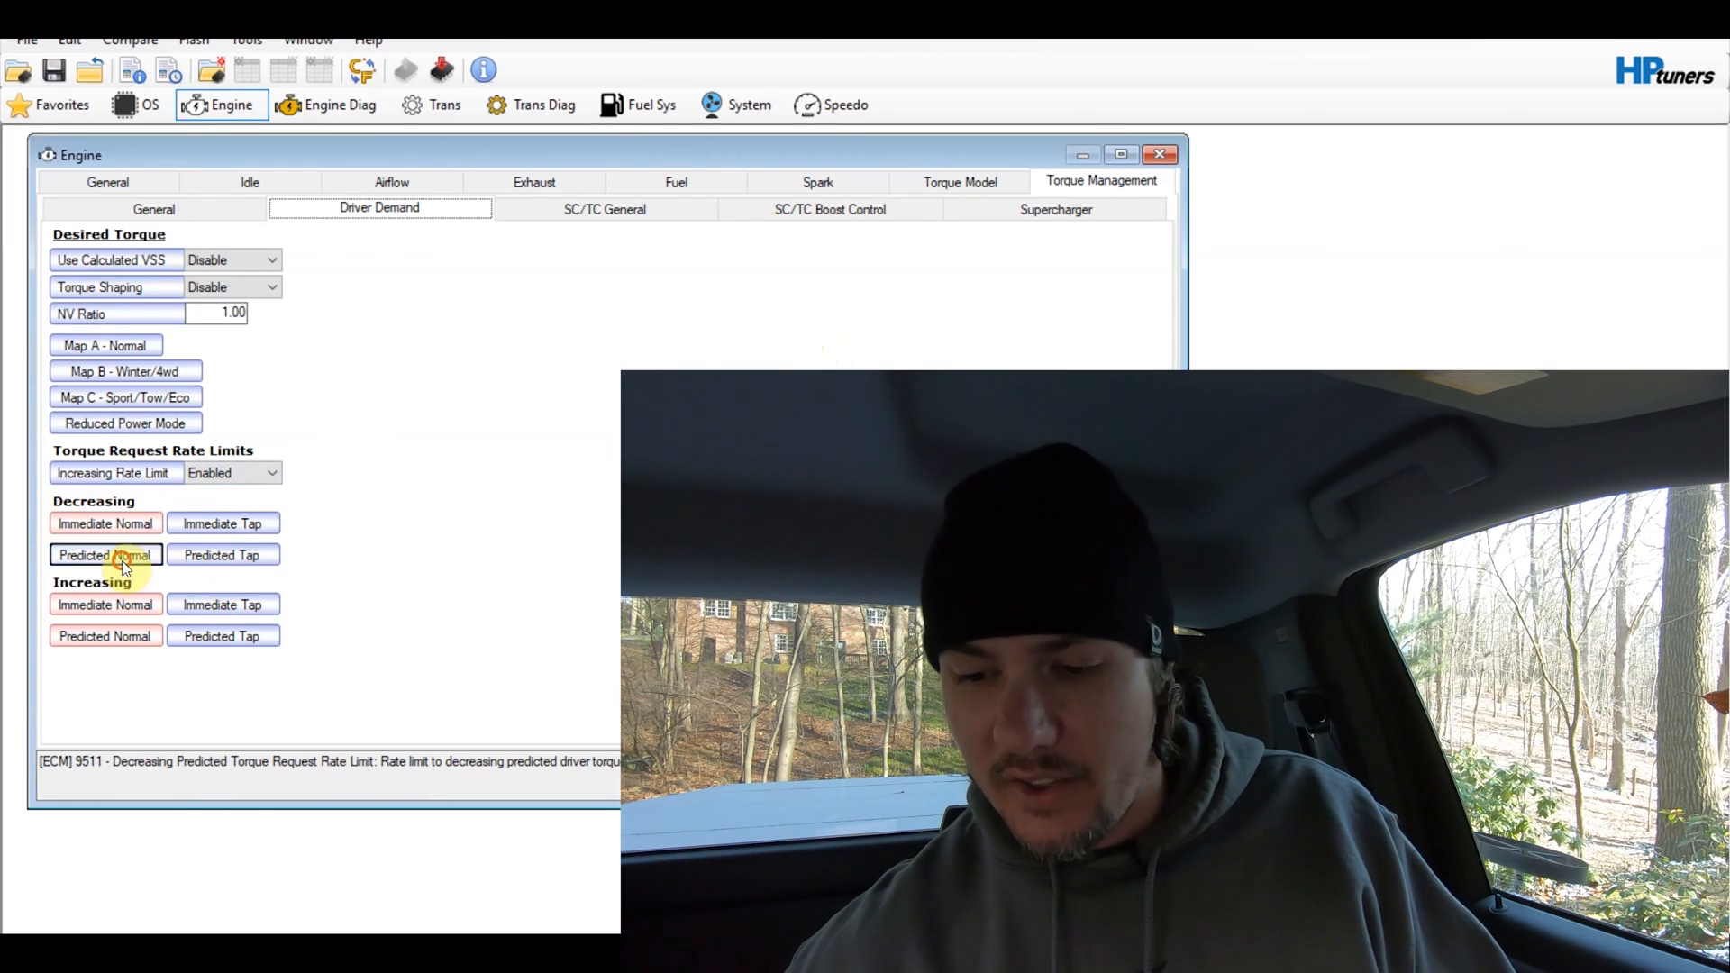
pyautogui.doubleClick(105, 553)
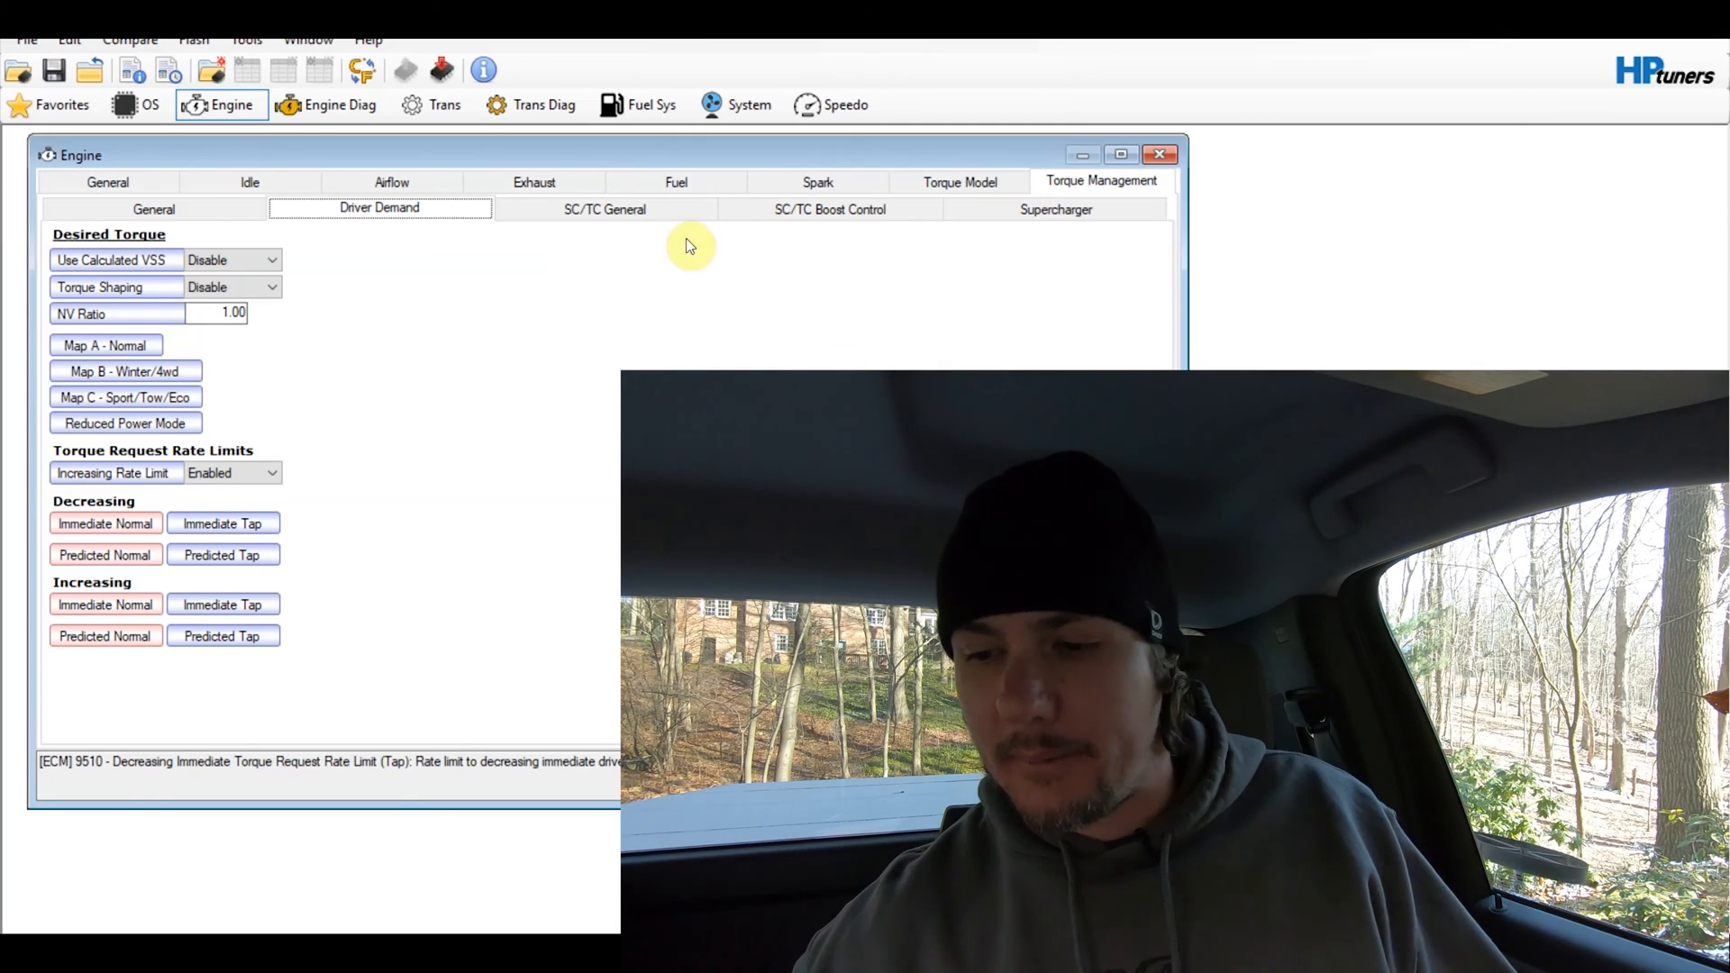
pyautogui.click(217, 71)
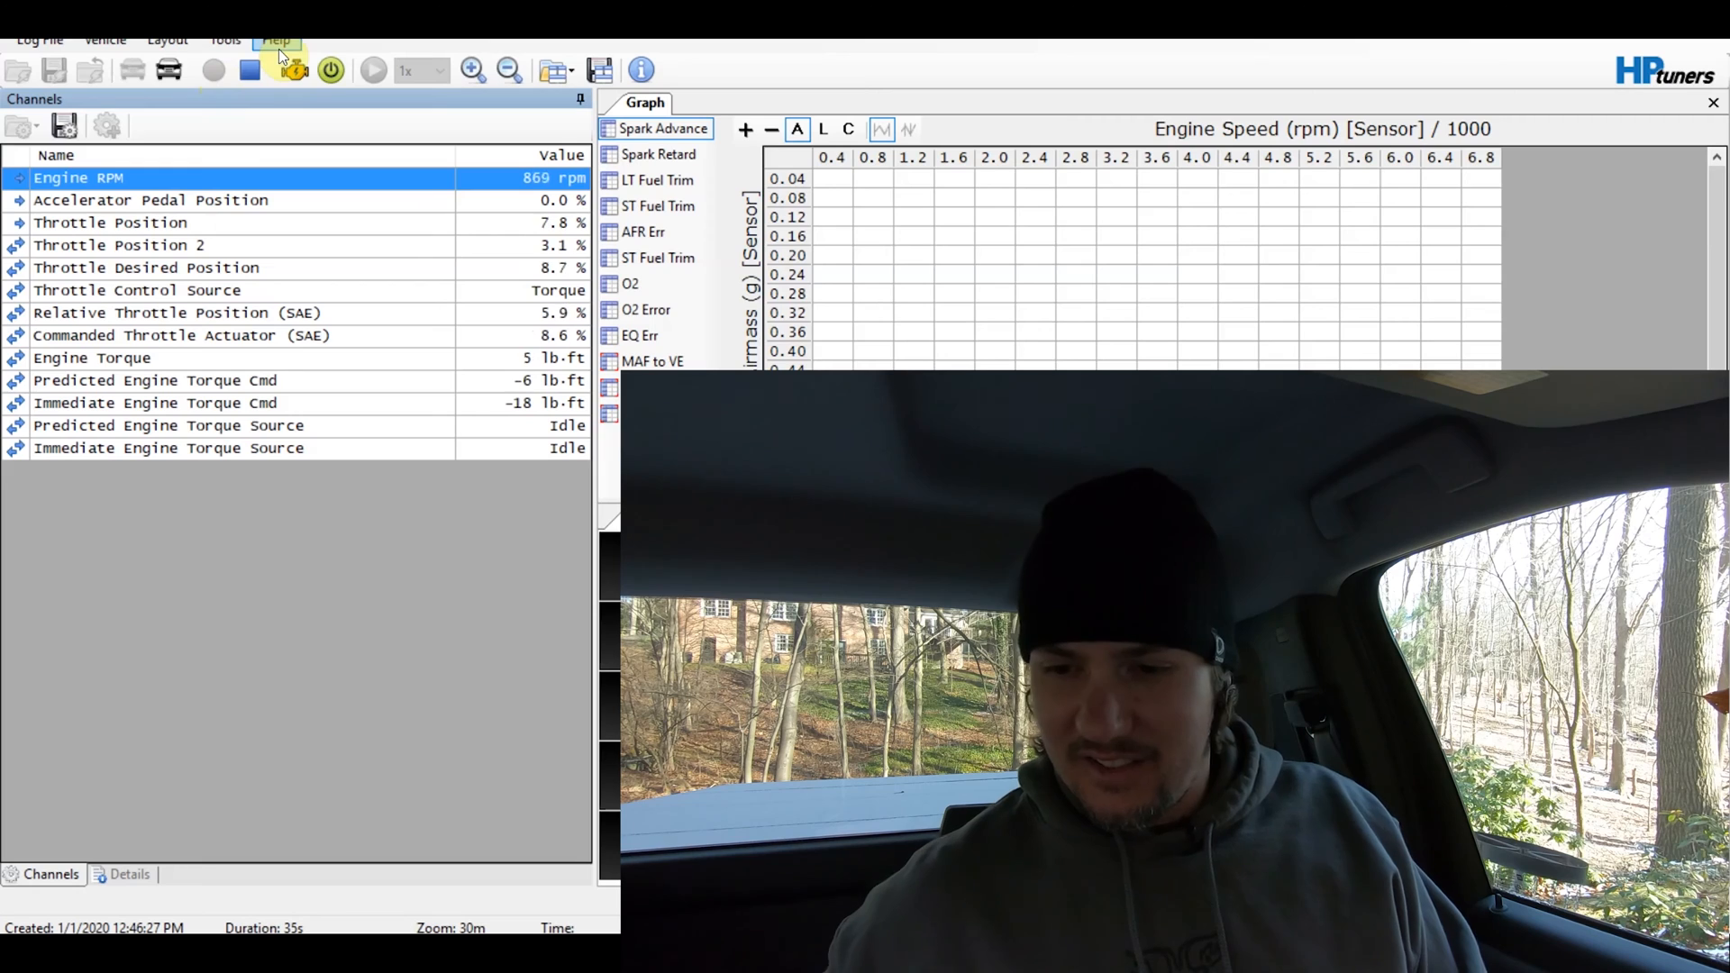
# Bring up the Diagnostics & Information trouble-code window in VCM Scanner
pyautogui.click(296, 70)
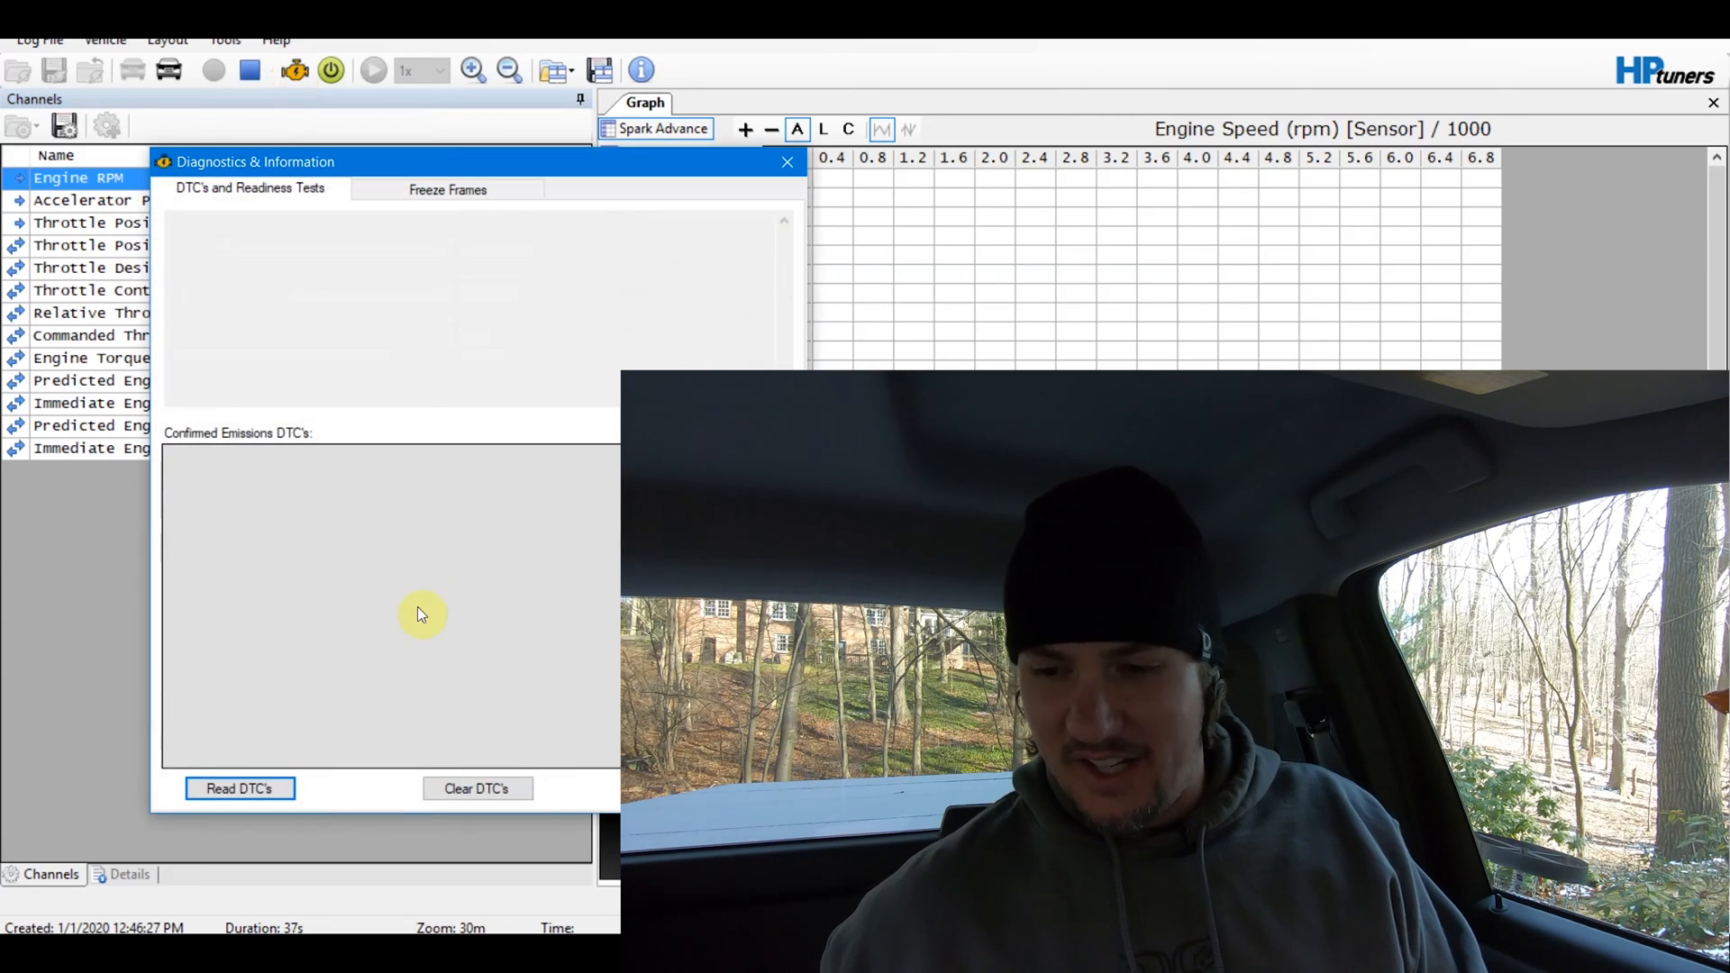
# Read the stored P16F3 redundant memory code and clear it, confirming the clear
pyautogui.click(238, 788)
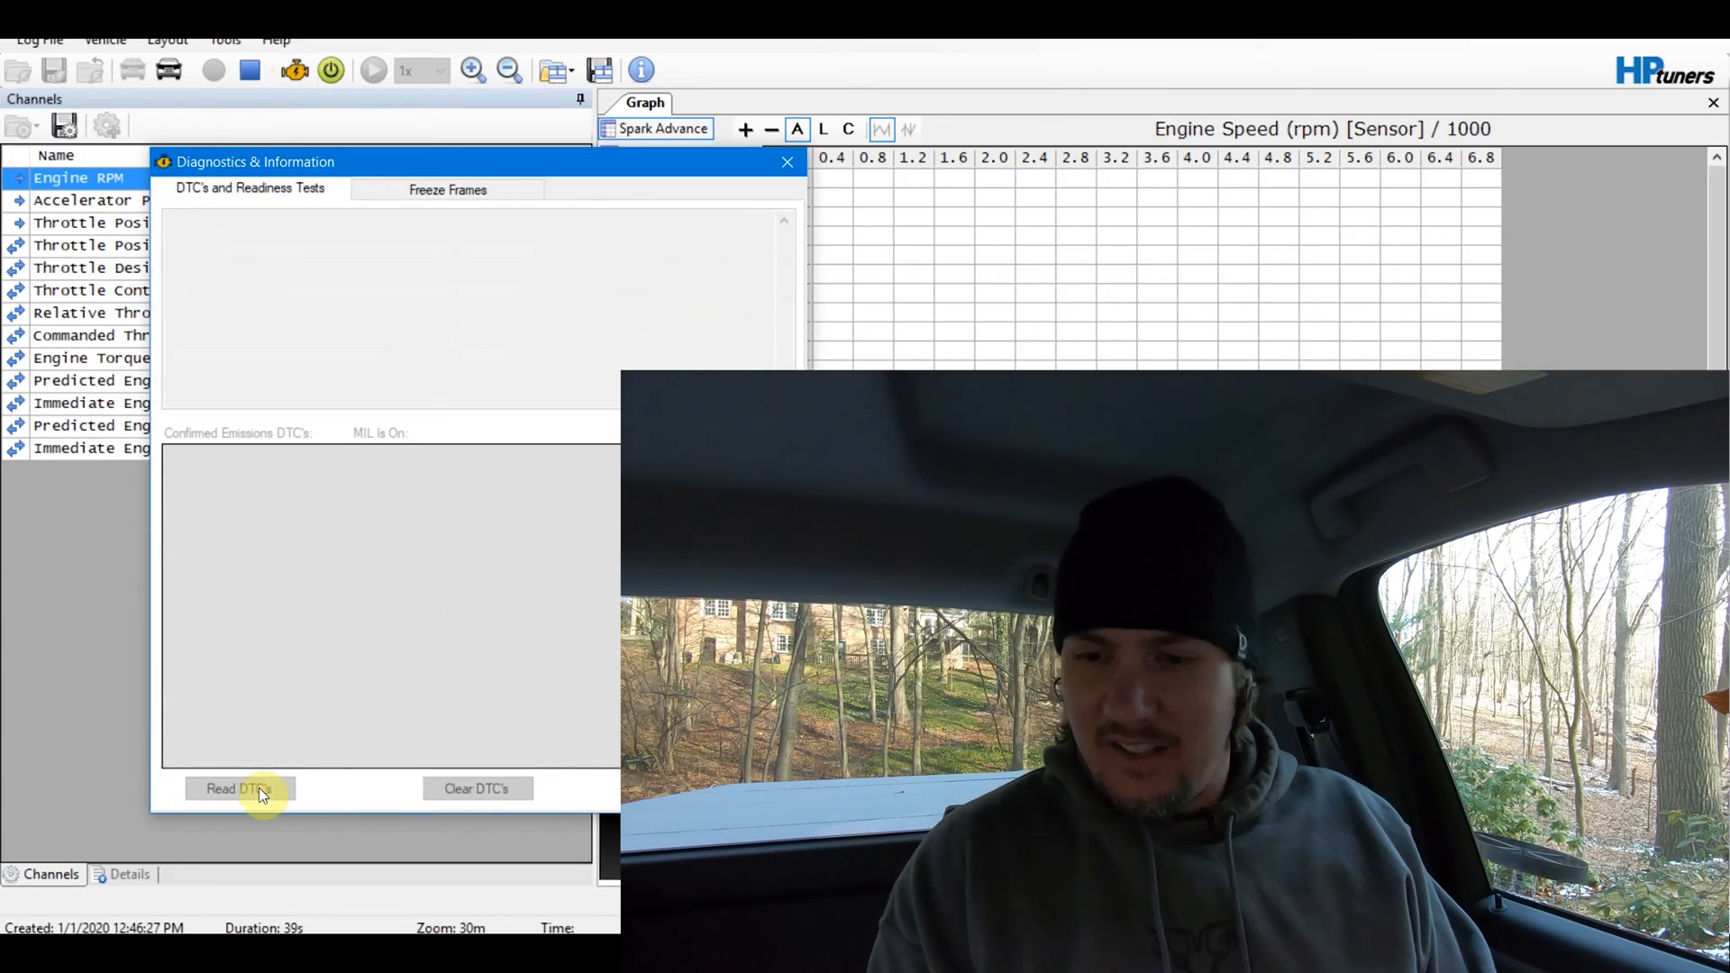
pyautogui.click(238, 787)
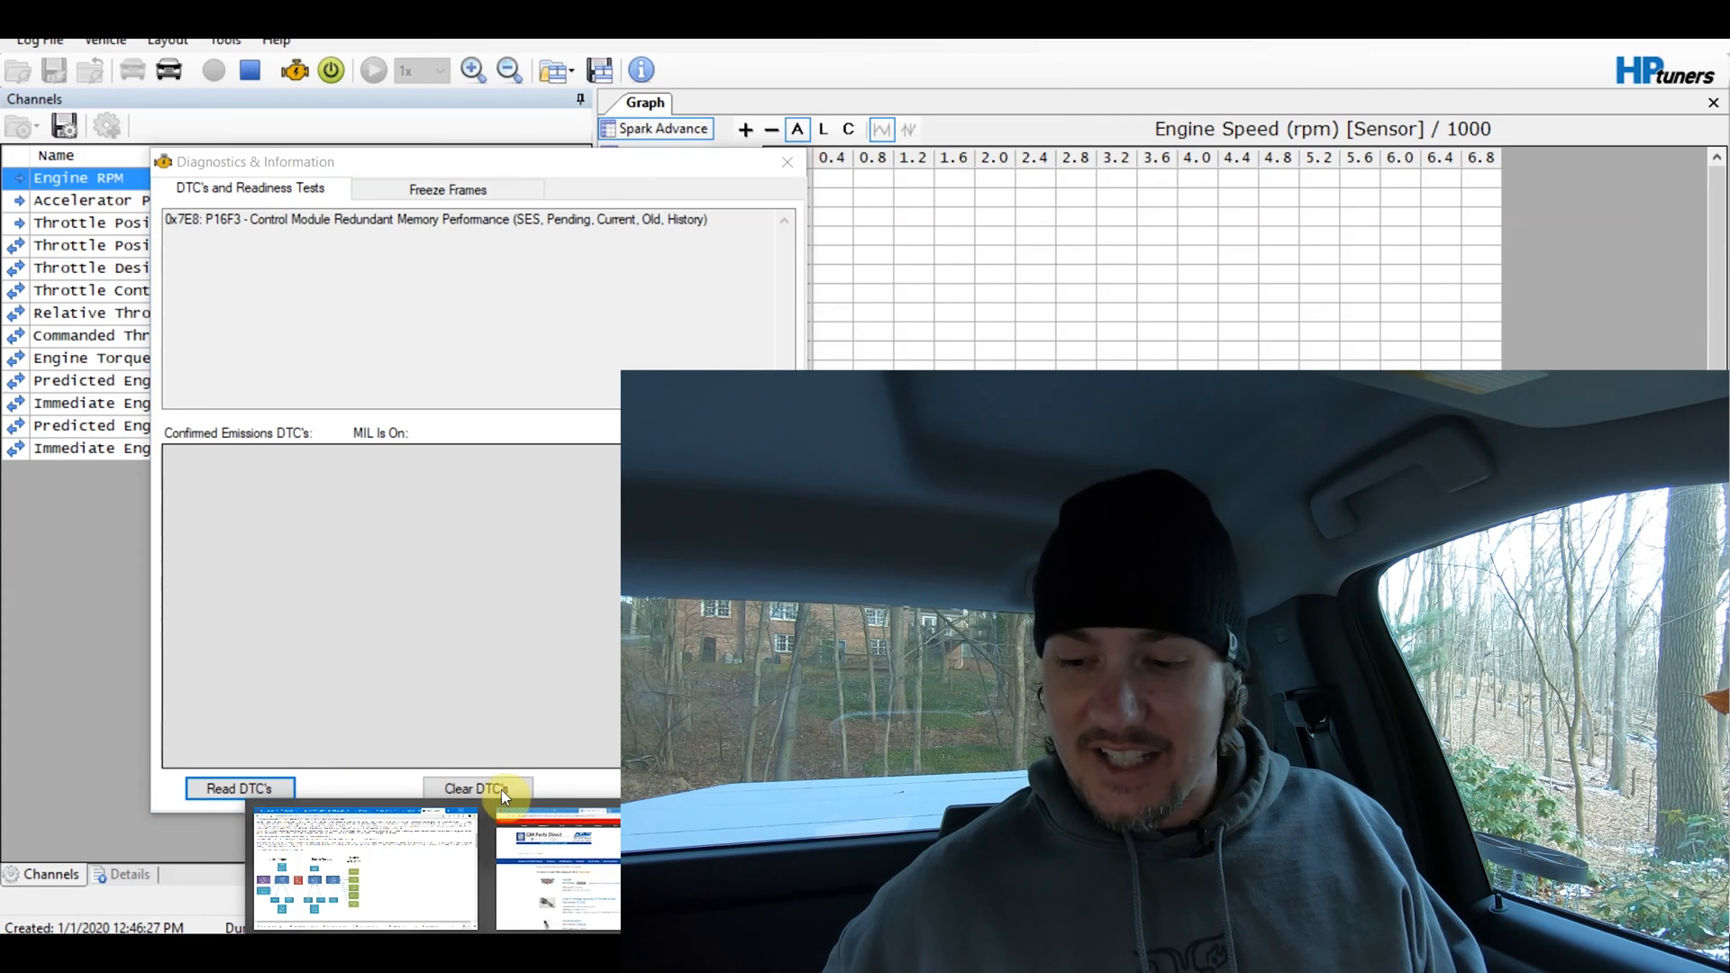
pyautogui.click(474, 788)
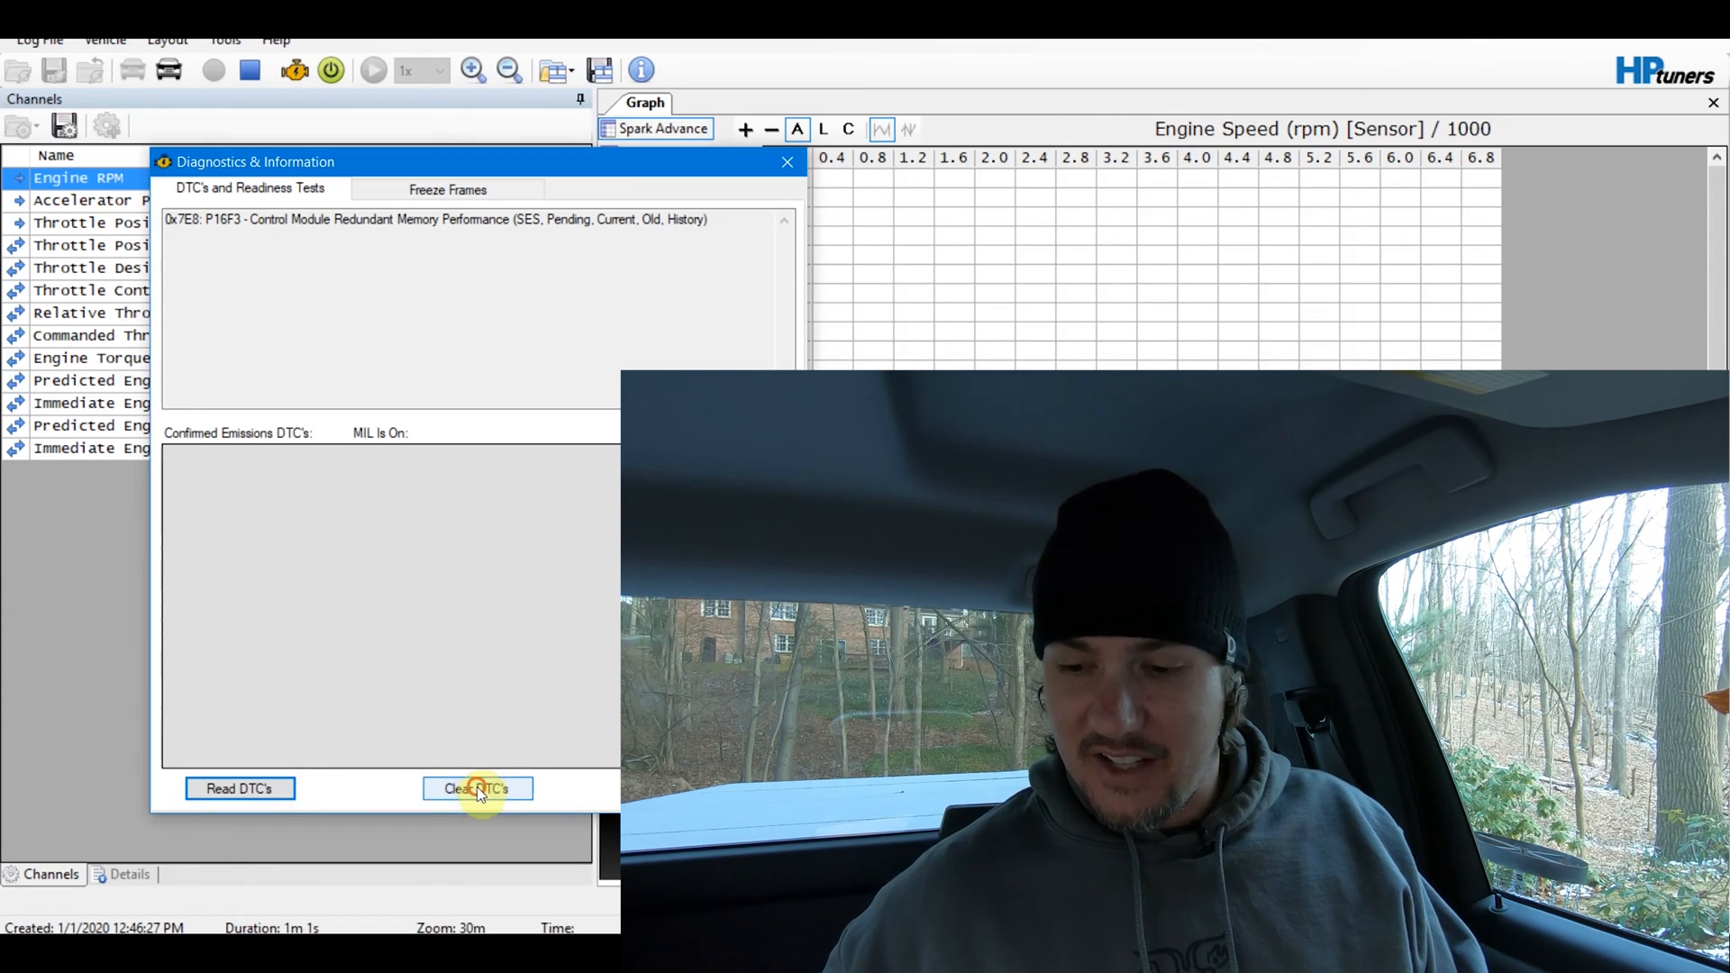
pyautogui.click(476, 788)
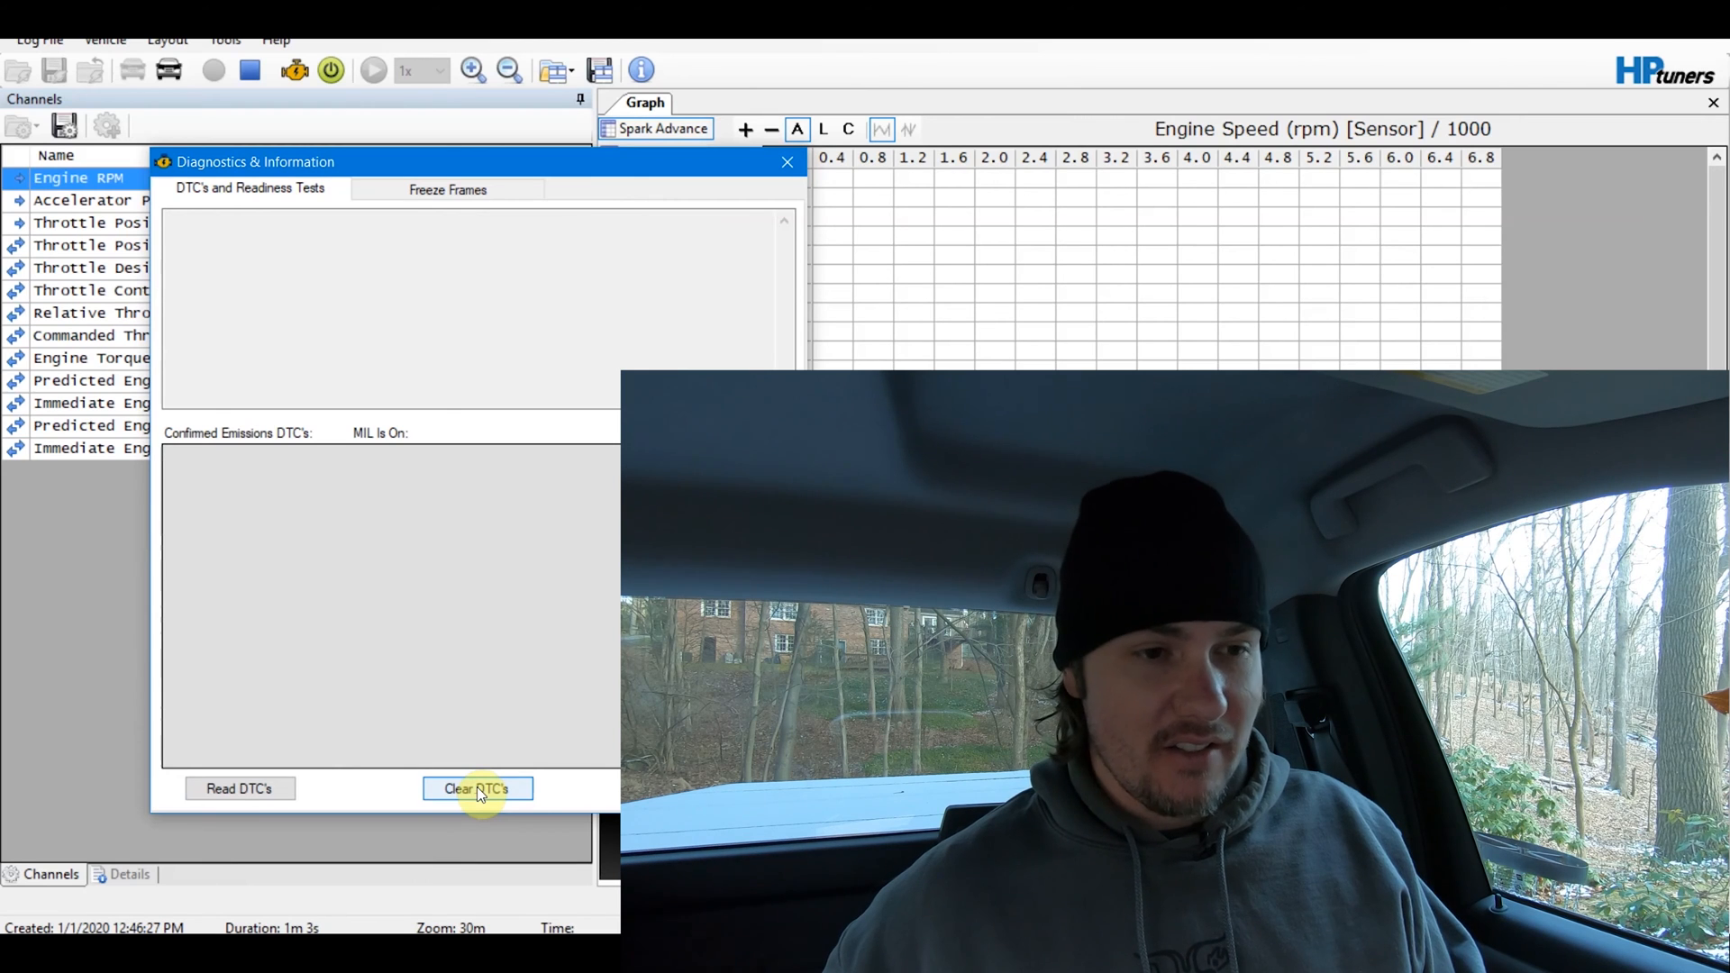
pyautogui.click(476, 788)
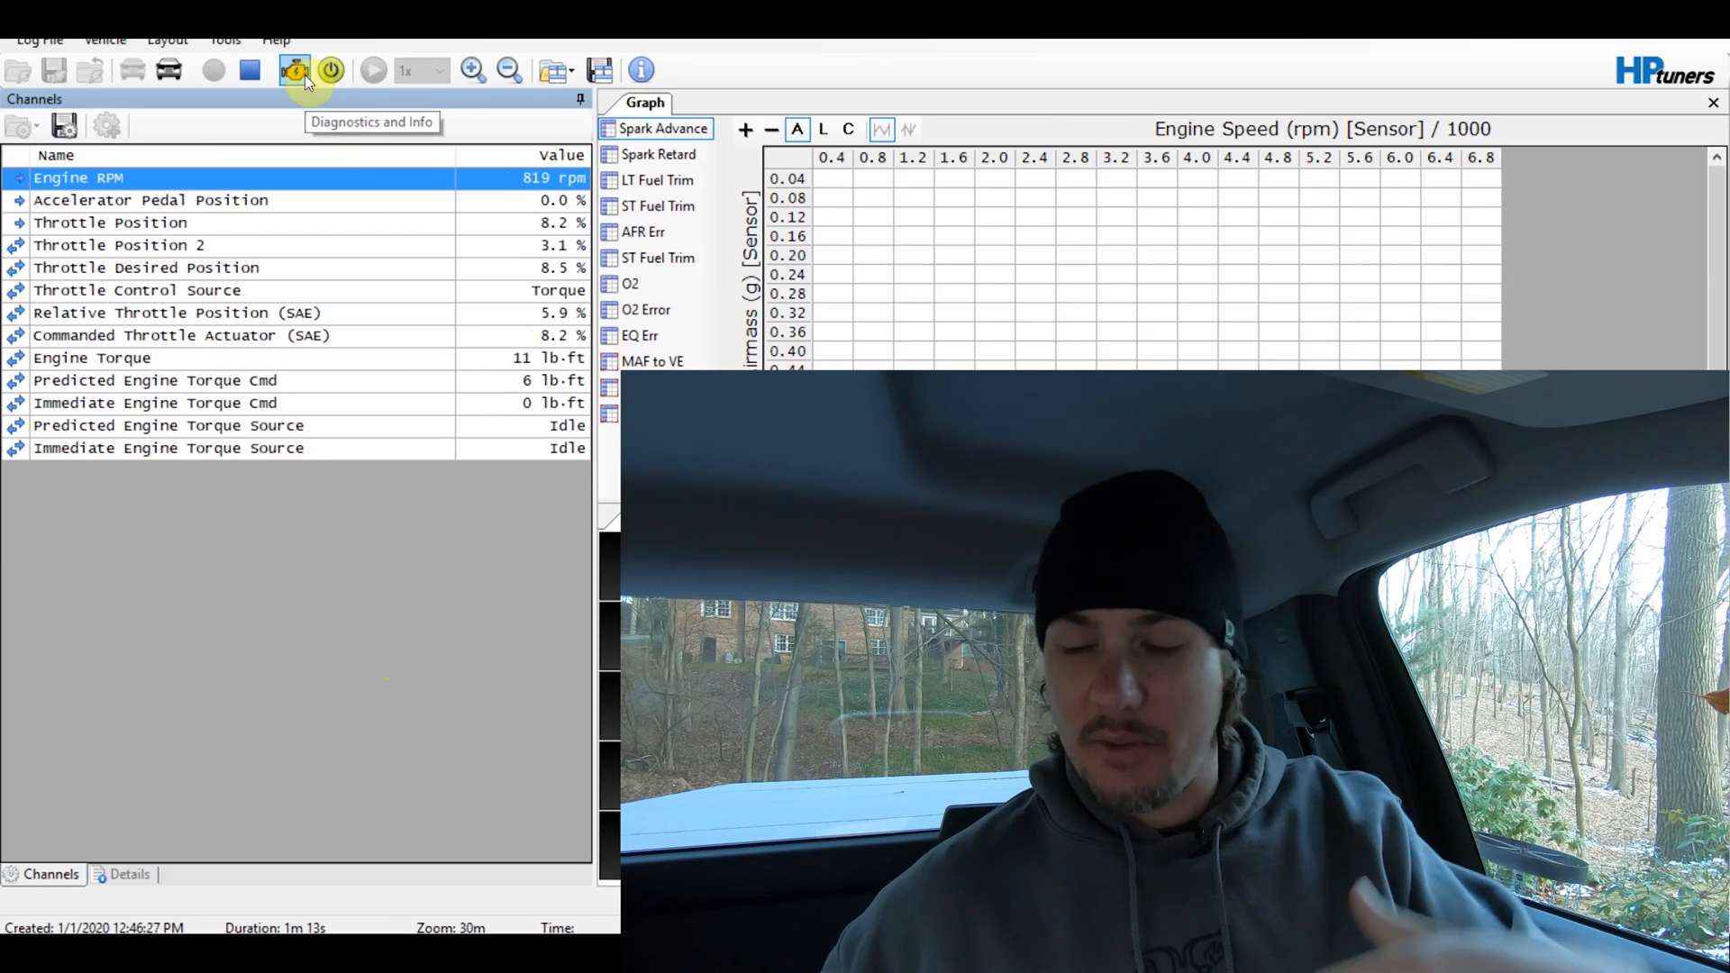
# Re-read DTCs to verify none remain, then return to the tune editor
pyautogui.click(293, 71)
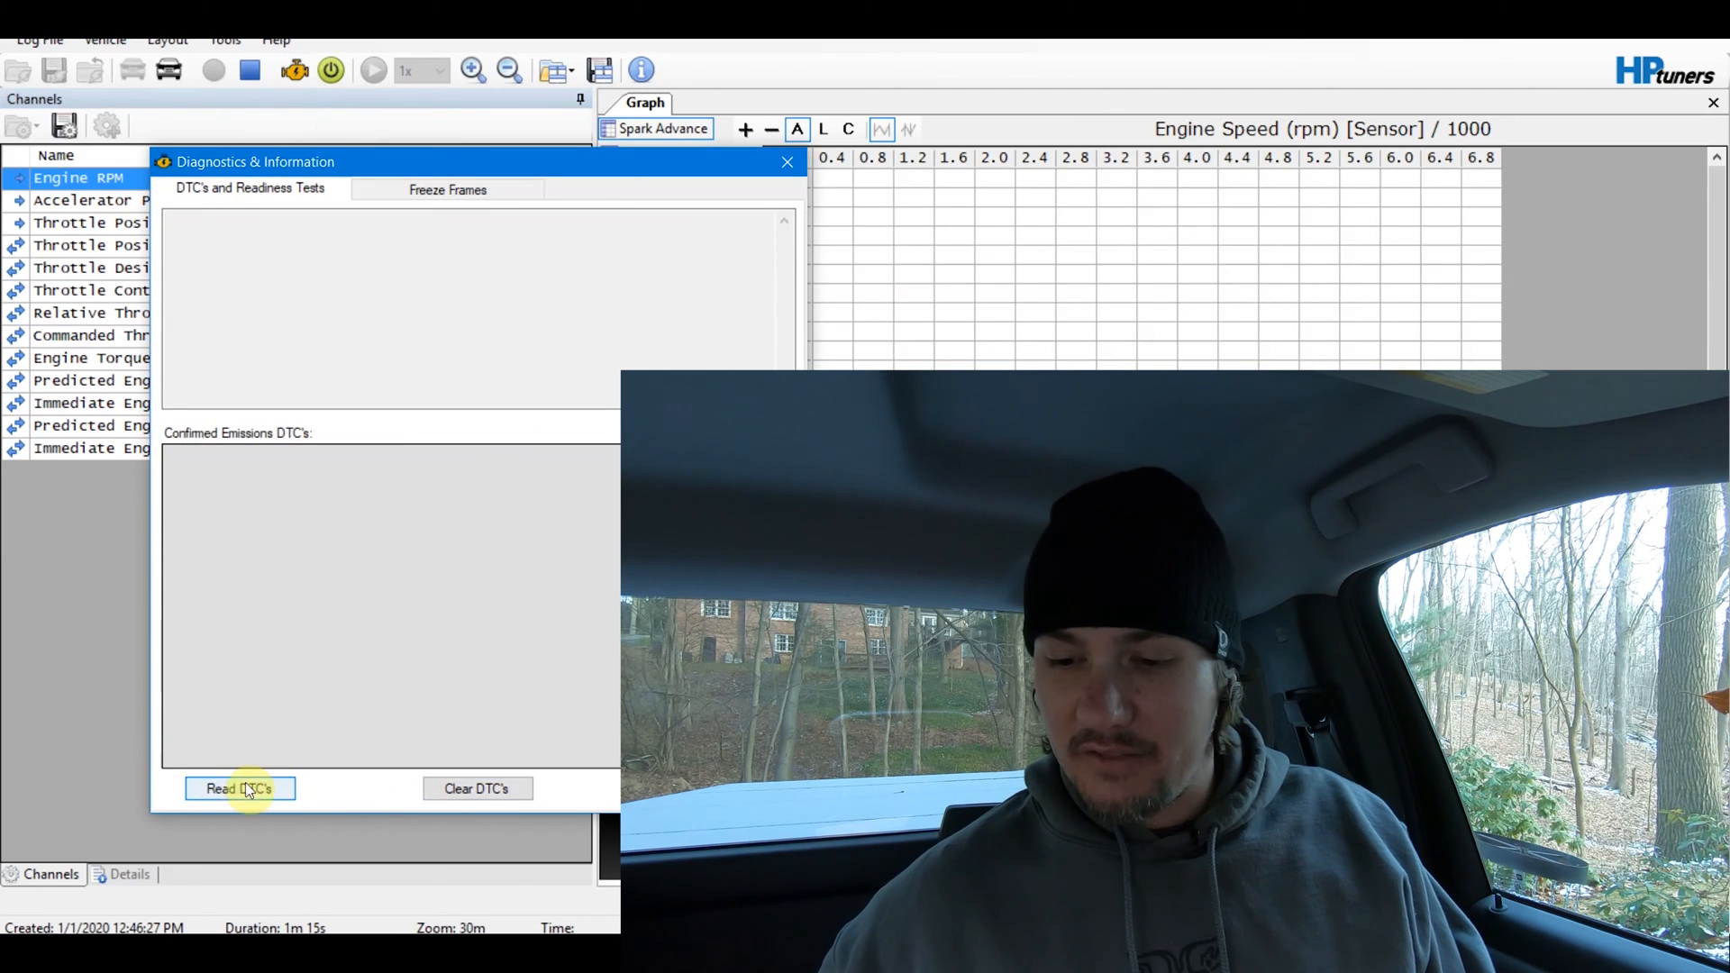
pyautogui.click(240, 787)
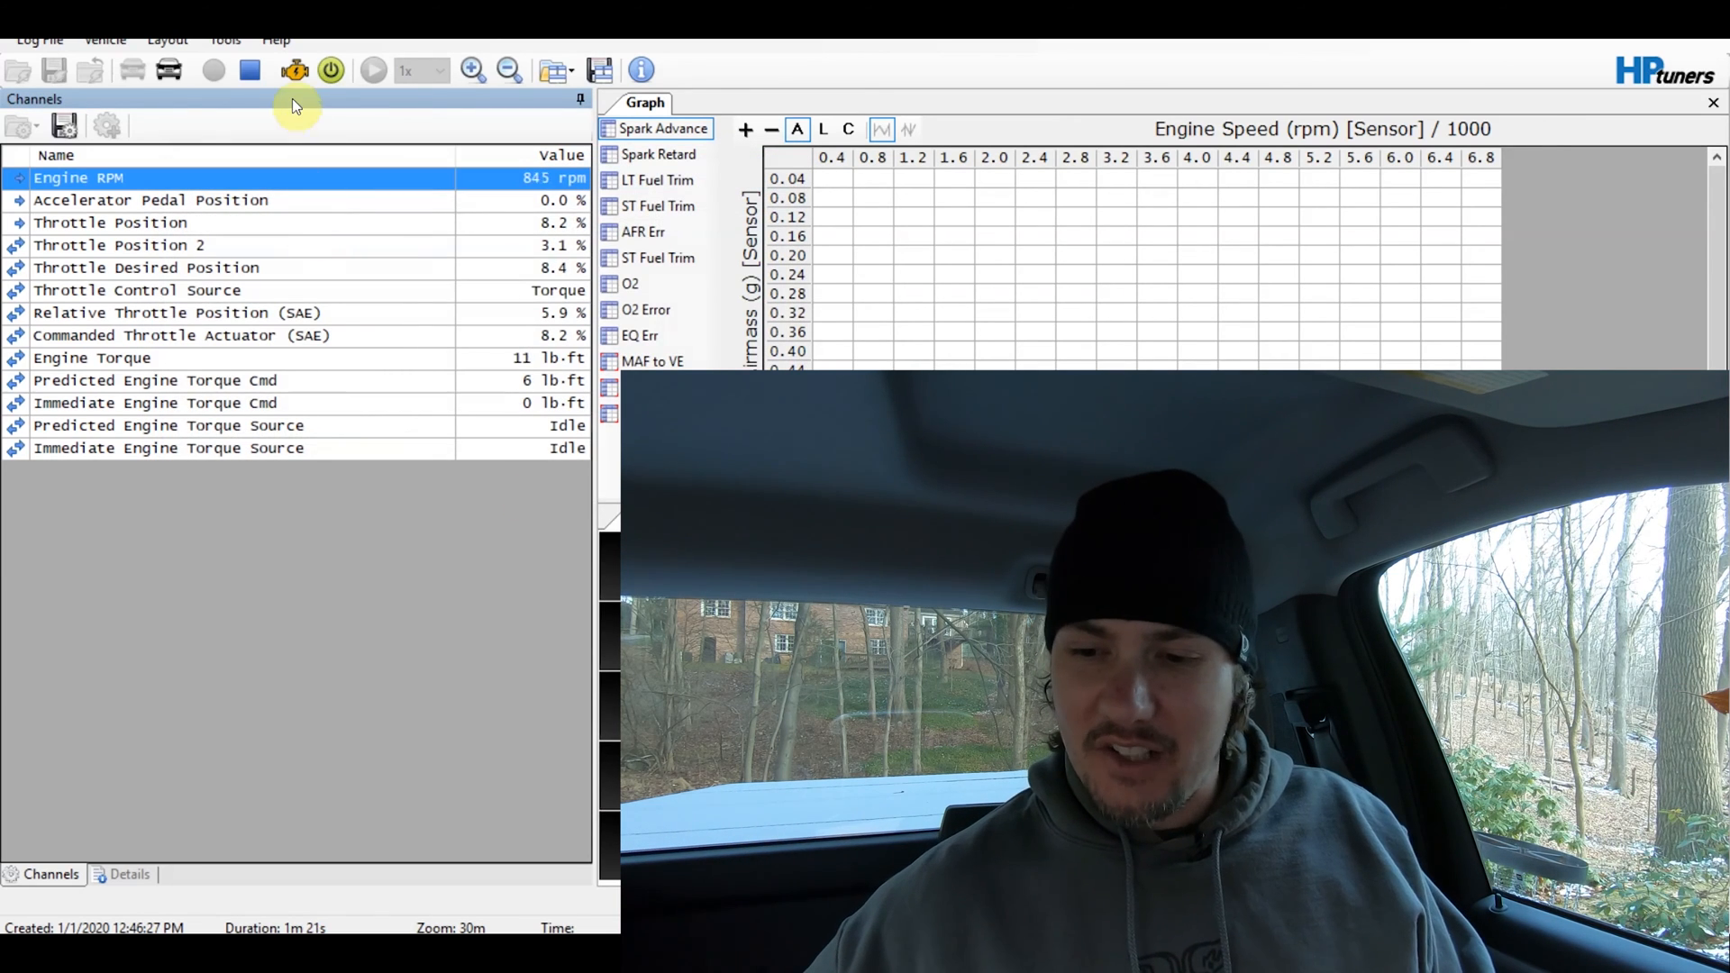
pyautogui.click(168, 70)
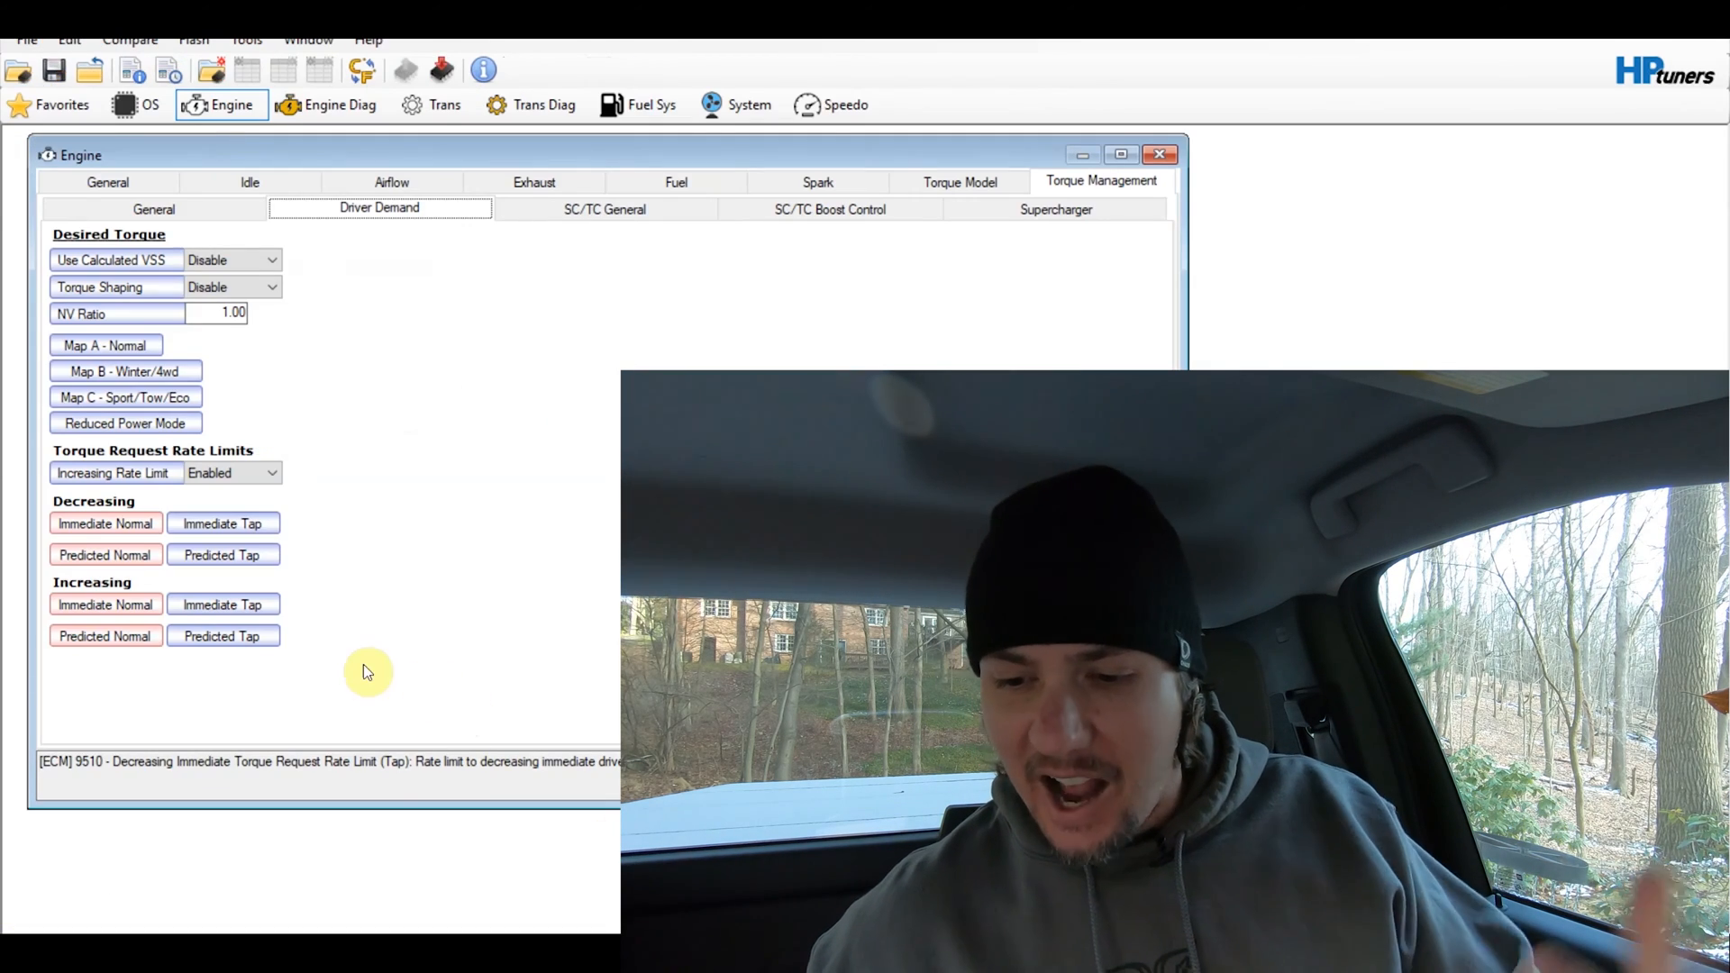
# Load the stock tune from the Logs and Tunes folder as the compare file
pyautogui.click(130, 40)
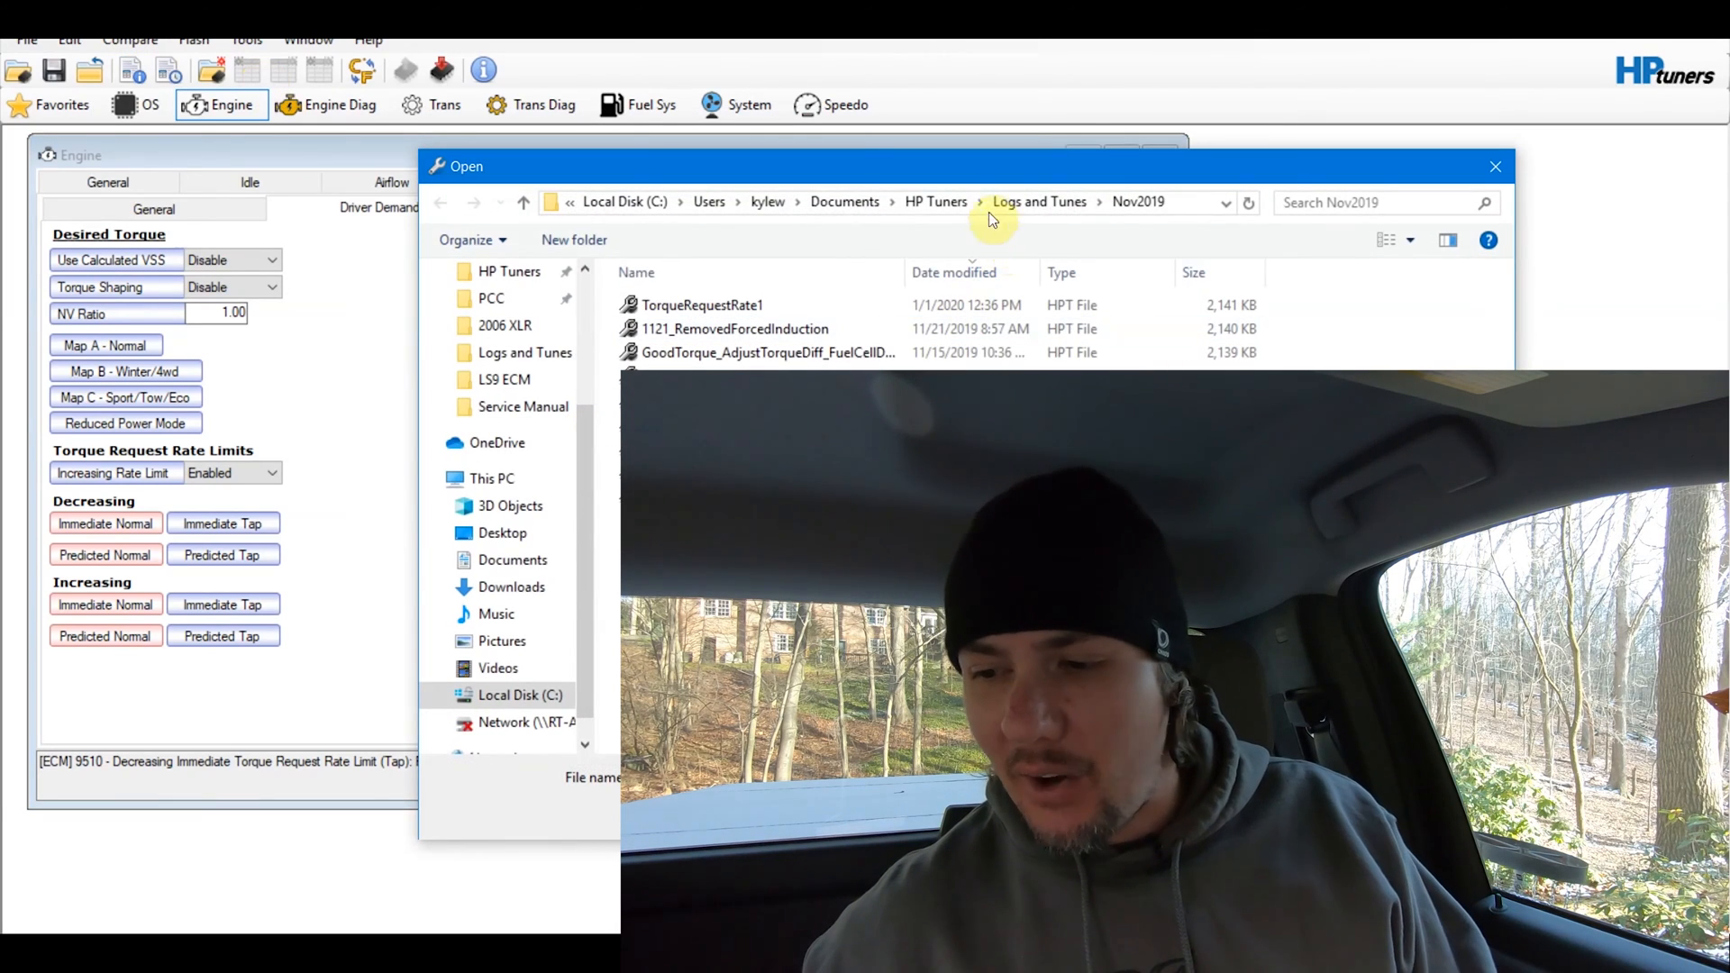
pyautogui.click(1038, 202)
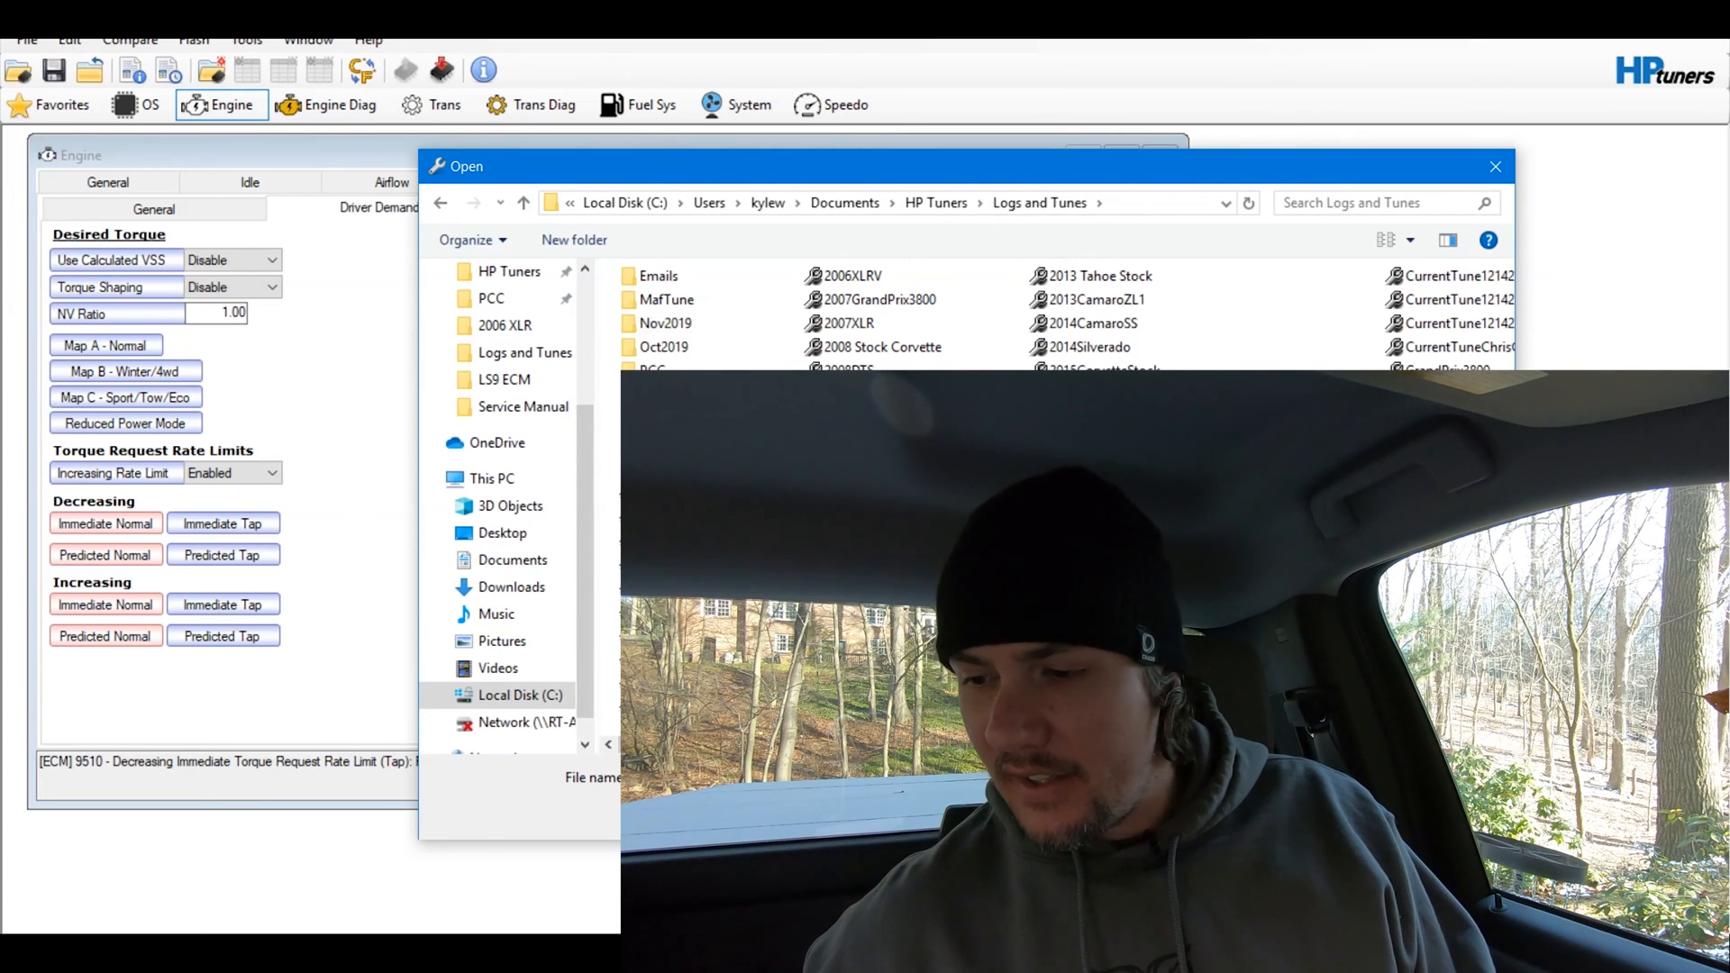
pyautogui.click(1496, 166)
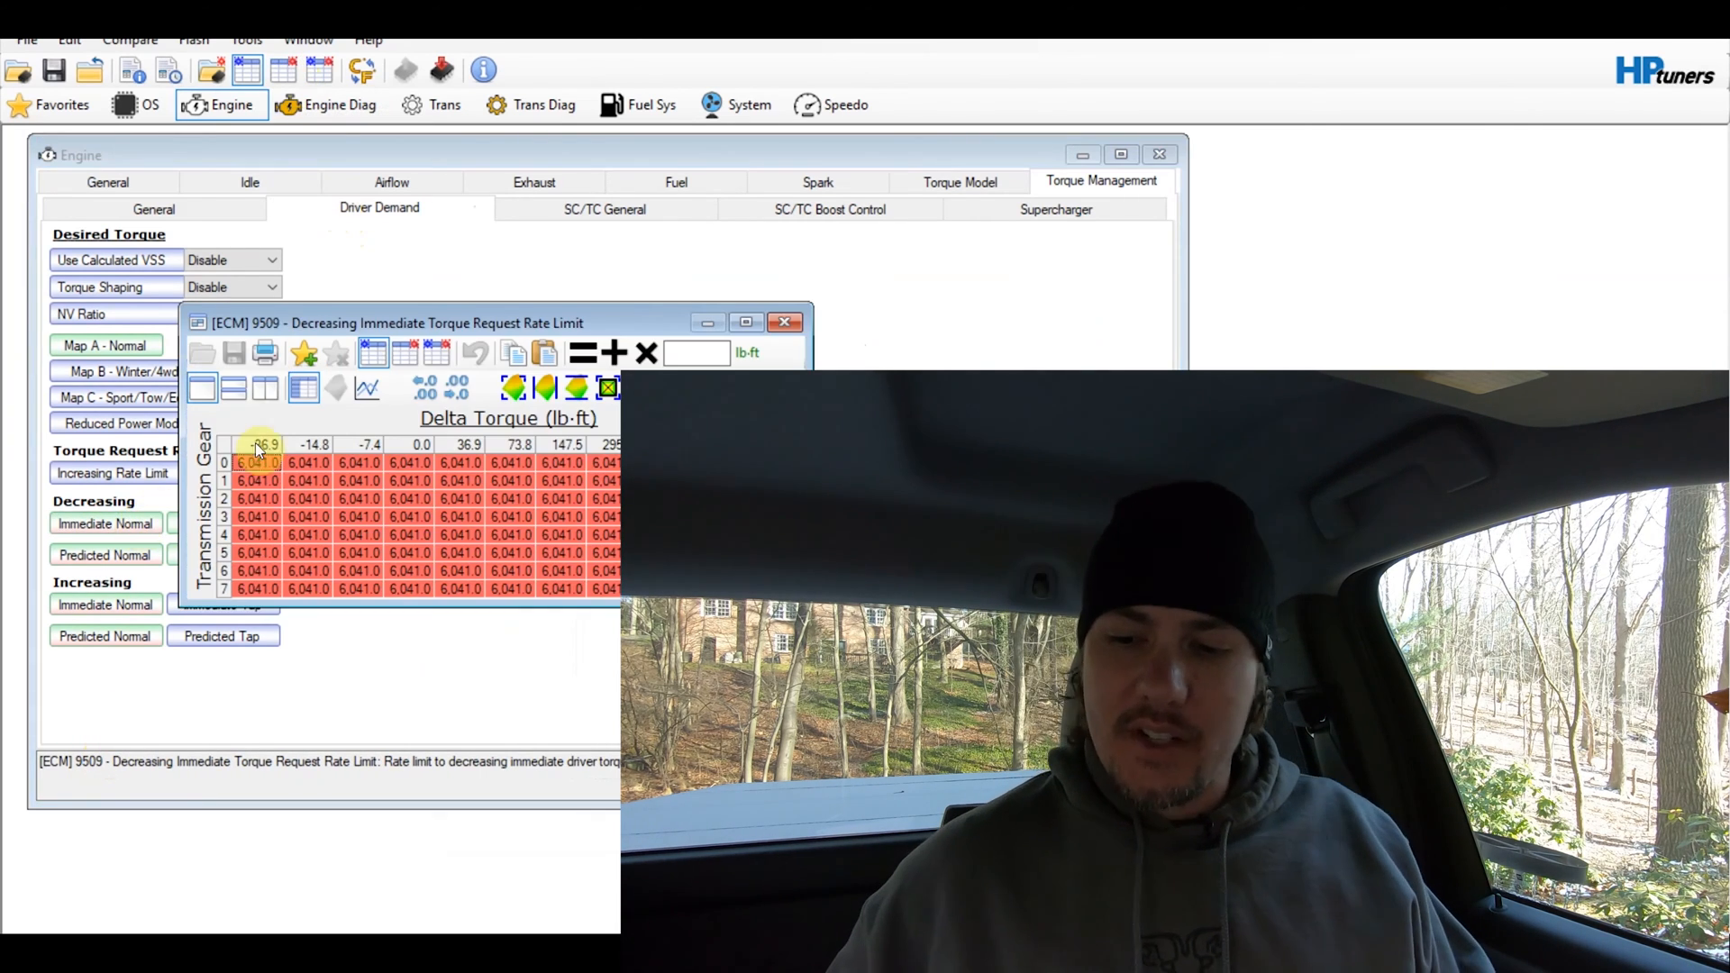
# Set the Decreasing Immediate and Decreasing Predicted tables back to the stock compare values
pyautogui.click(405, 352)
pyautogui.write('-6042')
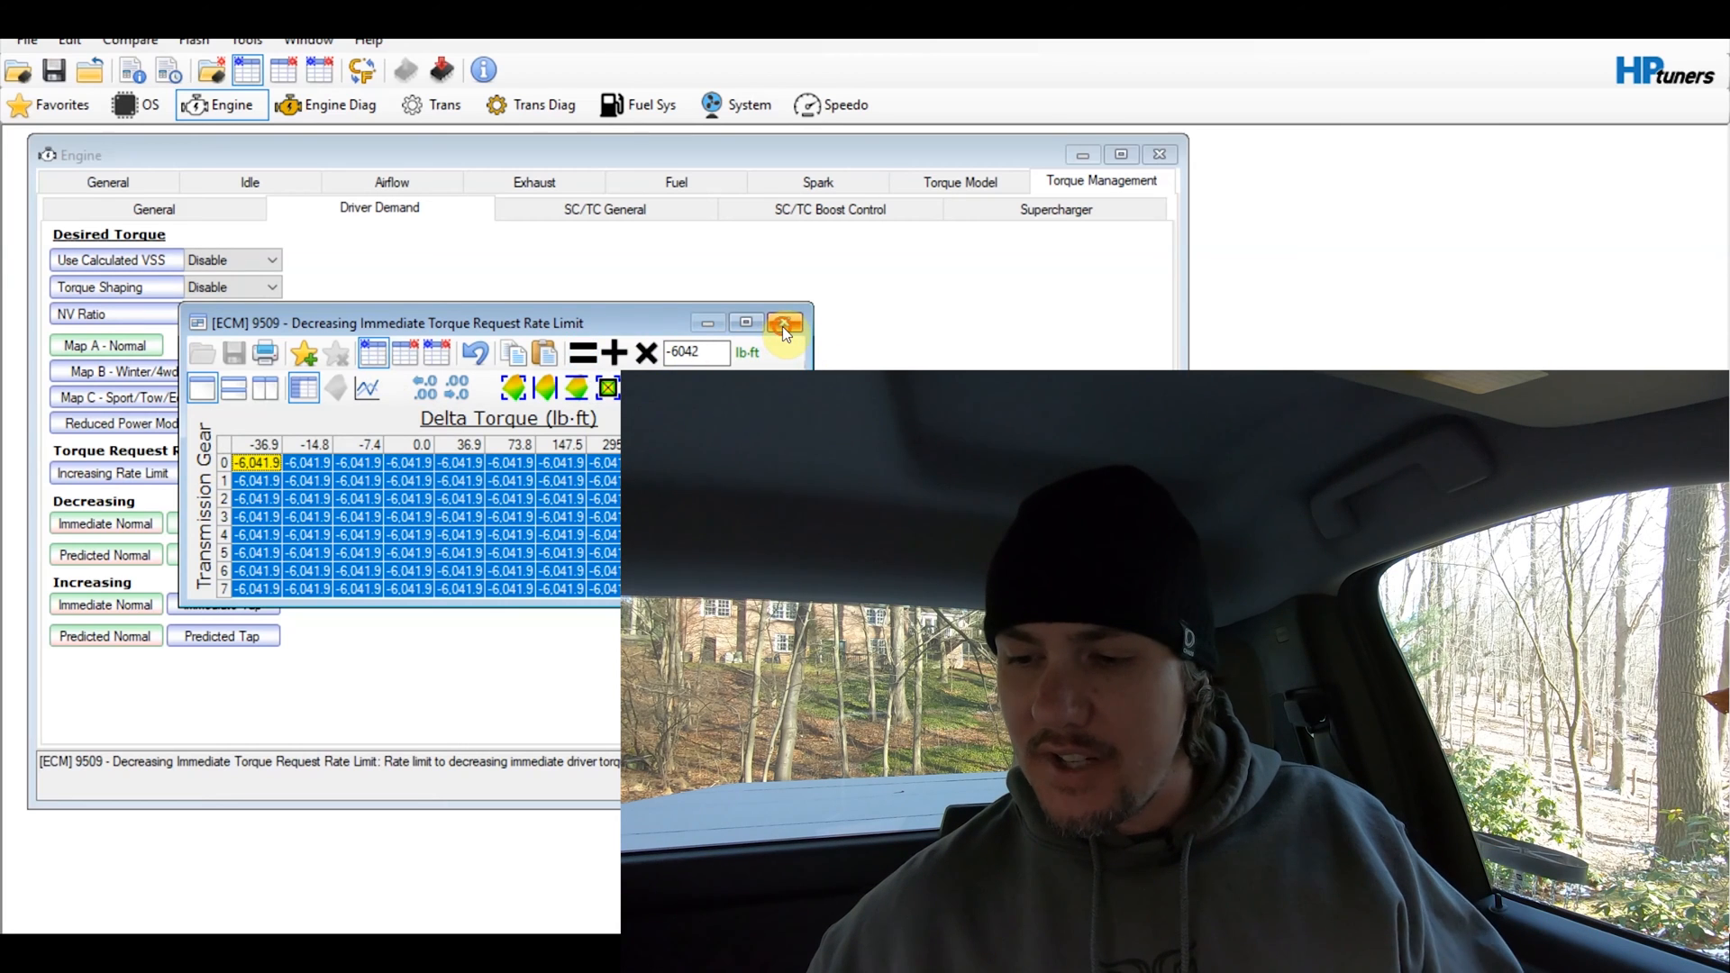
pyautogui.click(784, 323)
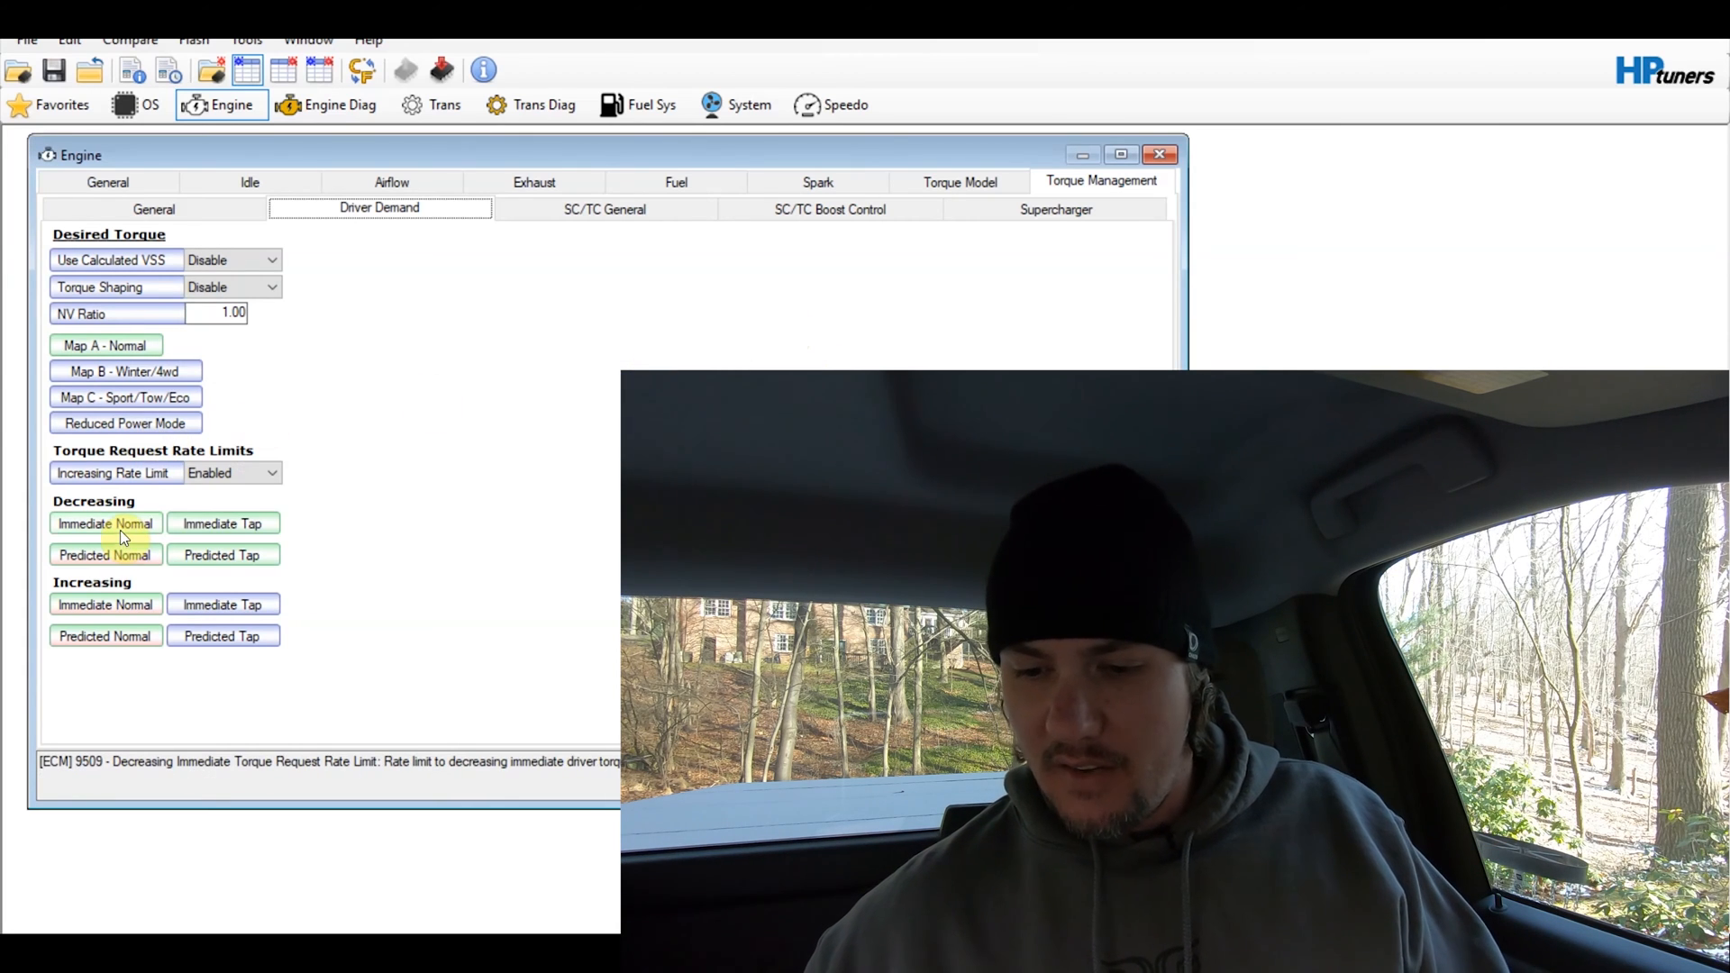
pyautogui.click(104, 555)
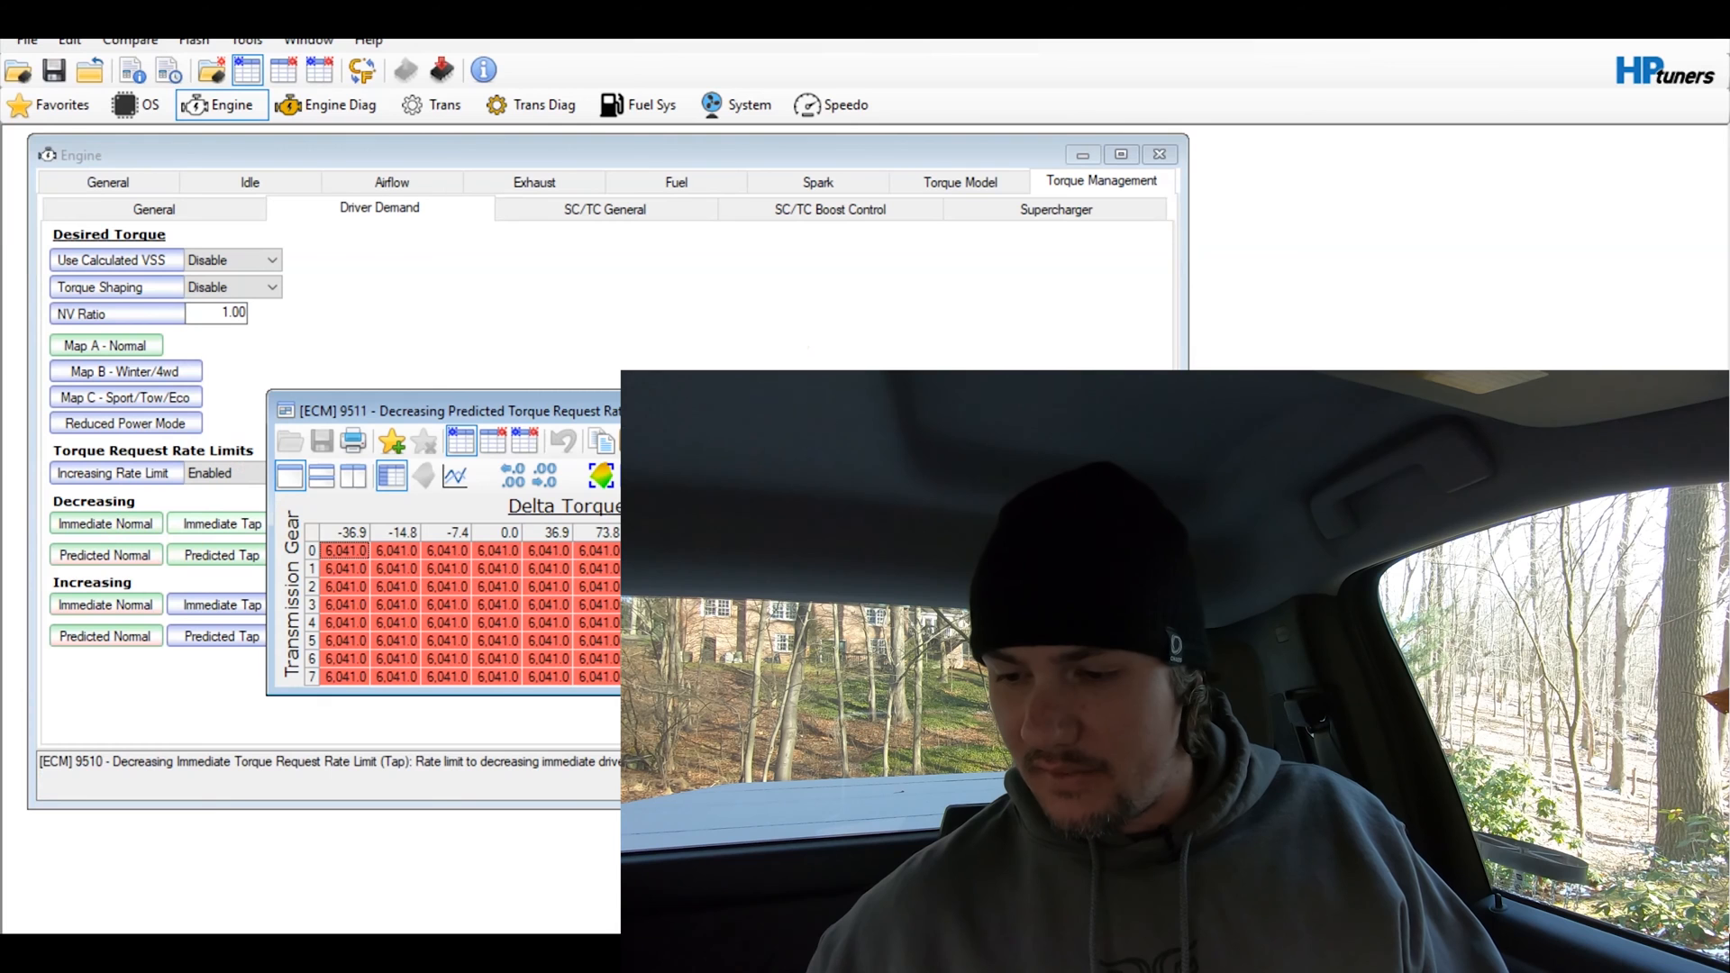
pyautogui.click(342, 552)
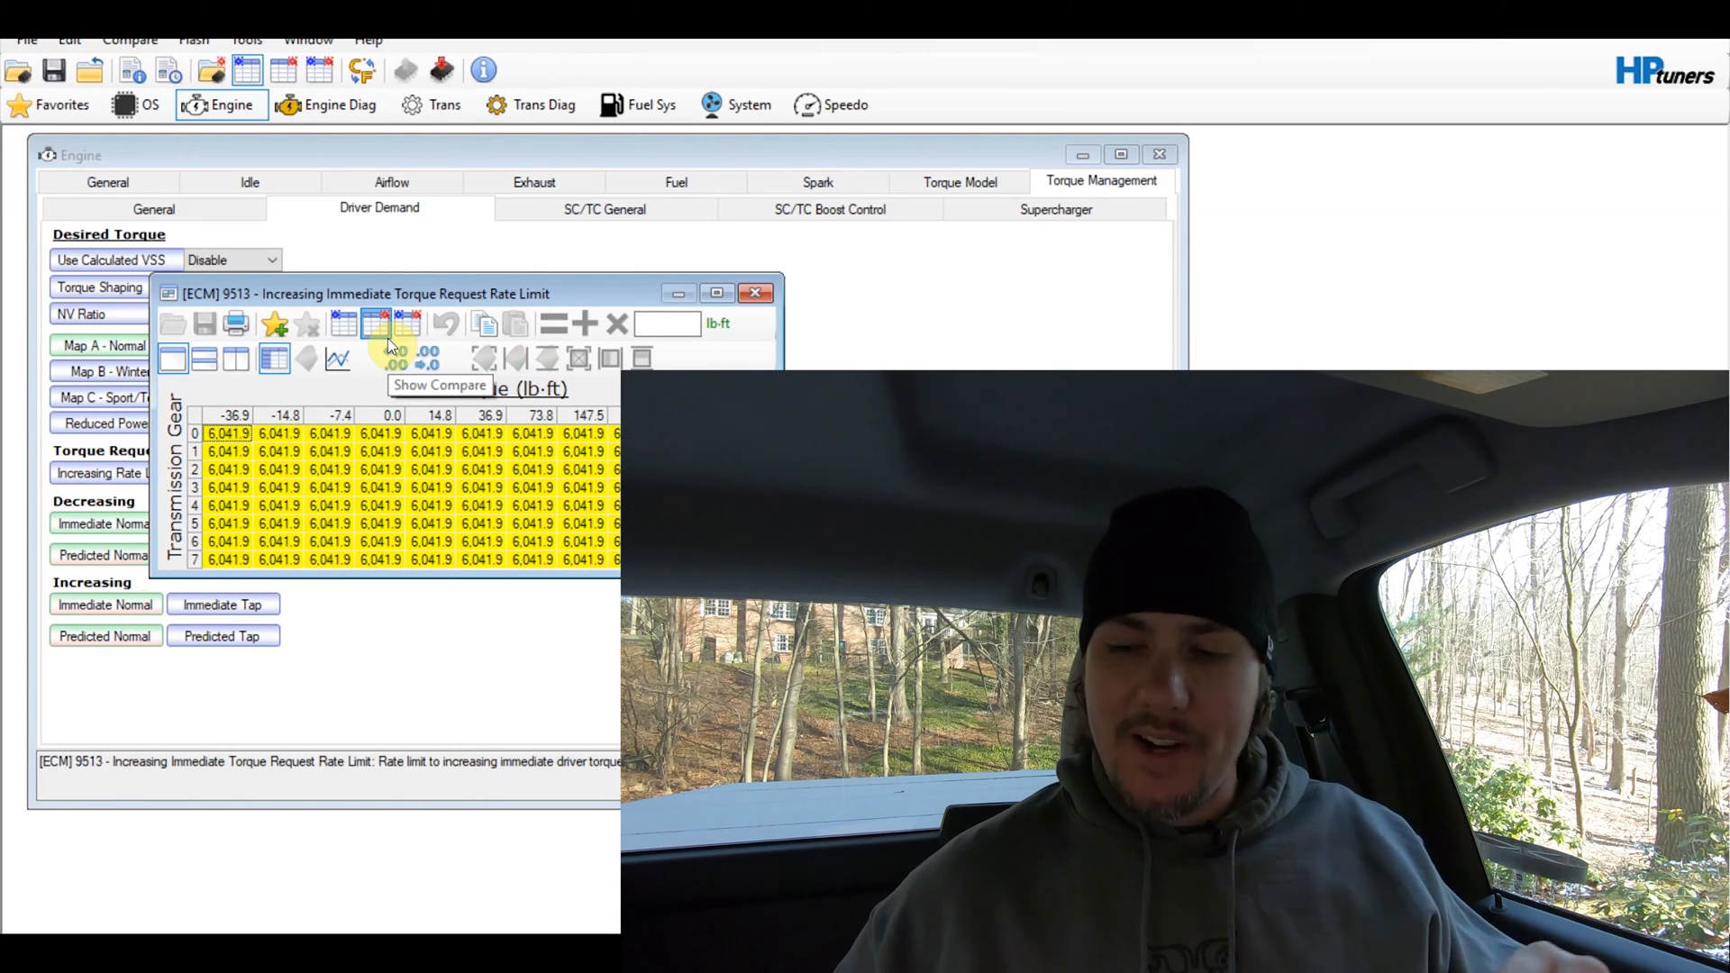
# Hide compare differences on Increasing Immediate and replace all its cells with 6041
pyautogui.click(389, 323)
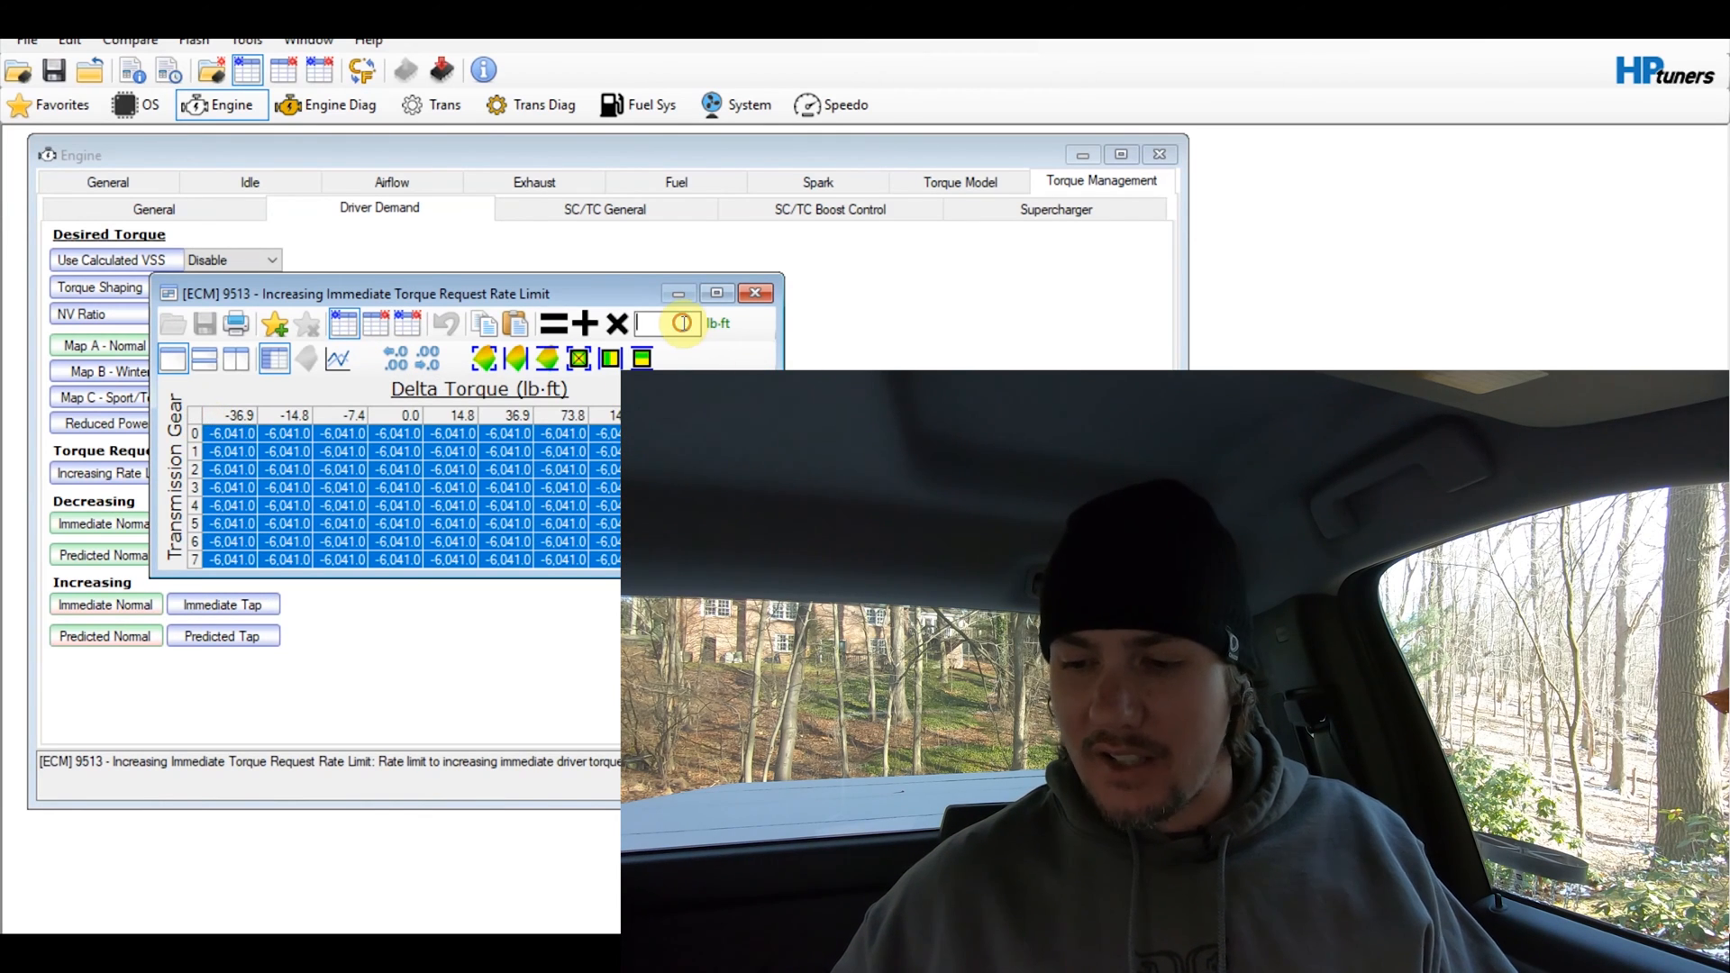
pyautogui.write('6041')
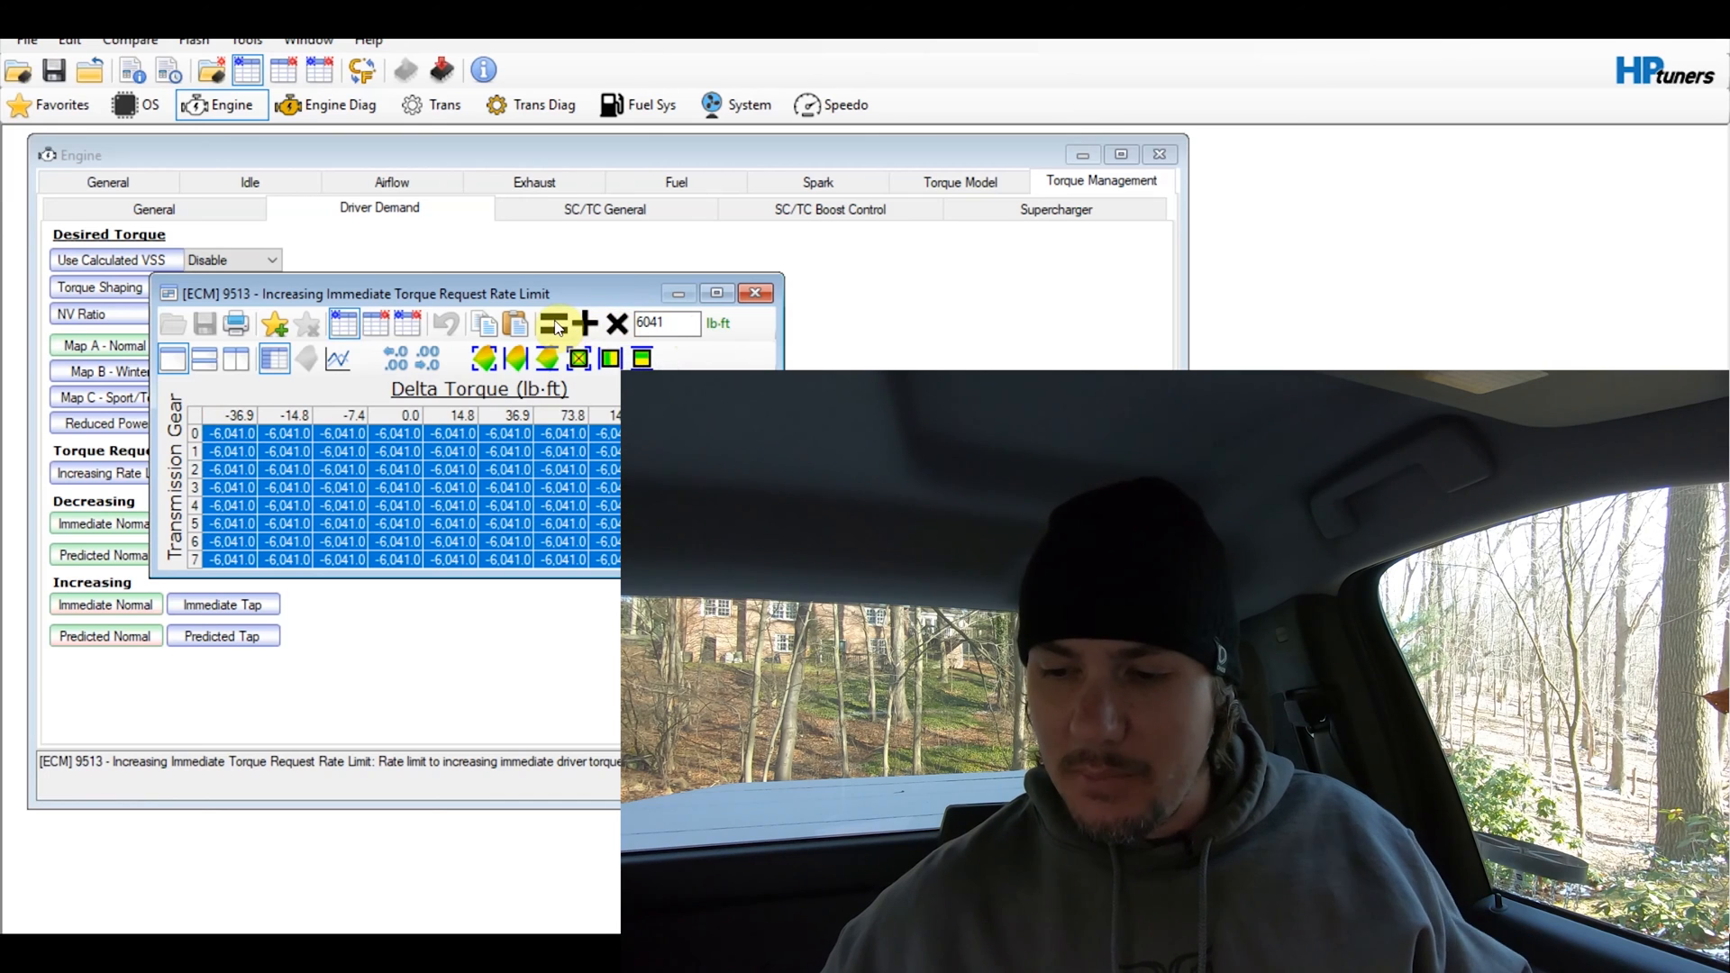
pyautogui.moveTo(546, 357)
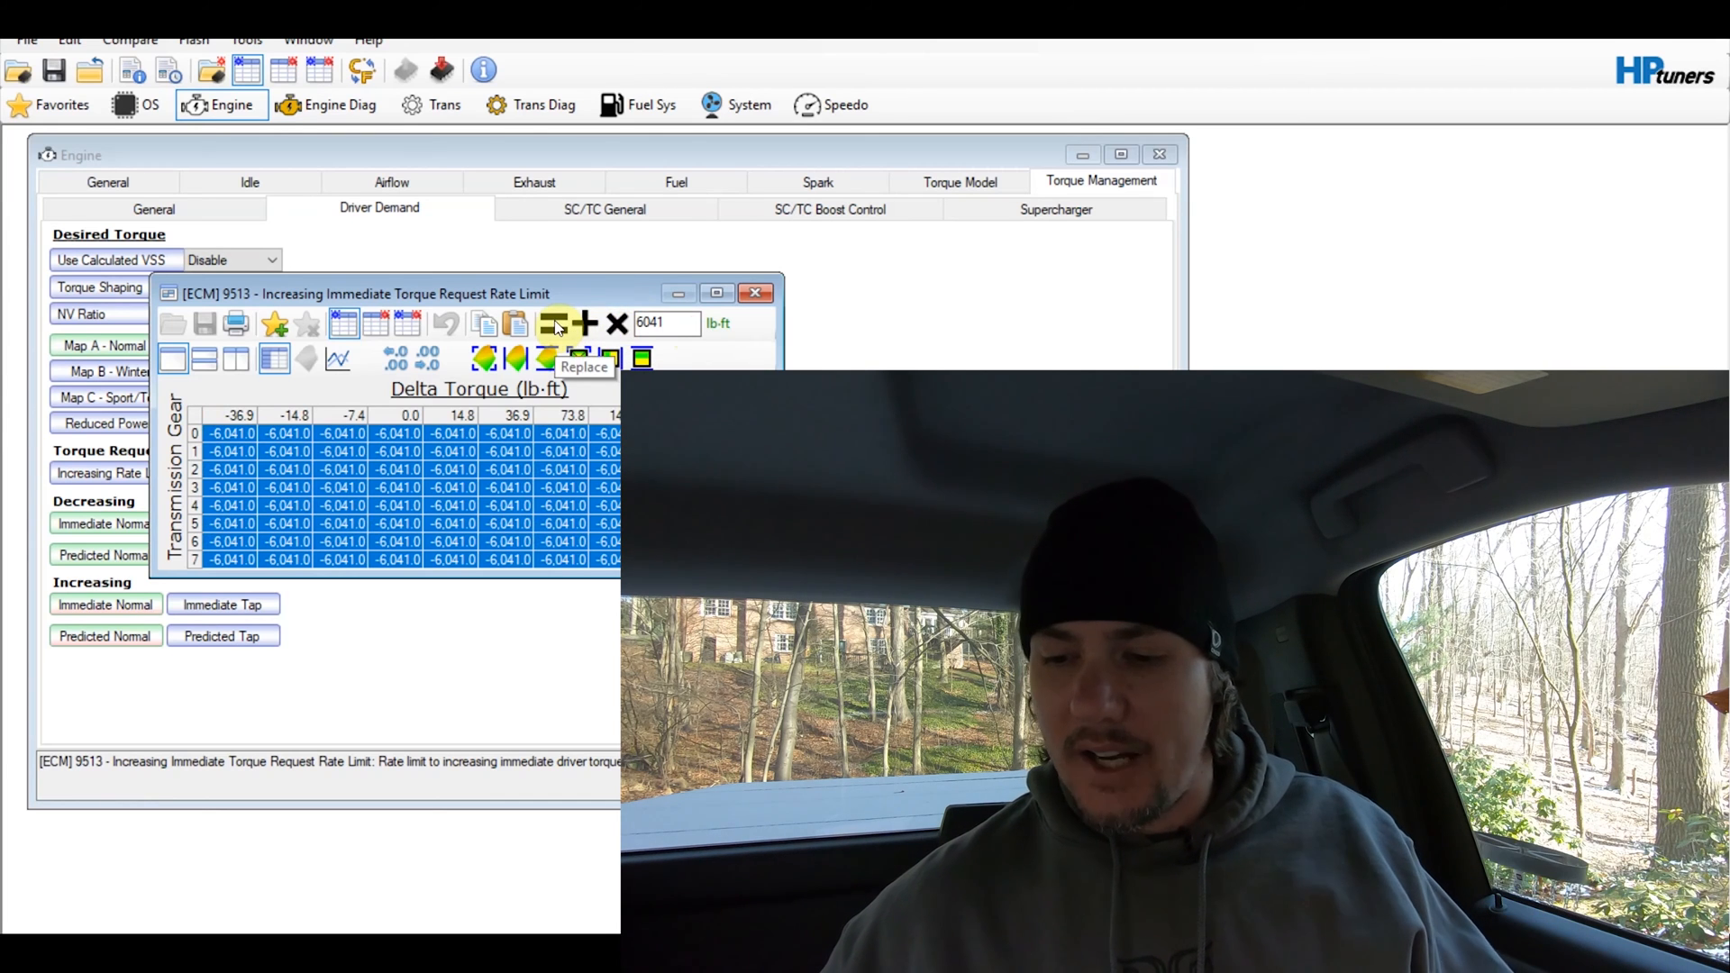
pyautogui.click(755, 294)
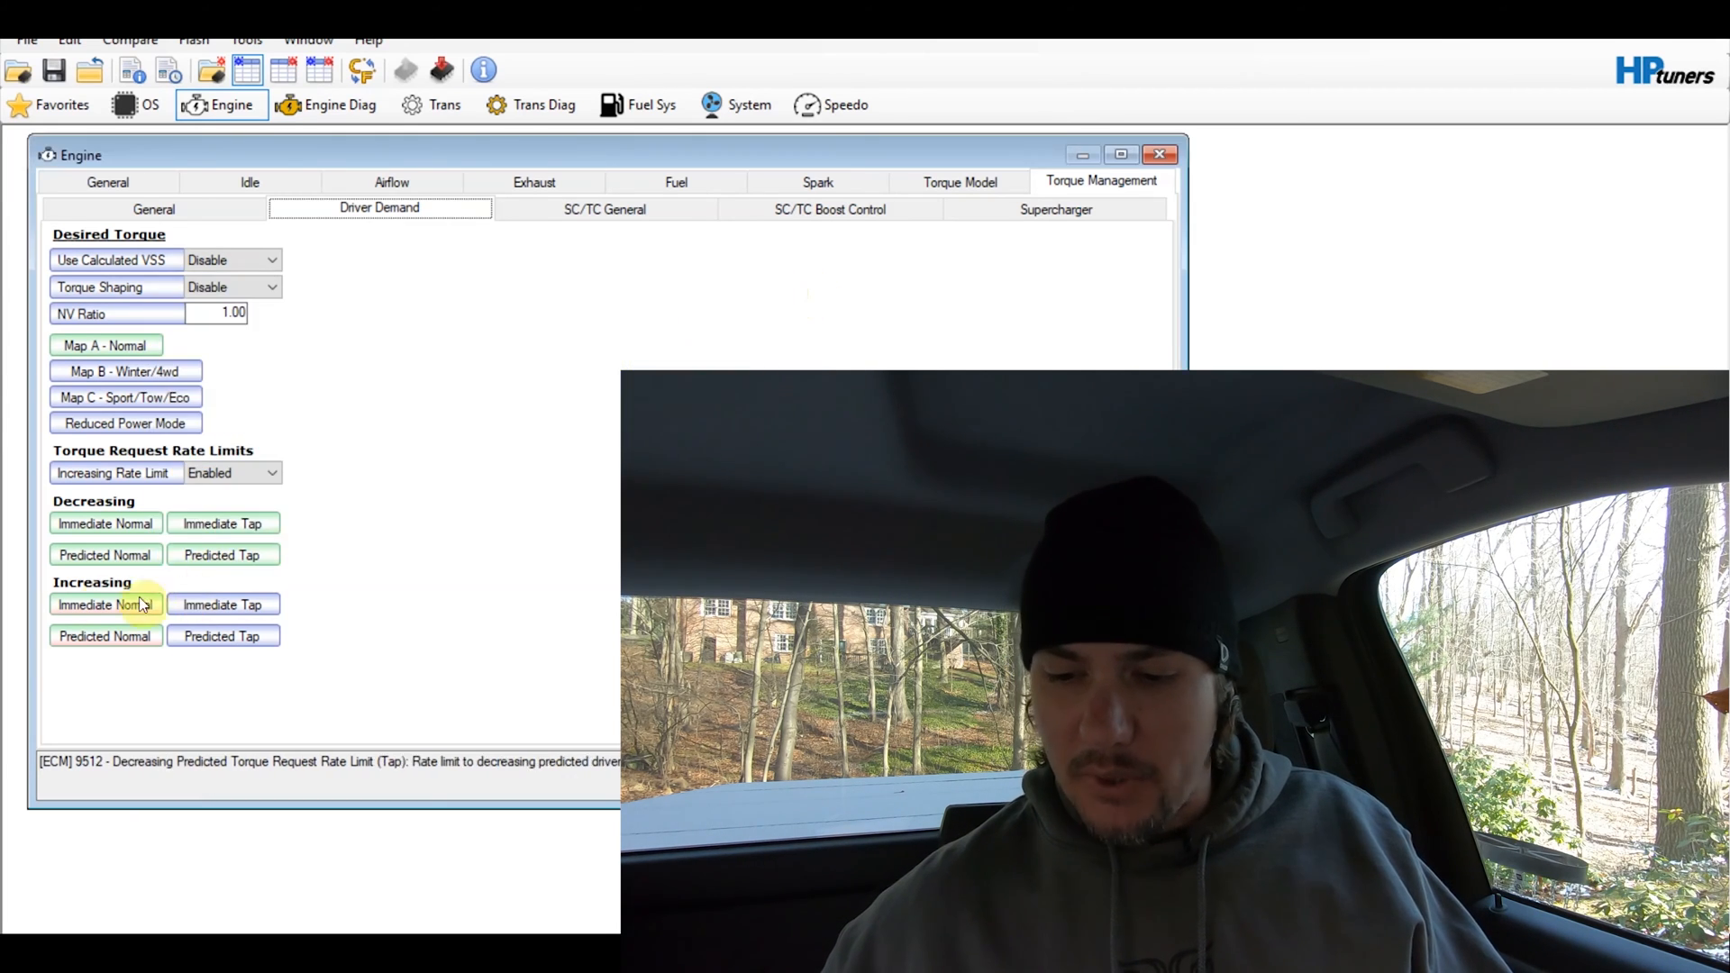
# Compare Increasing Predicted against stock, then multiply all its cells by 1.25
pyautogui.click(104, 604)
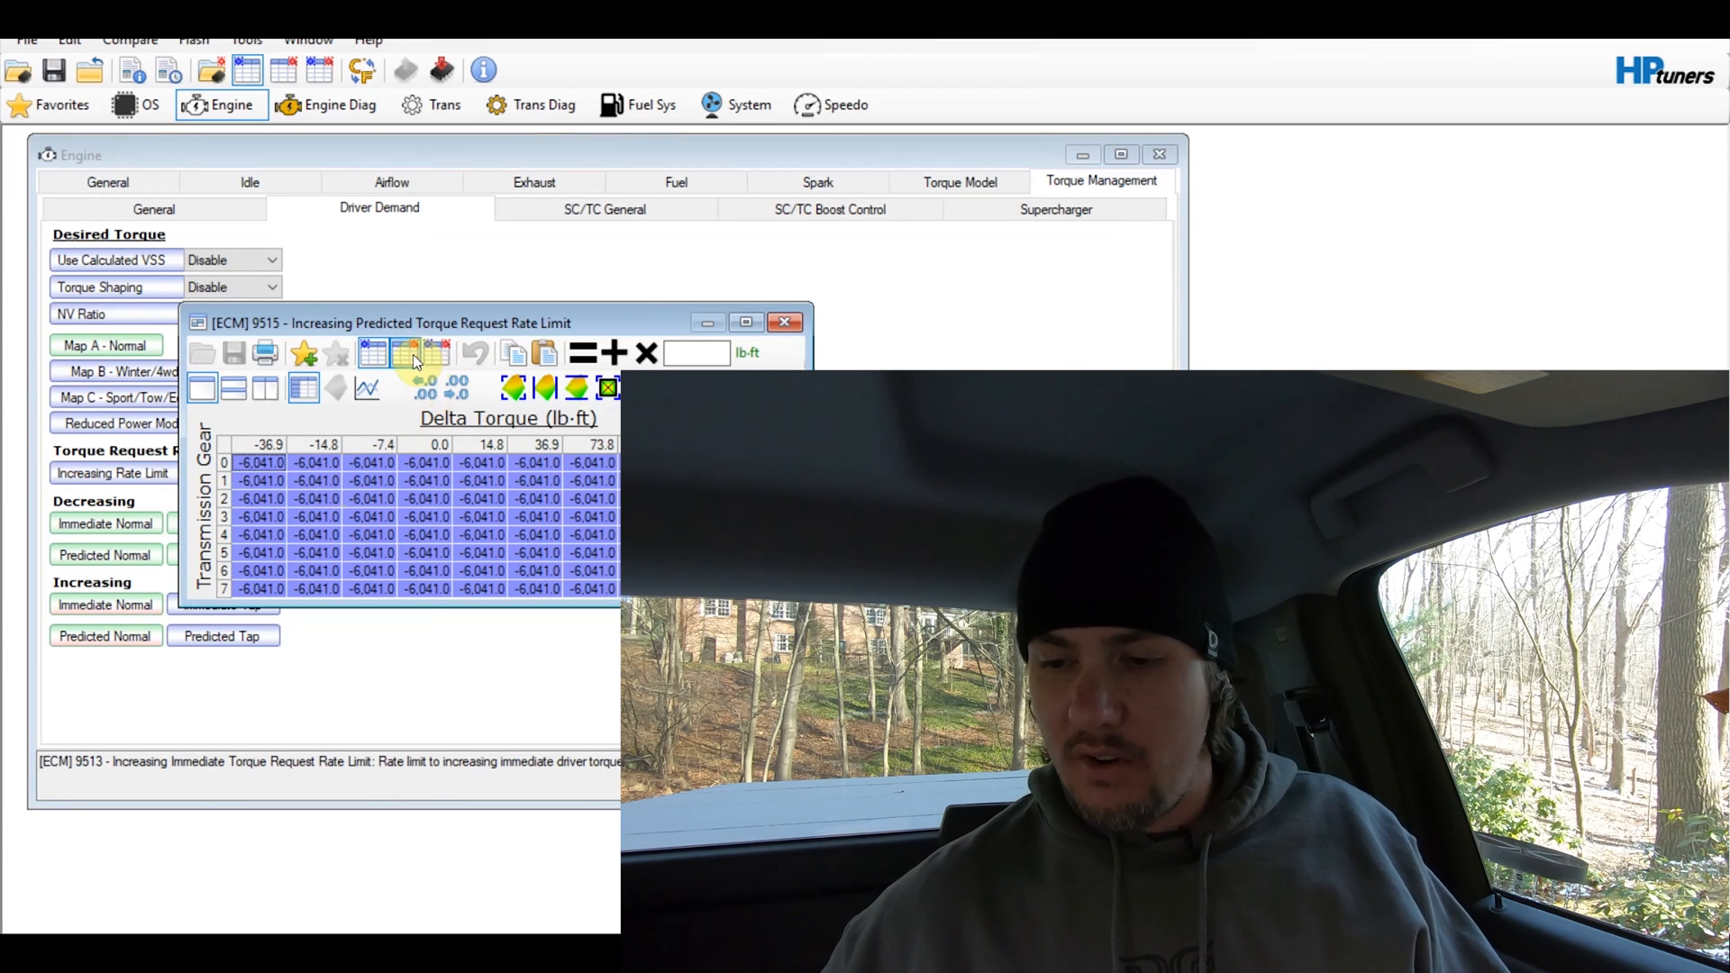
pyautogui.click(409, 352)
pyautogui.write('0')
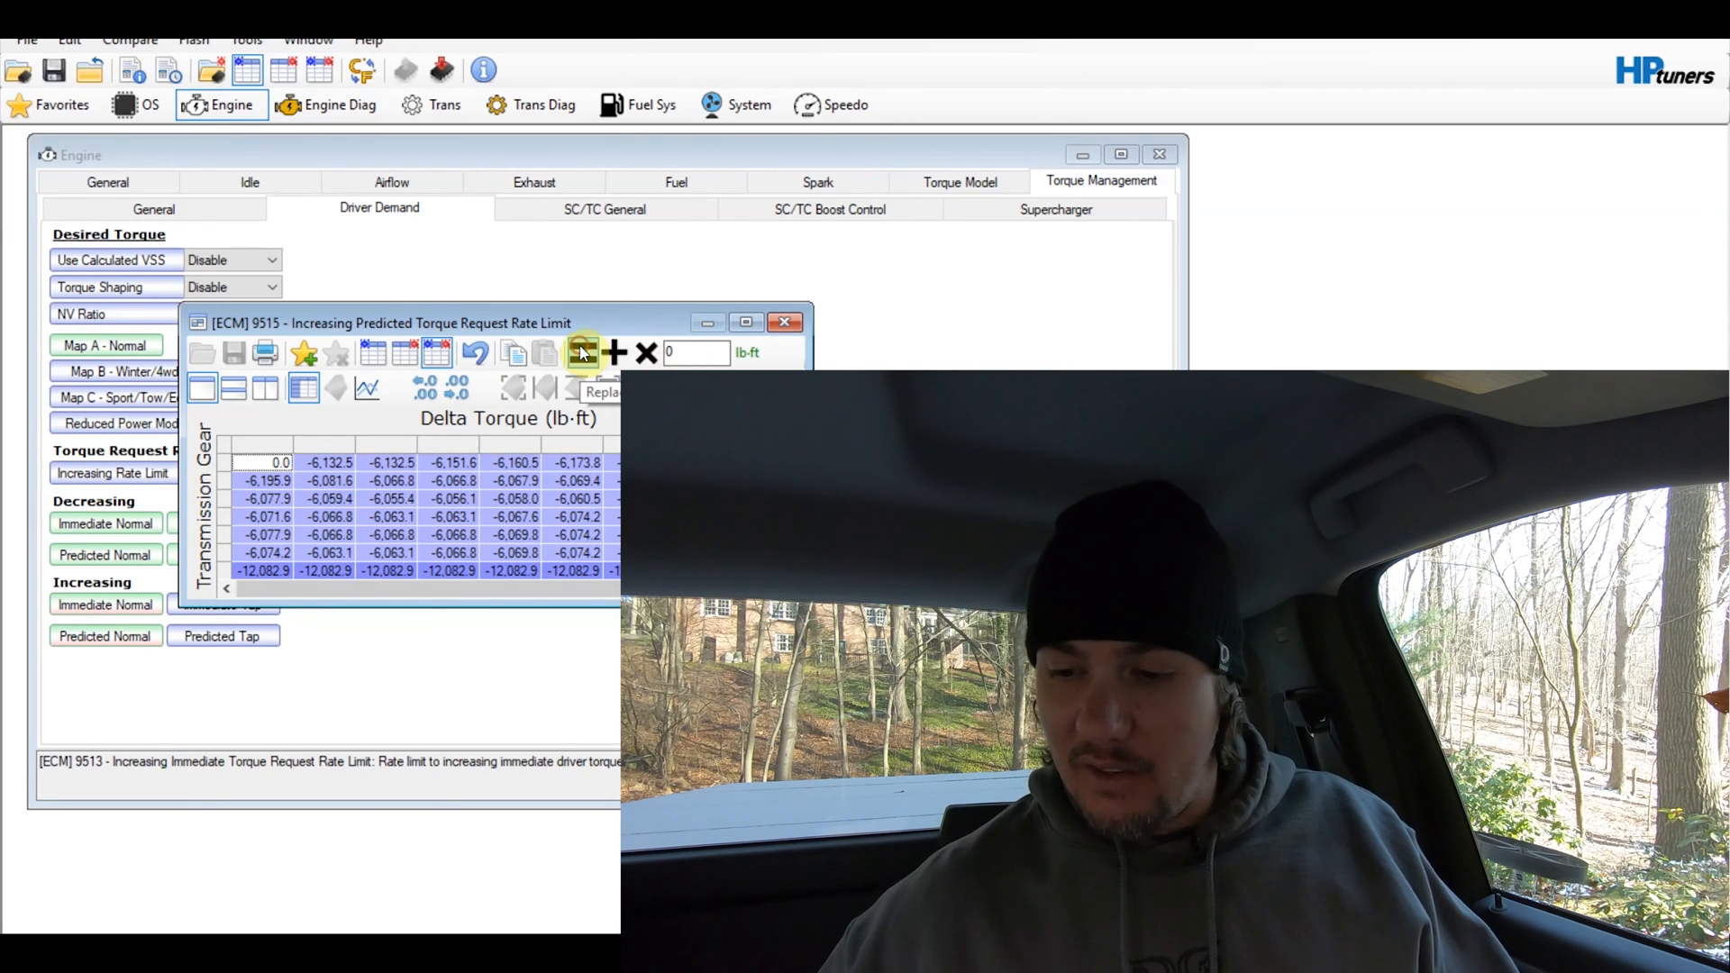
pyautogui.click(582, 351)
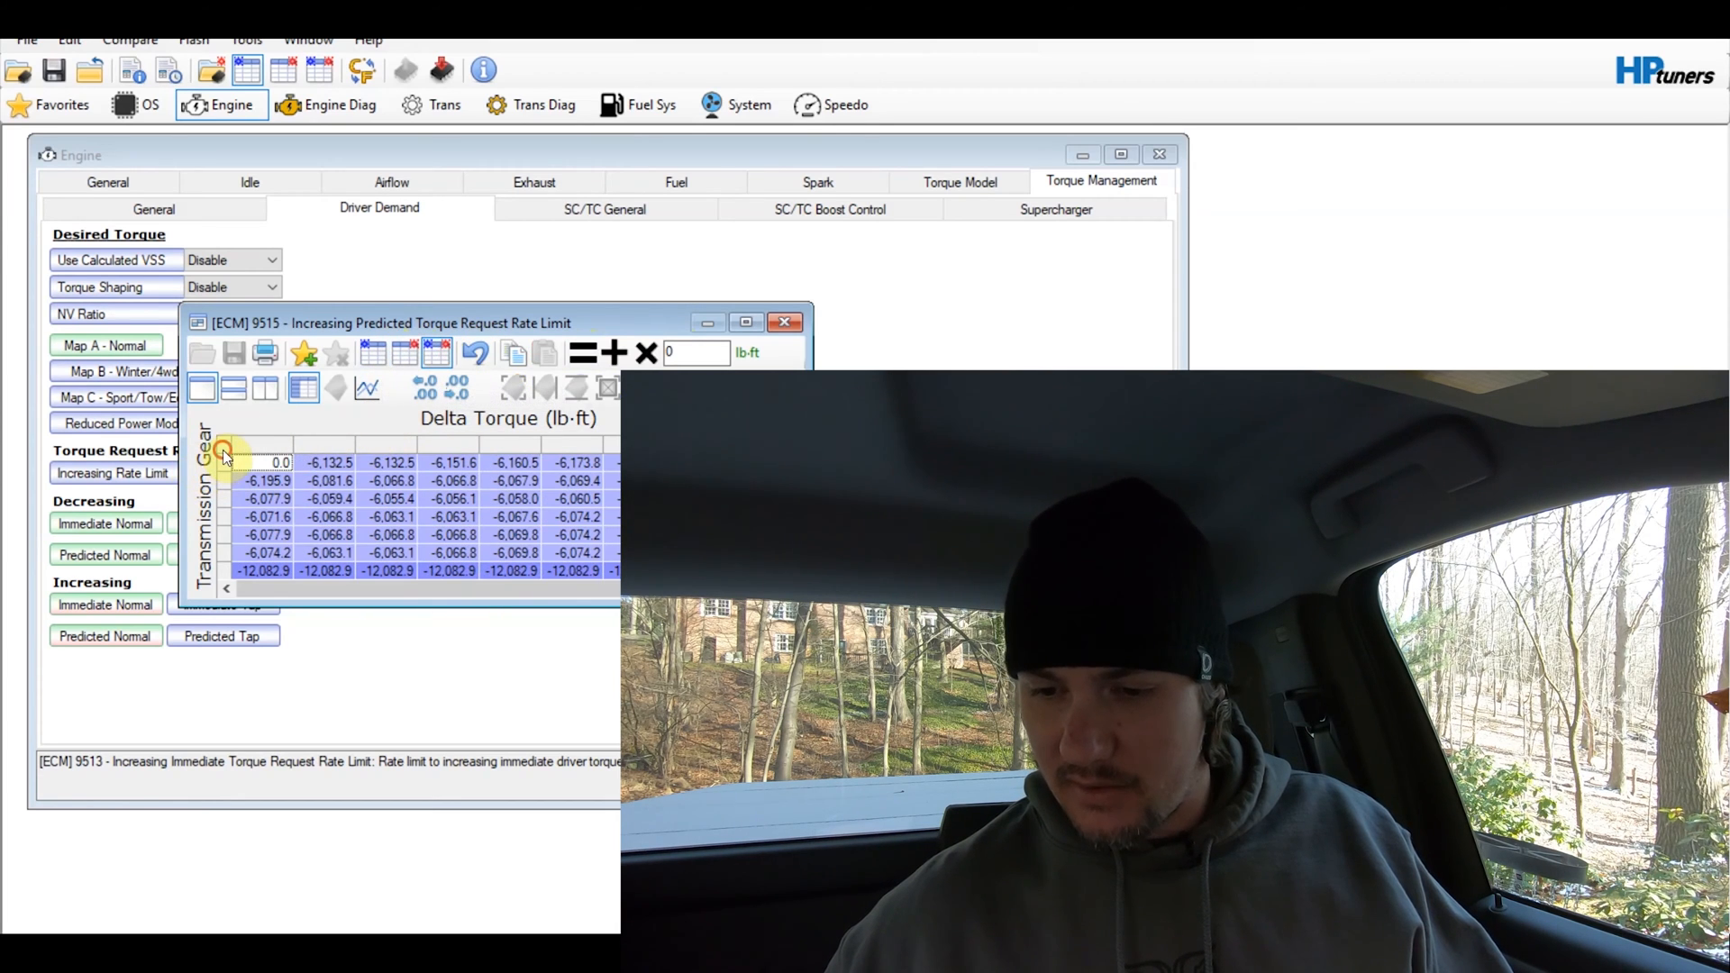
pyautogui.click(582, 353)
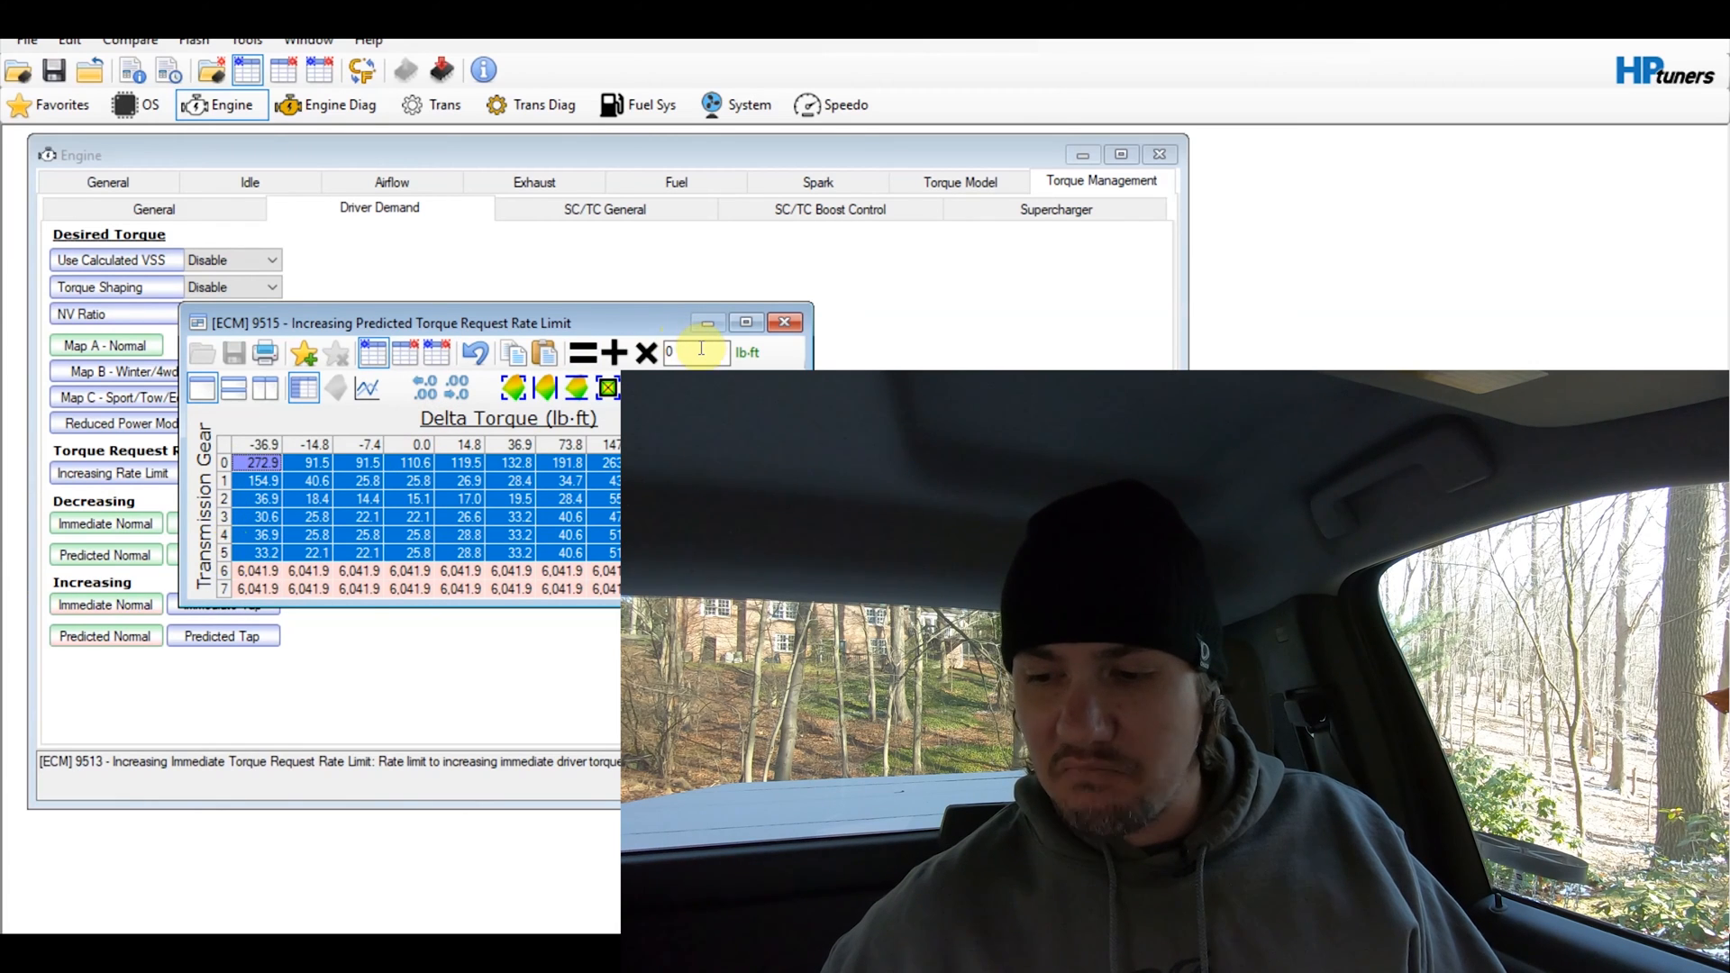
pyautogui.write('1,25')
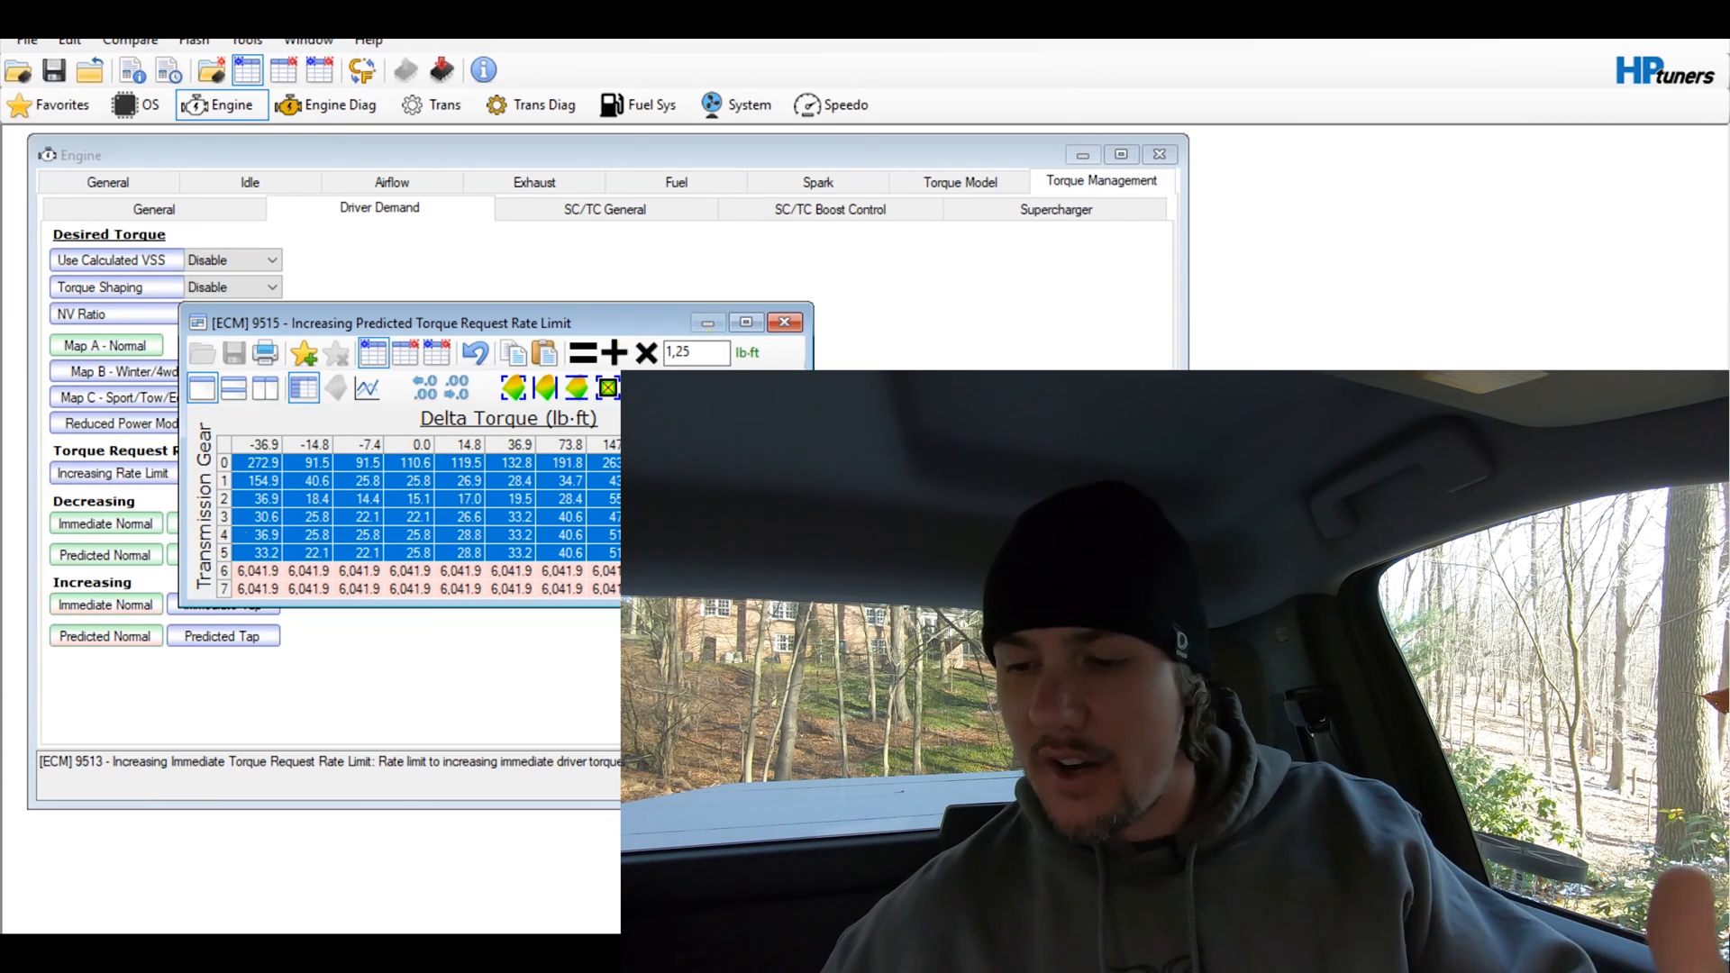
pyautogui.write('1.2')
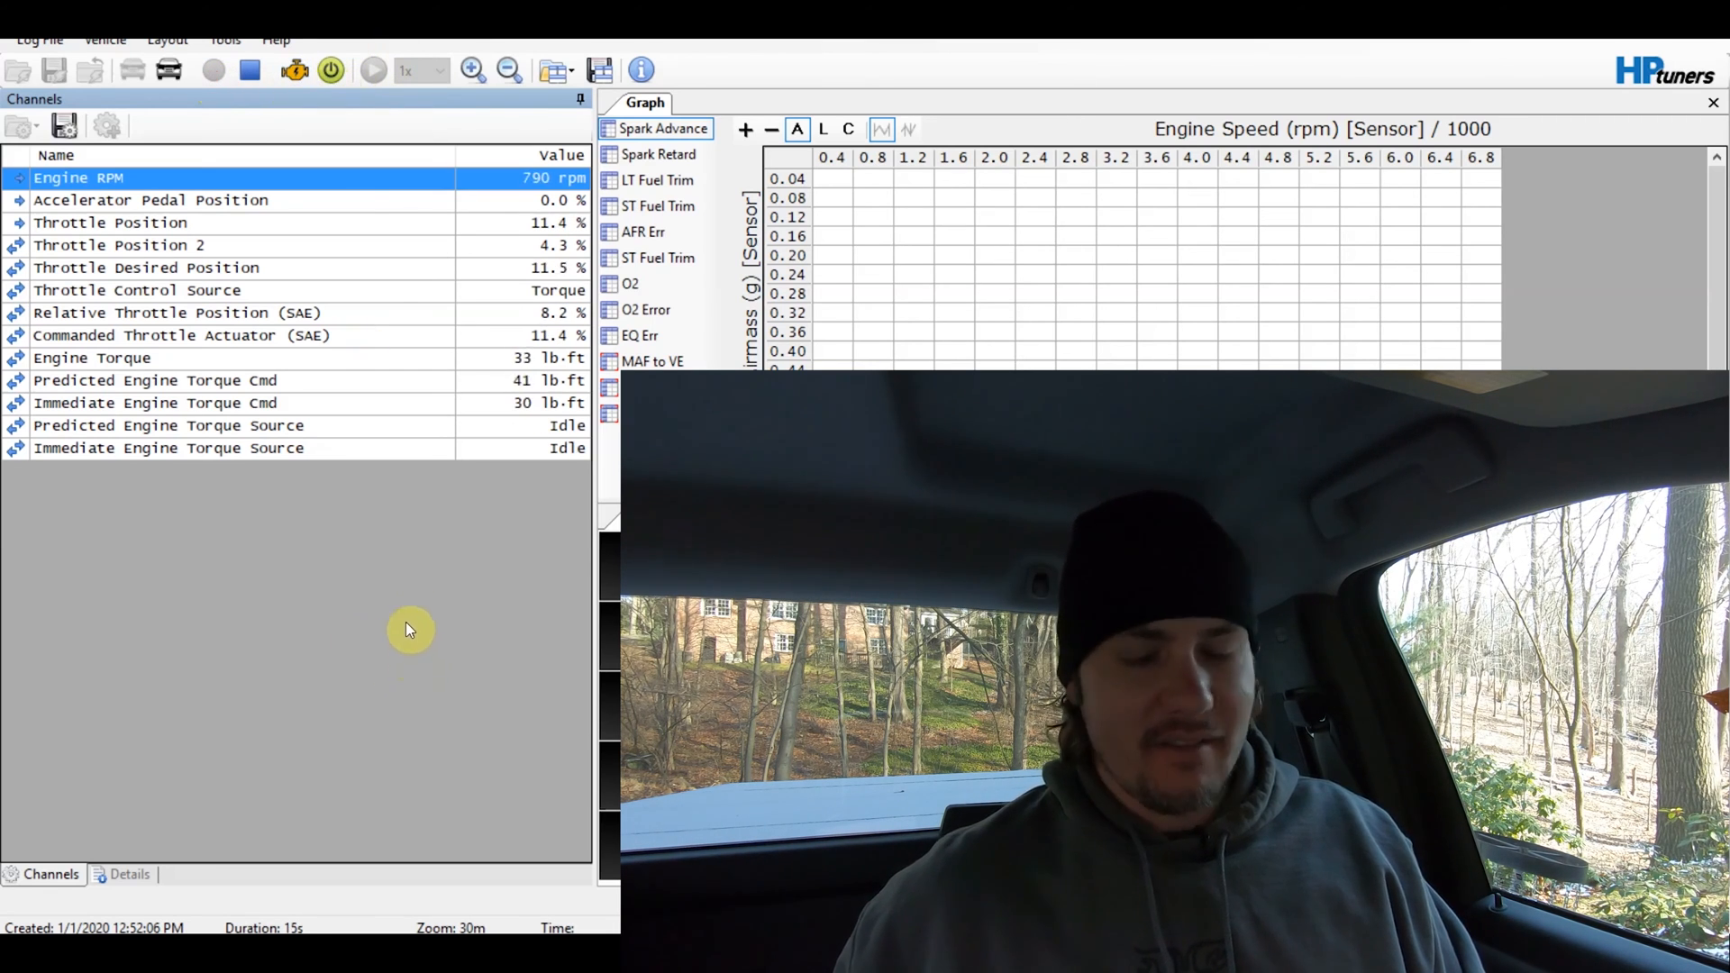
# Read DTCs in Diagnostics & Information, confirm none detected, and close it
pyautogui.click(294, 70)
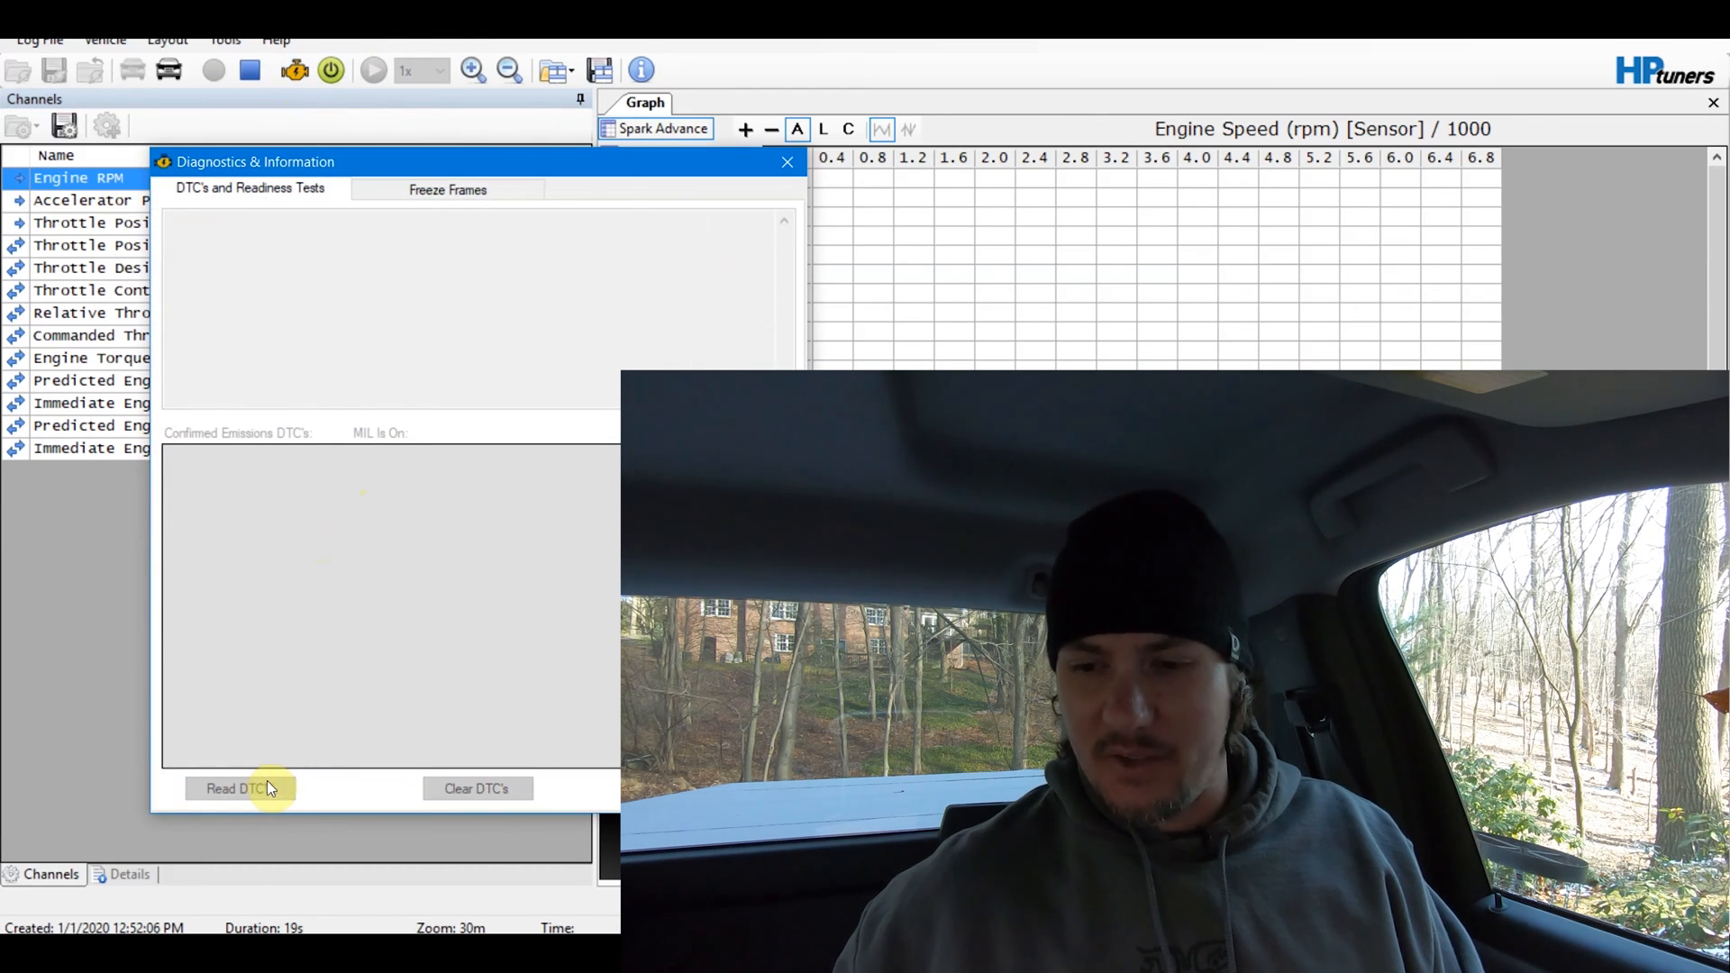
pyautogui.click(238, 787)
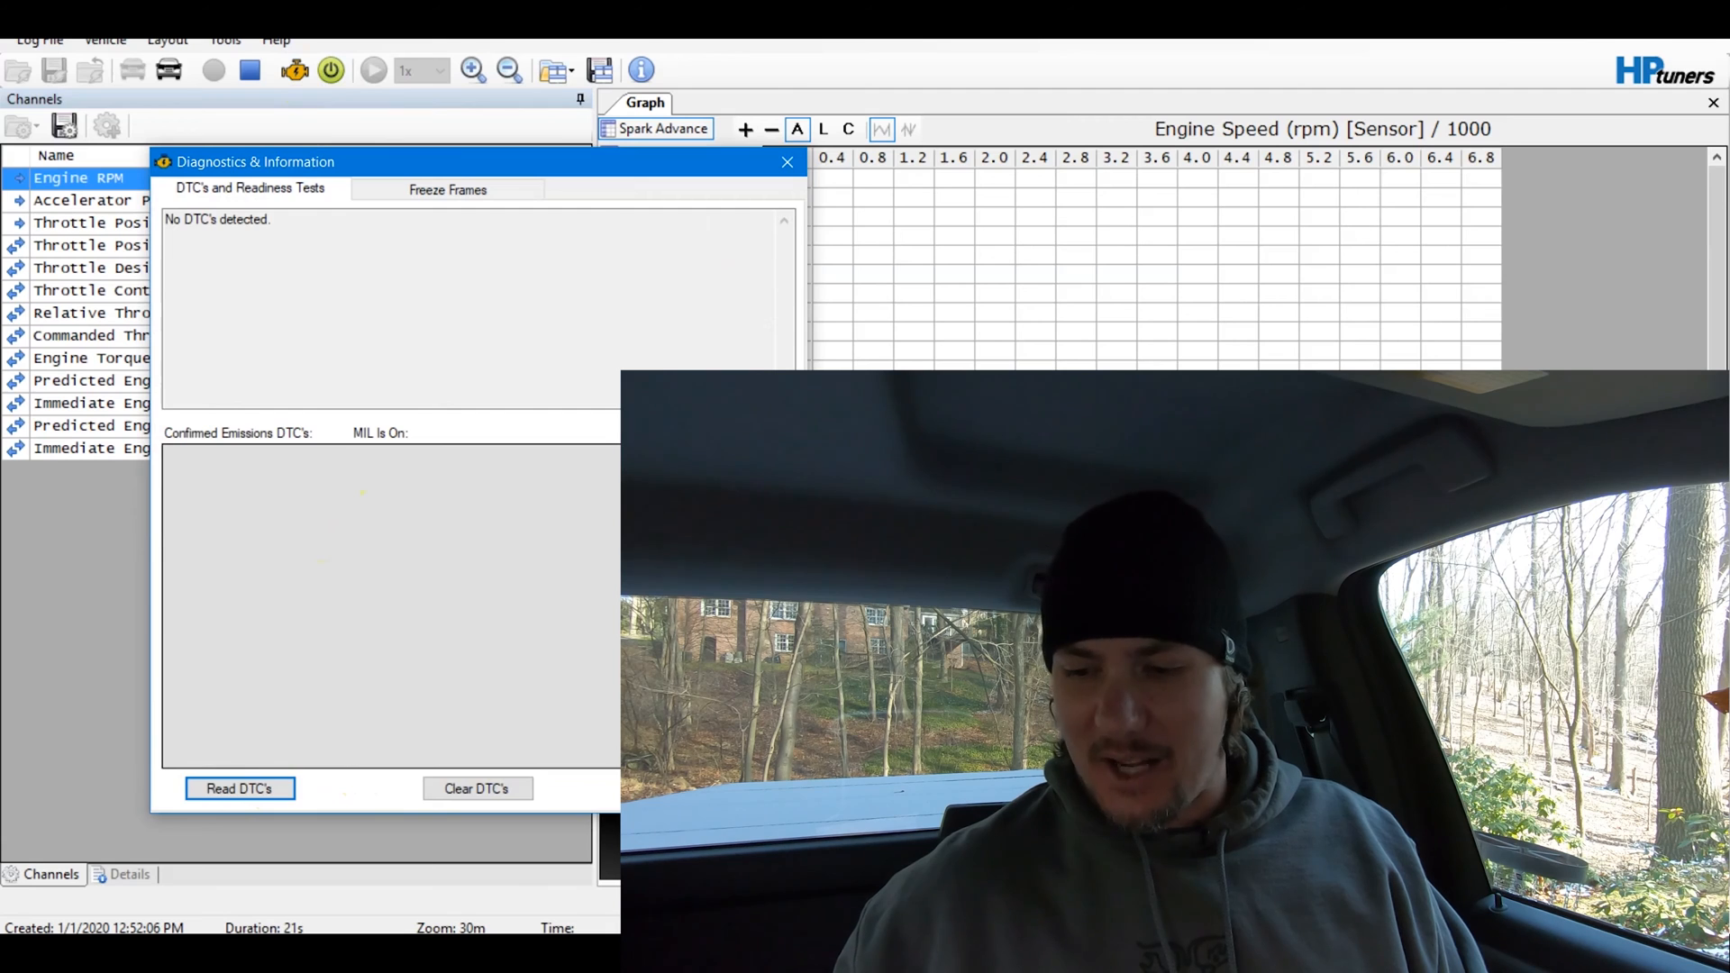
pyautogui.click(788, 162)
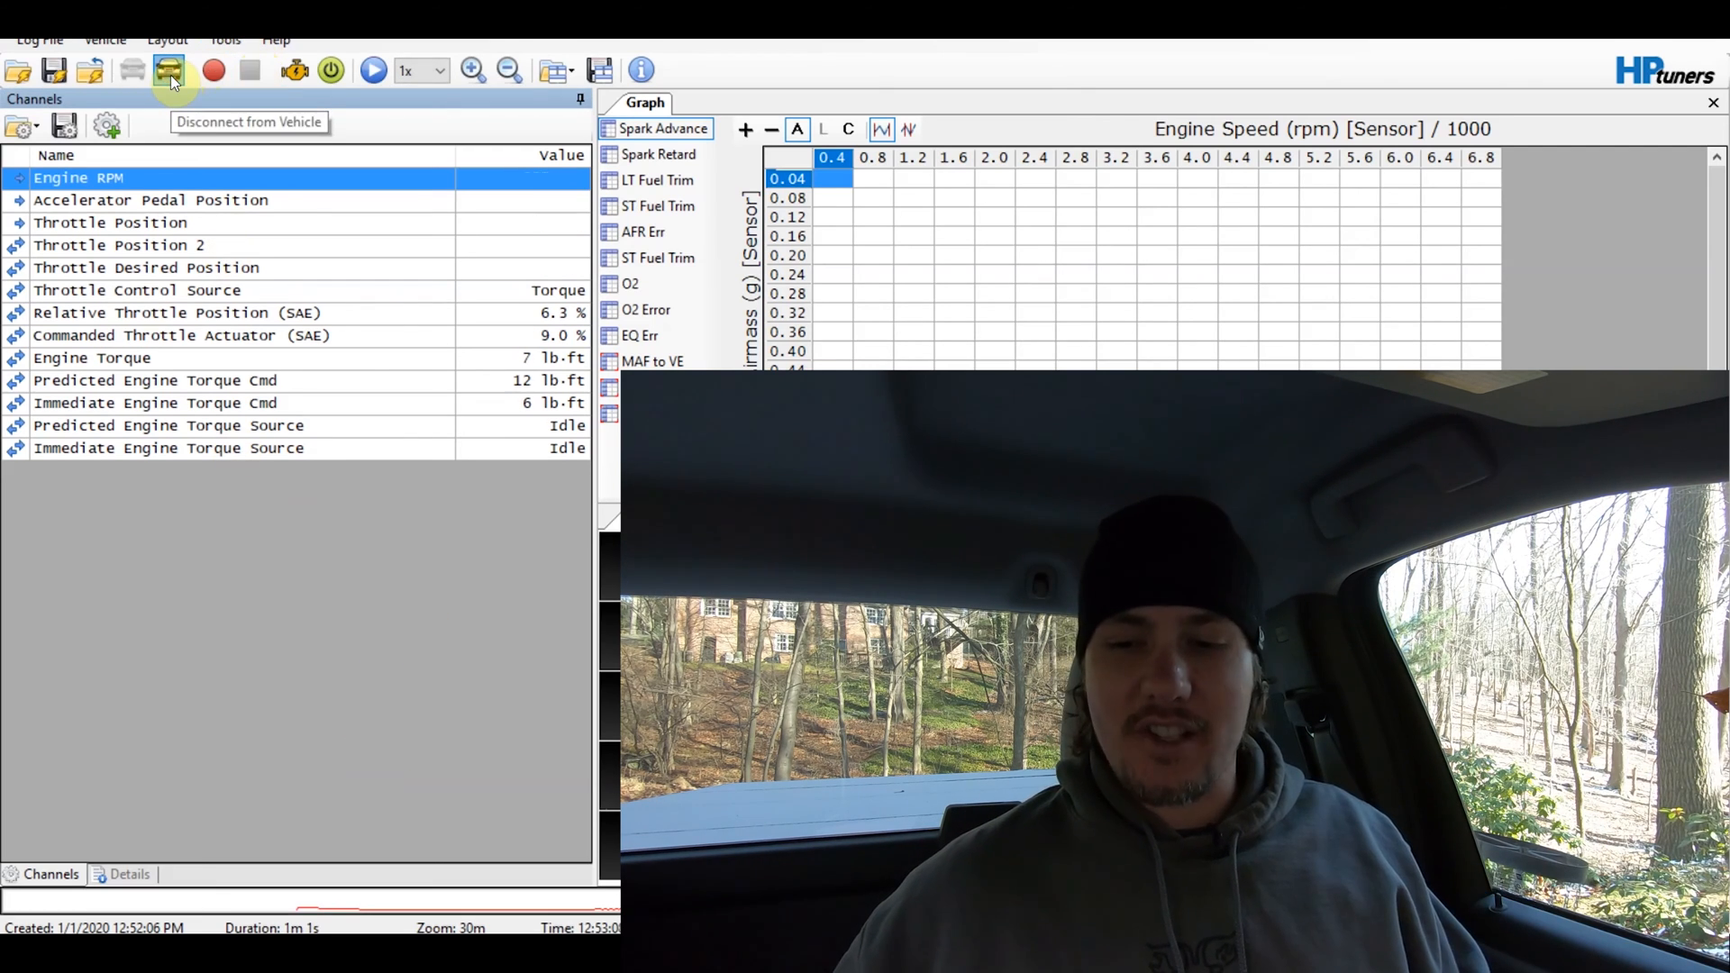
# Disconnect the scanner and turn on Show Differences against the stock compare file
pyautogui.click(168, 70)
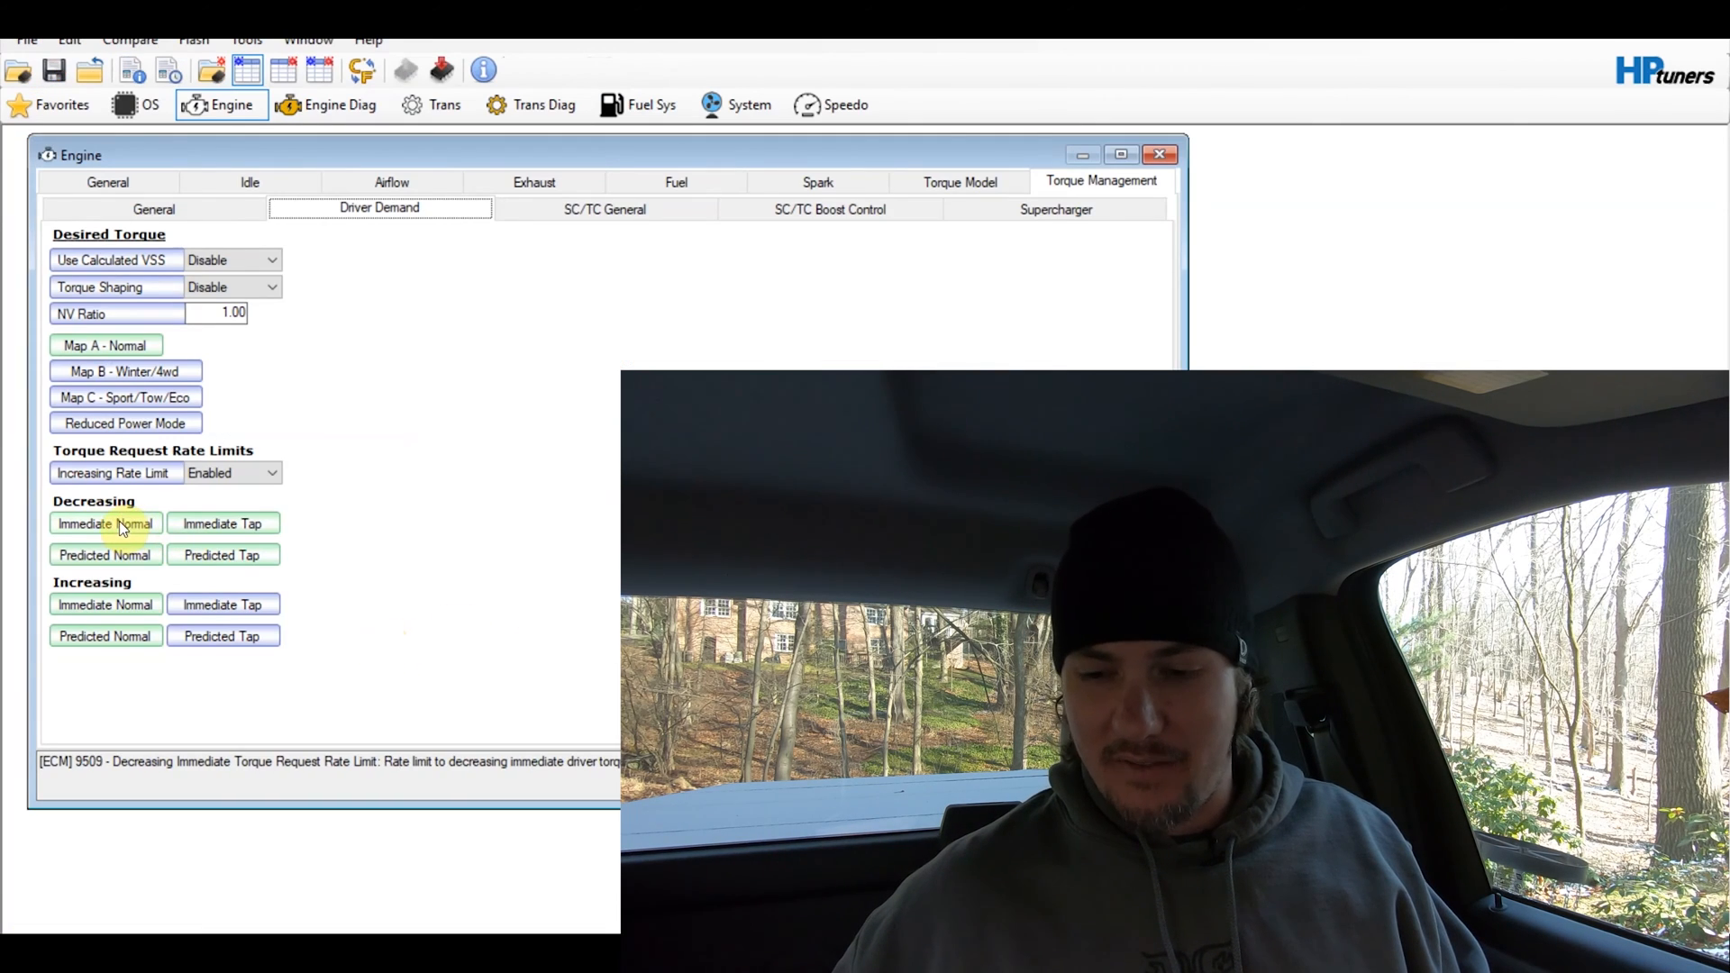
pyautogui.click(130, 40)
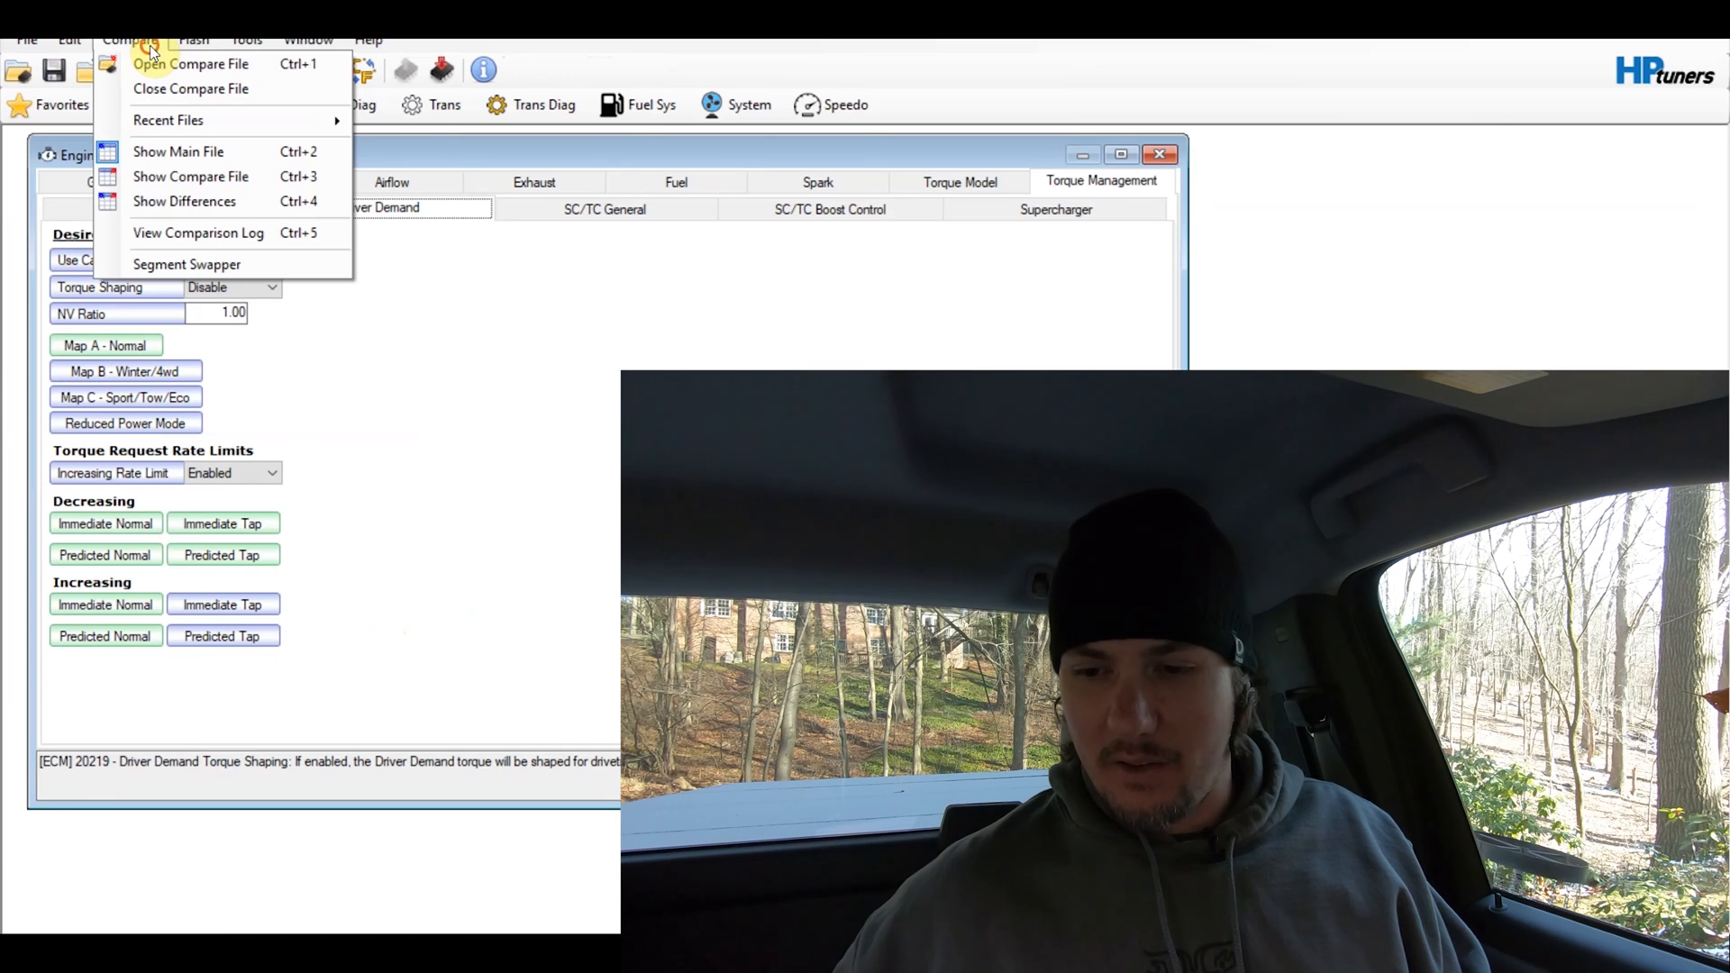
pyautogui.click(104, 522)
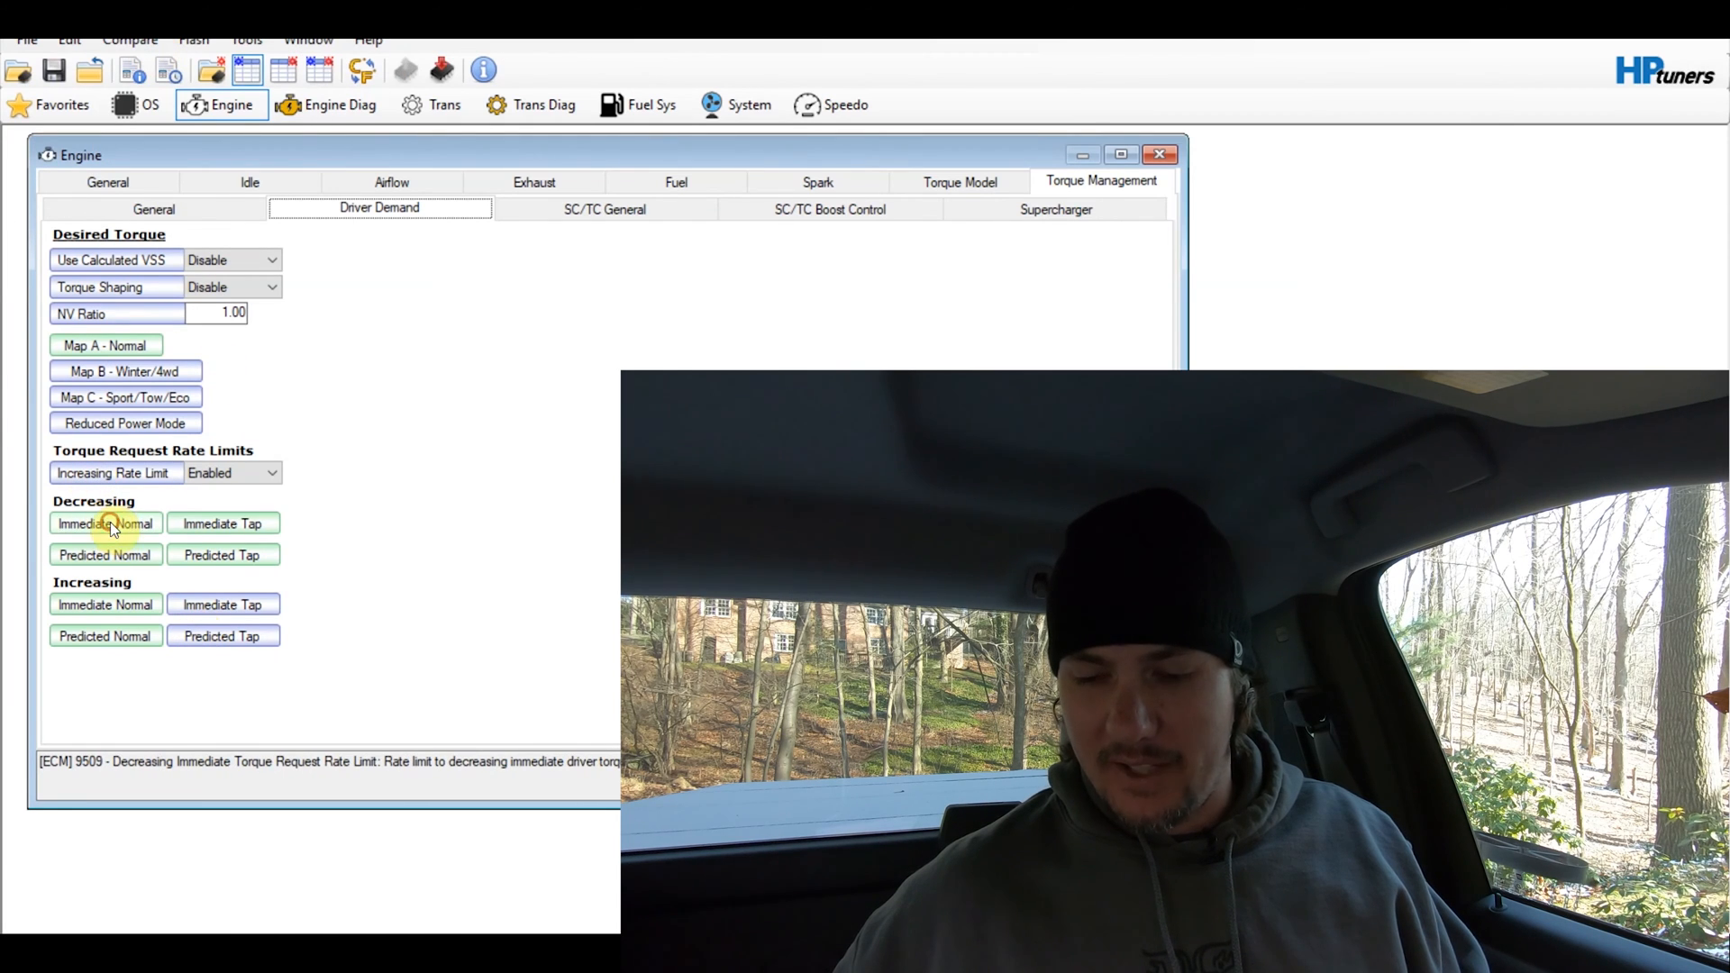
# Review Decreasing Immediate, Decreasing Predicted and Increasing Predicted differences; Increasing Predicted shows zero
pyautogui.click(105, 522)
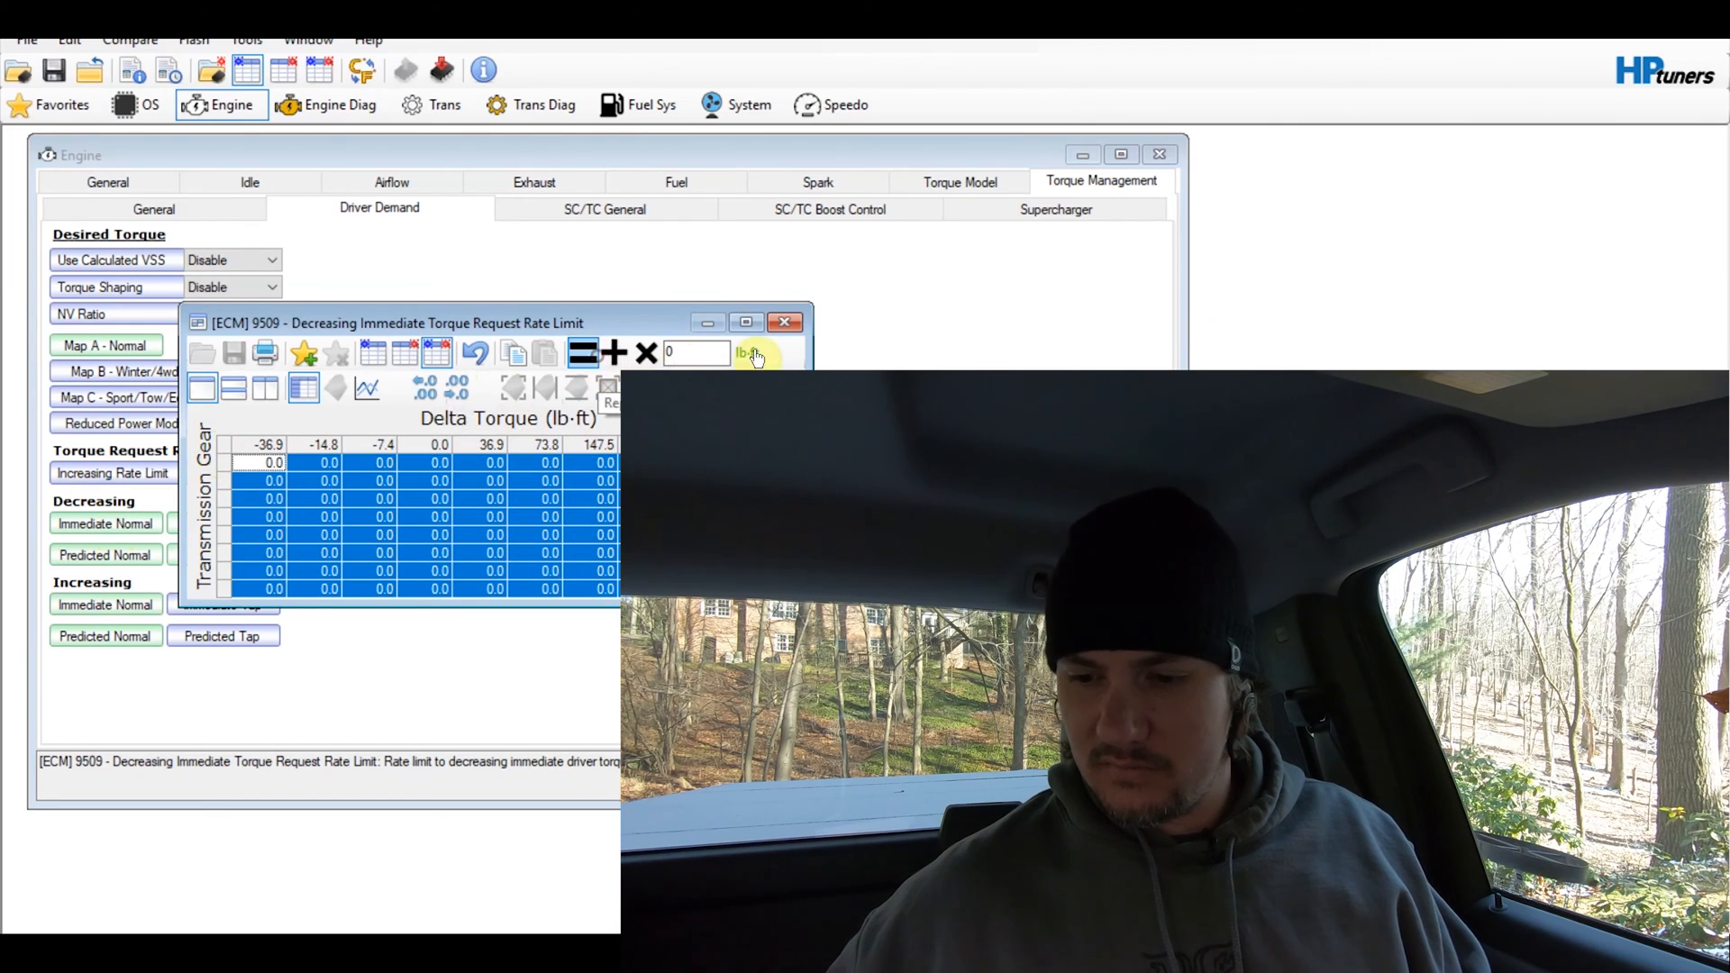
pyautogui.click(784, 320)
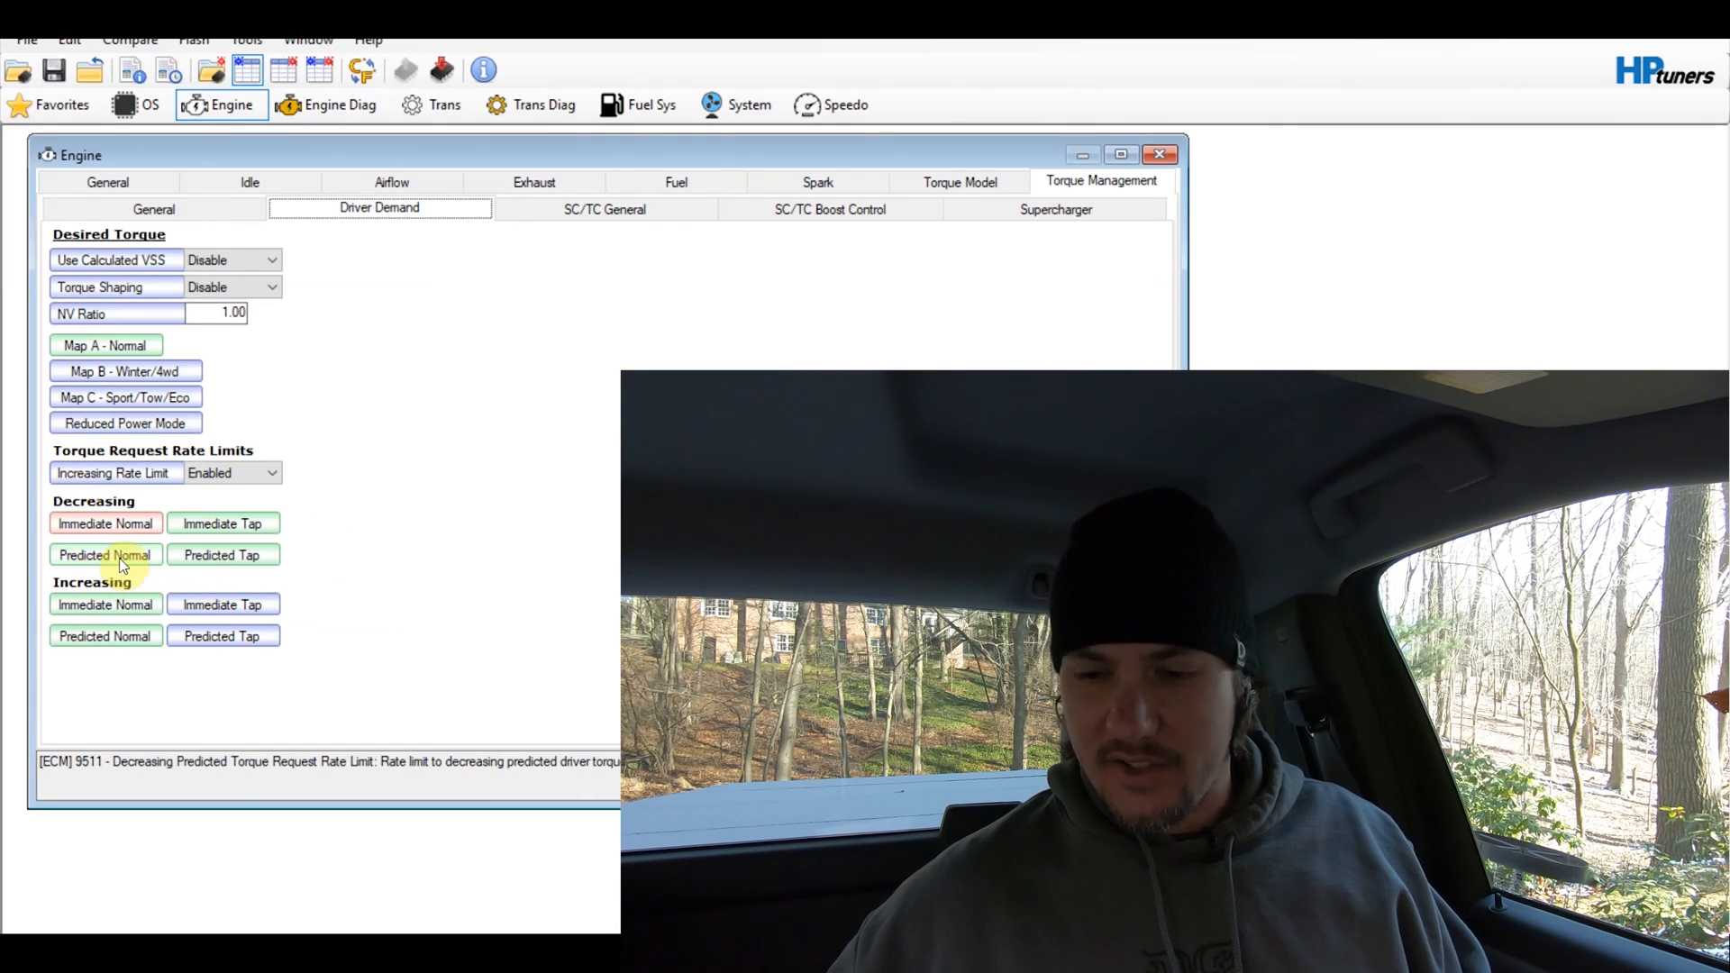
pyautogui.click(104, 553)
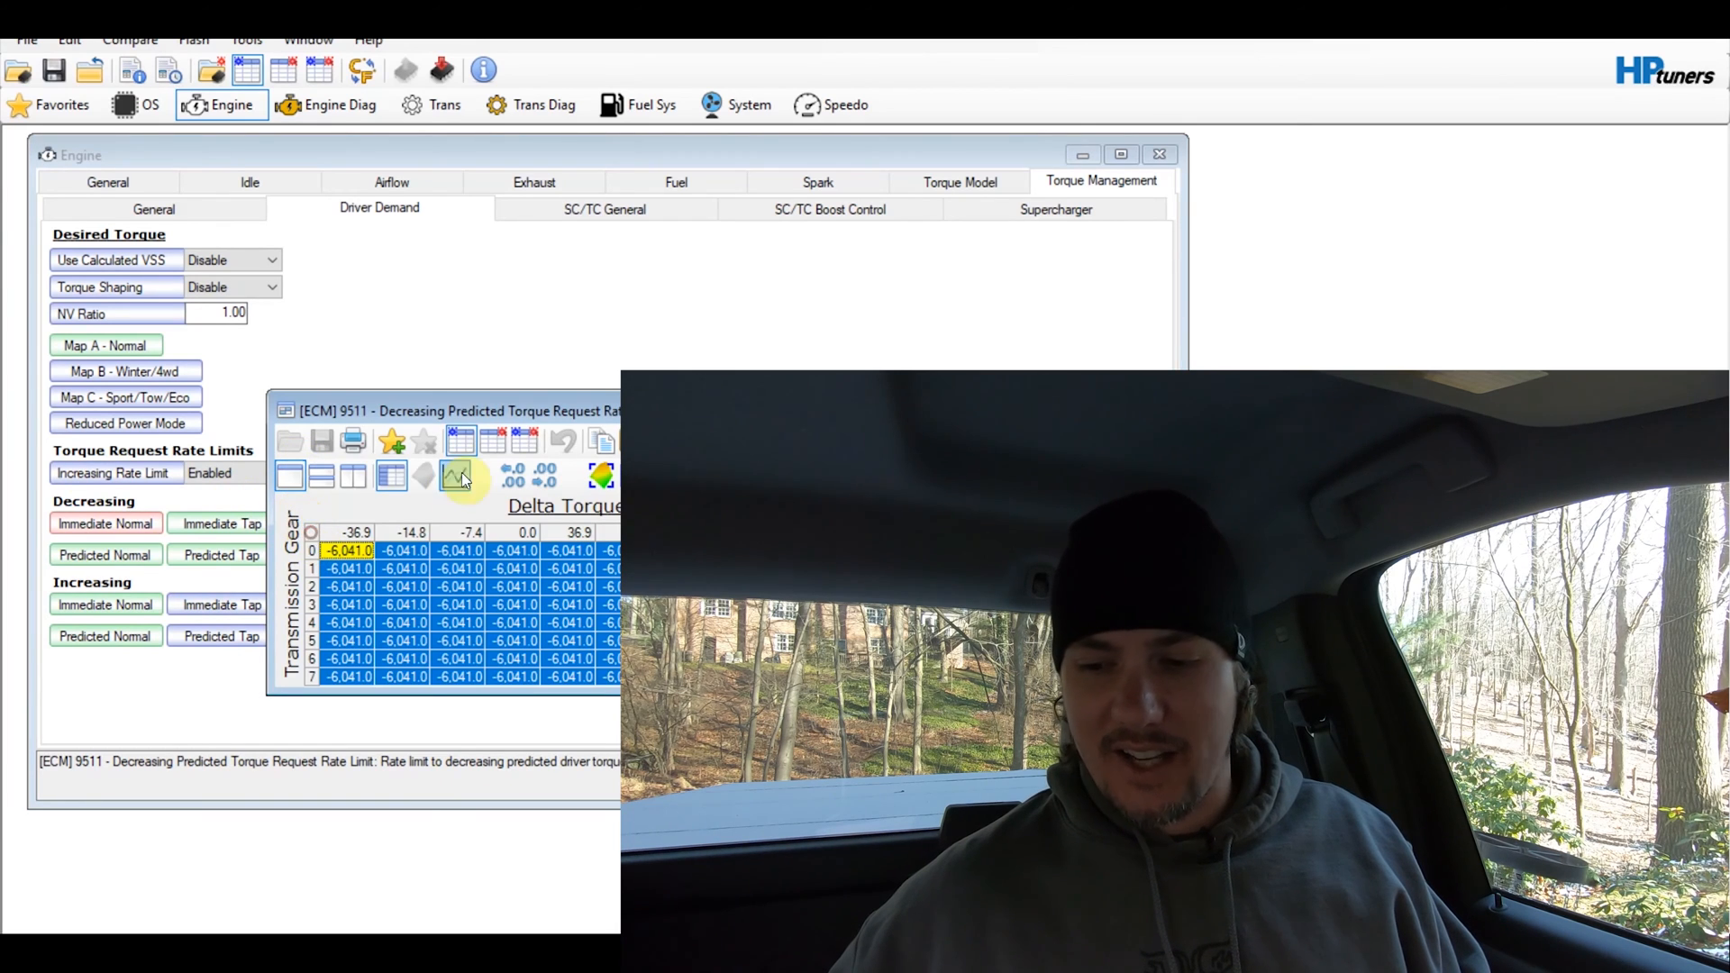
pyautogui.click(456, 476)
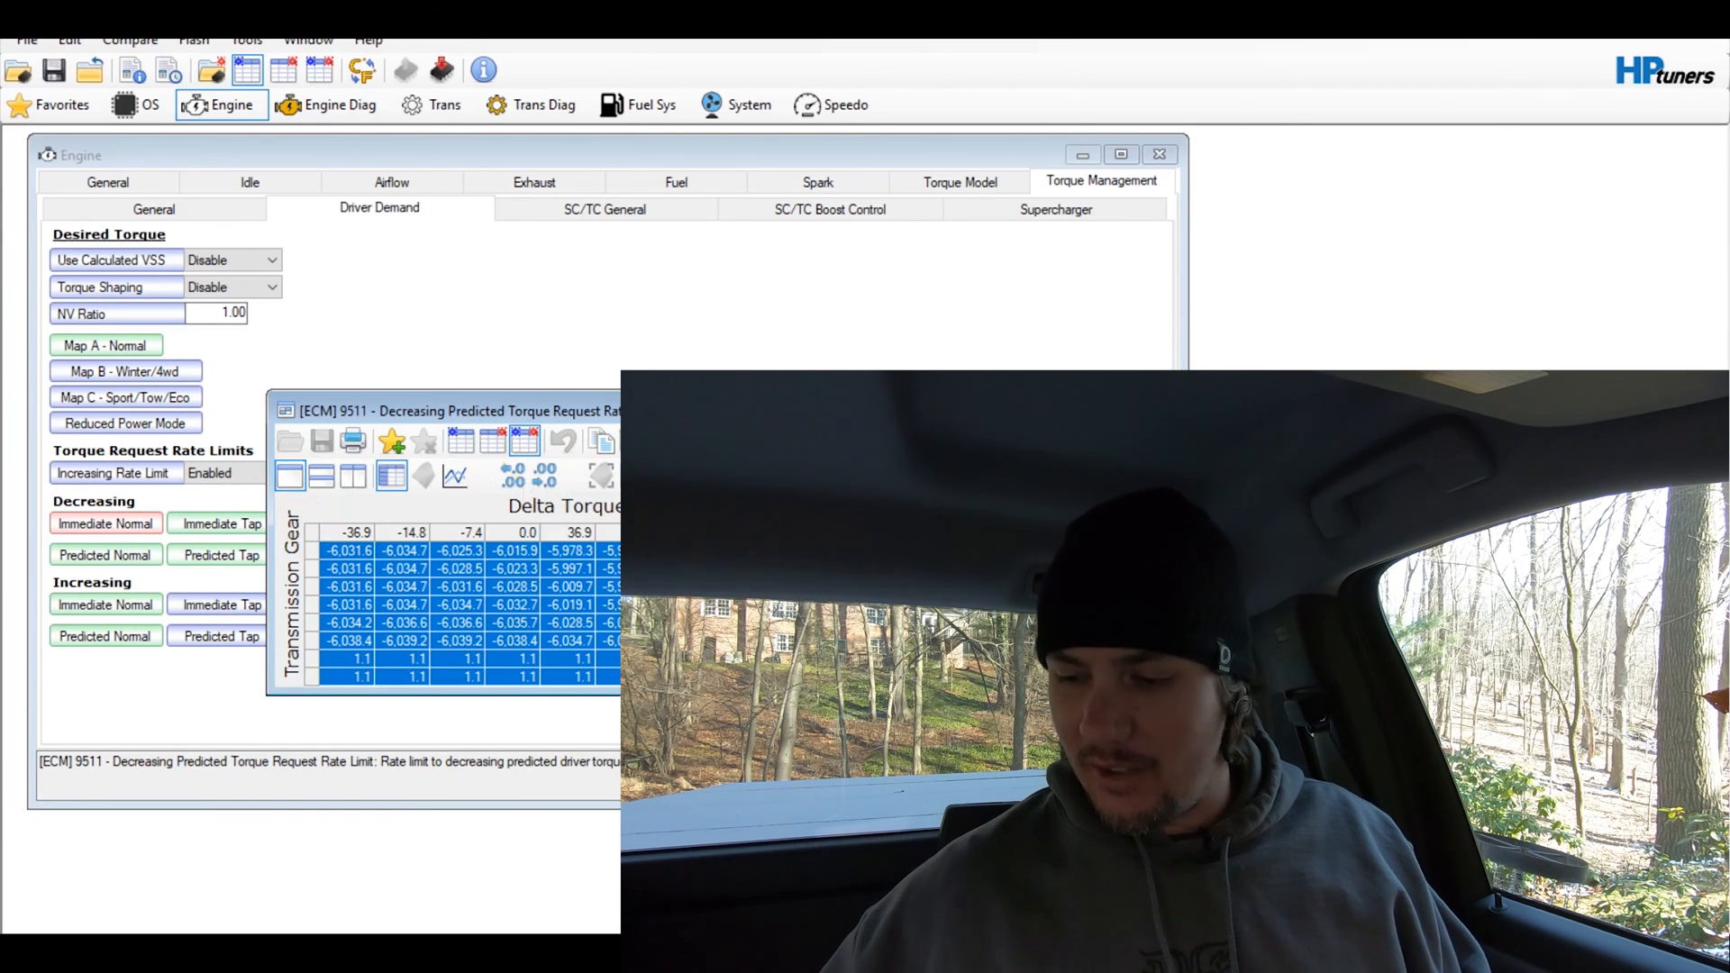
pyautogui.click(563, 442)
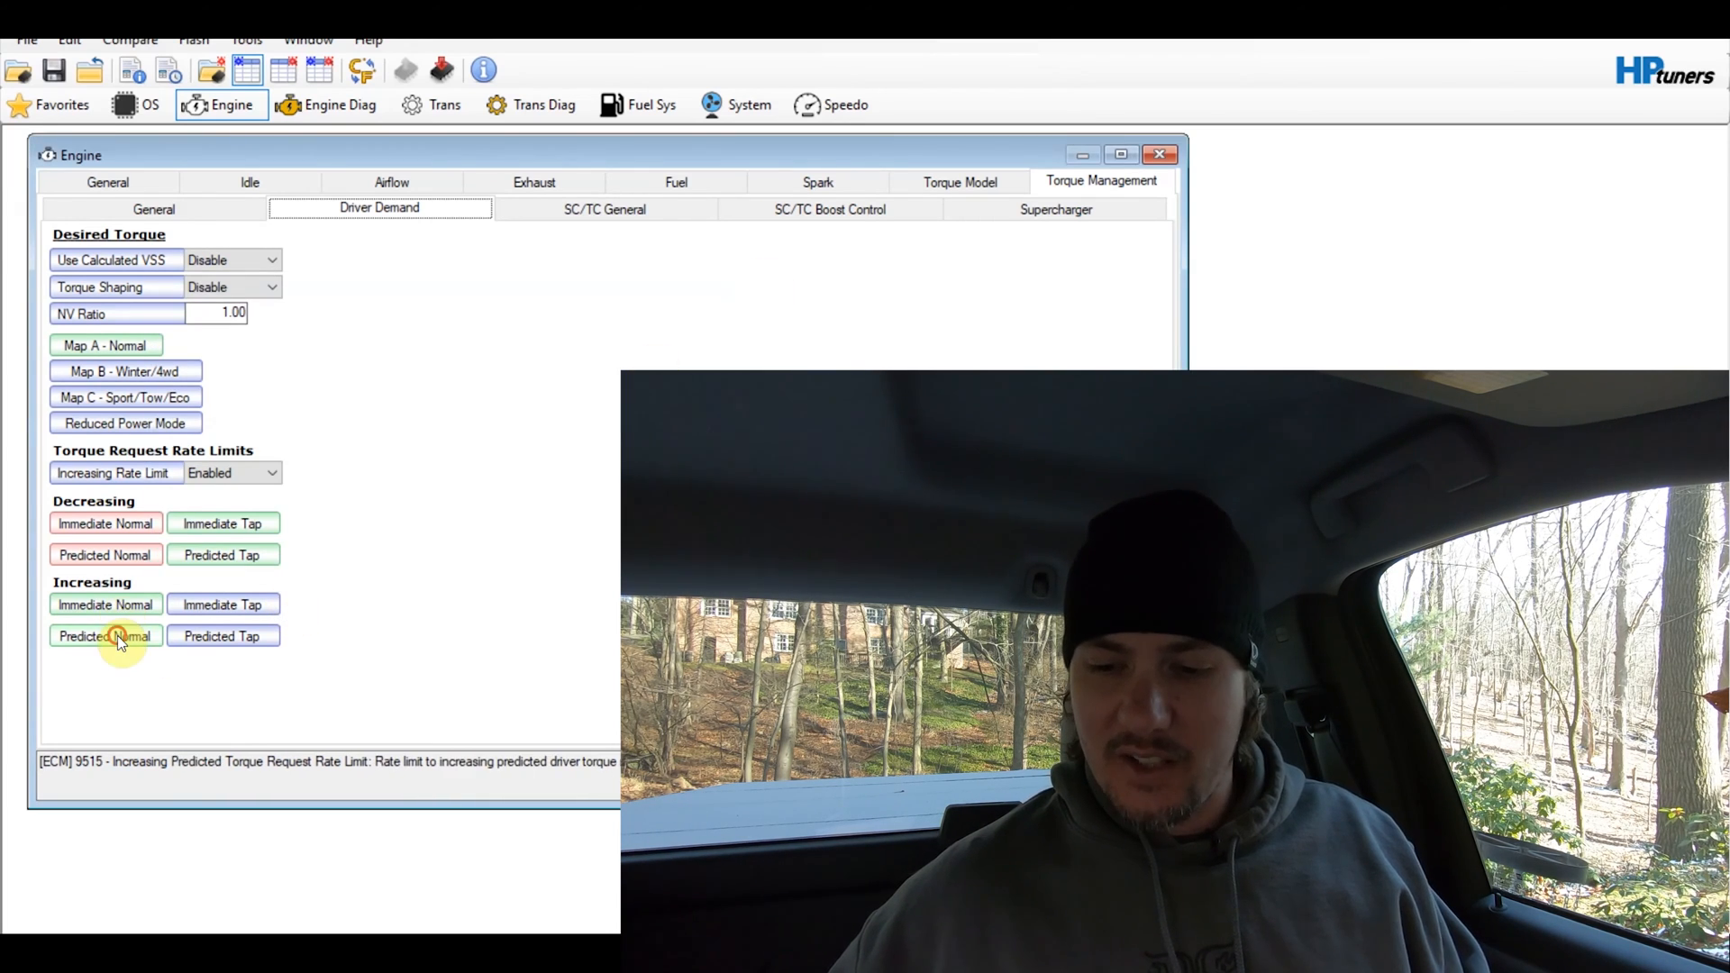
pyautogui.click(105, 636)
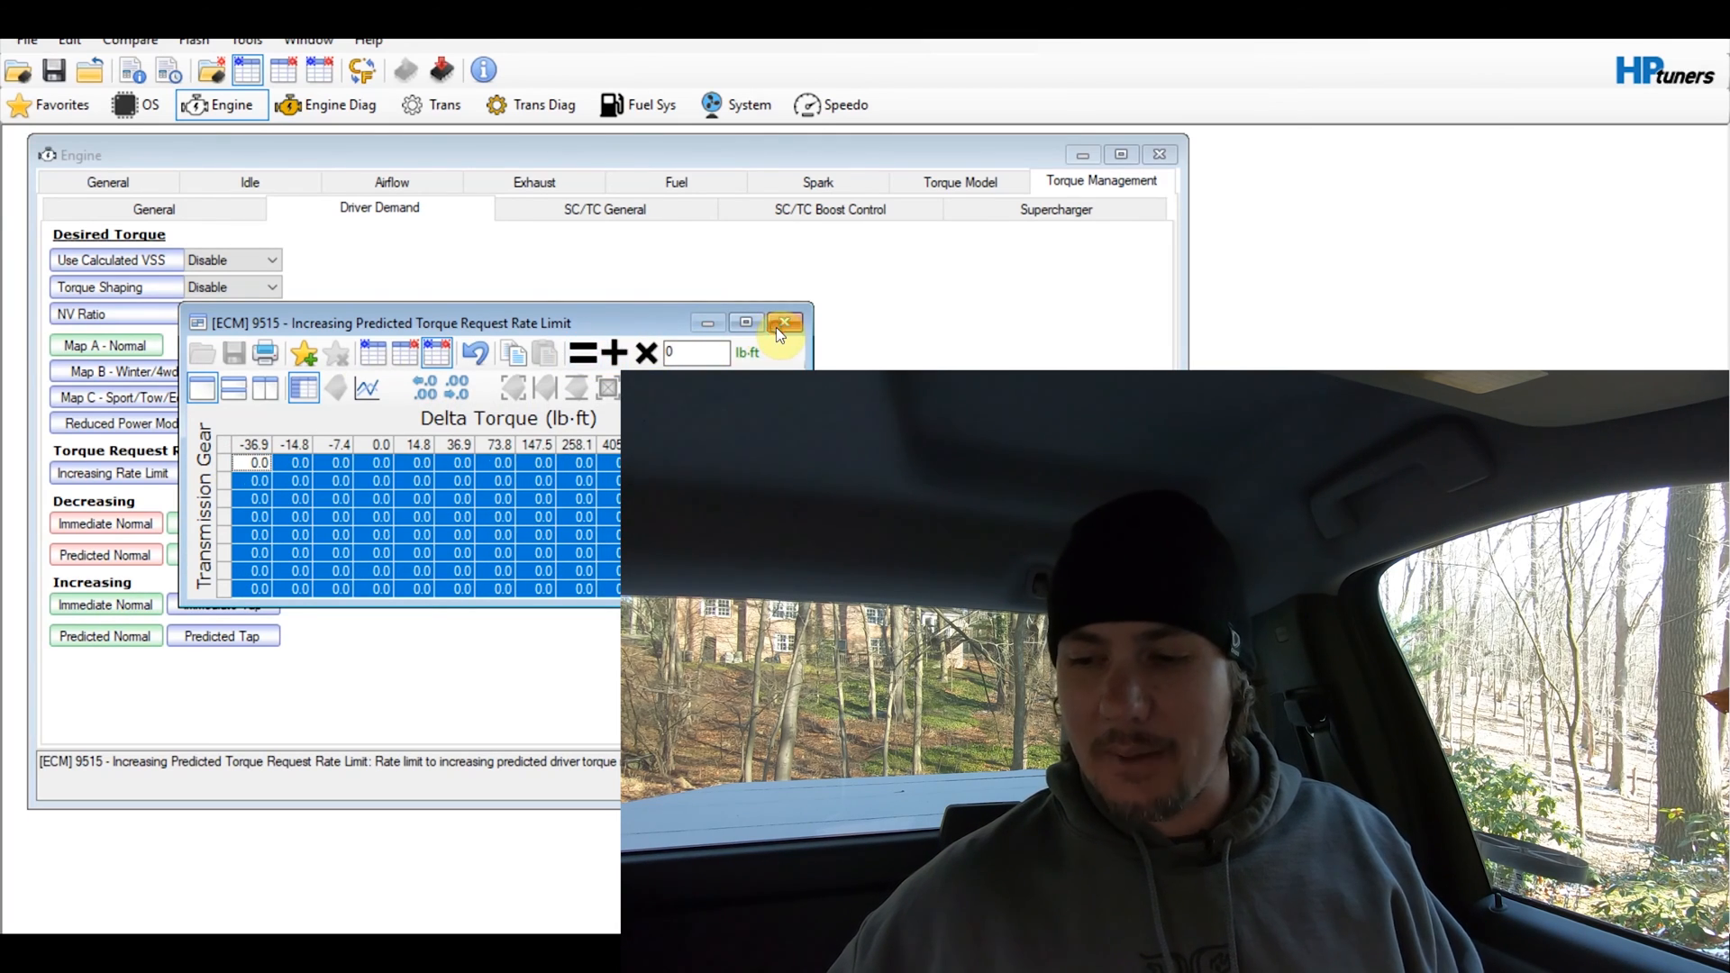
pyautogui.click(784, 322)
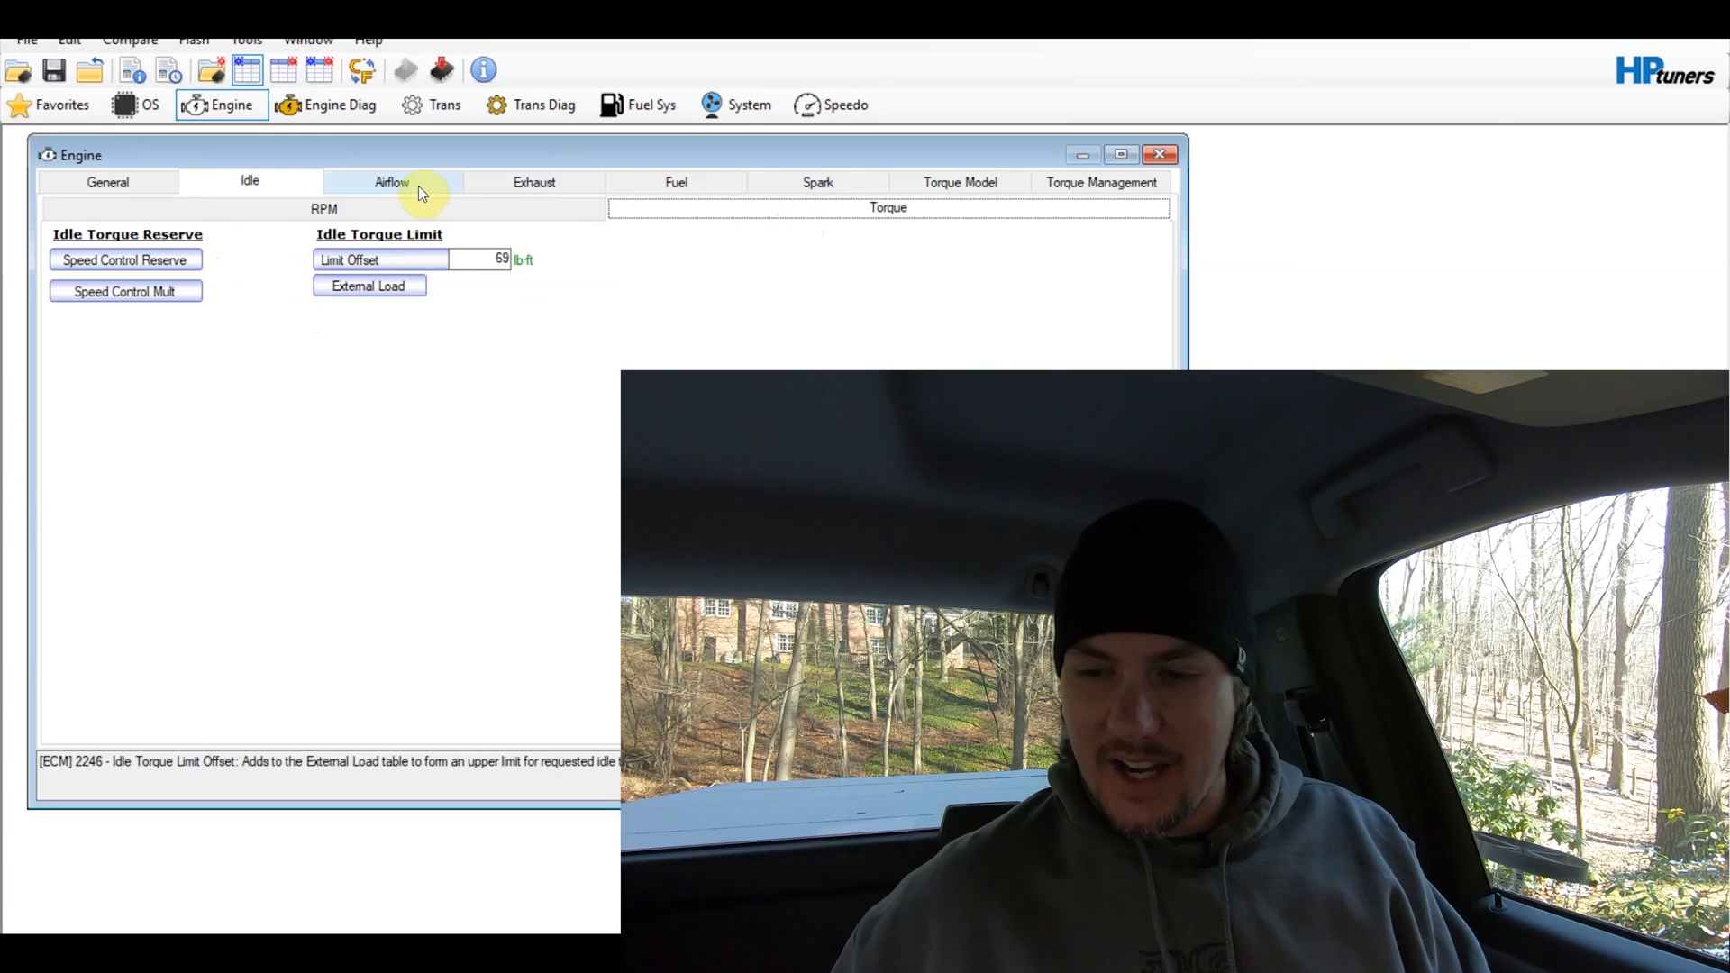
# Browse the Airflow General, Dynamic, Speed Density and Electronic Throttle pages to Max Position 100%
pyautogui.click(391, 182)
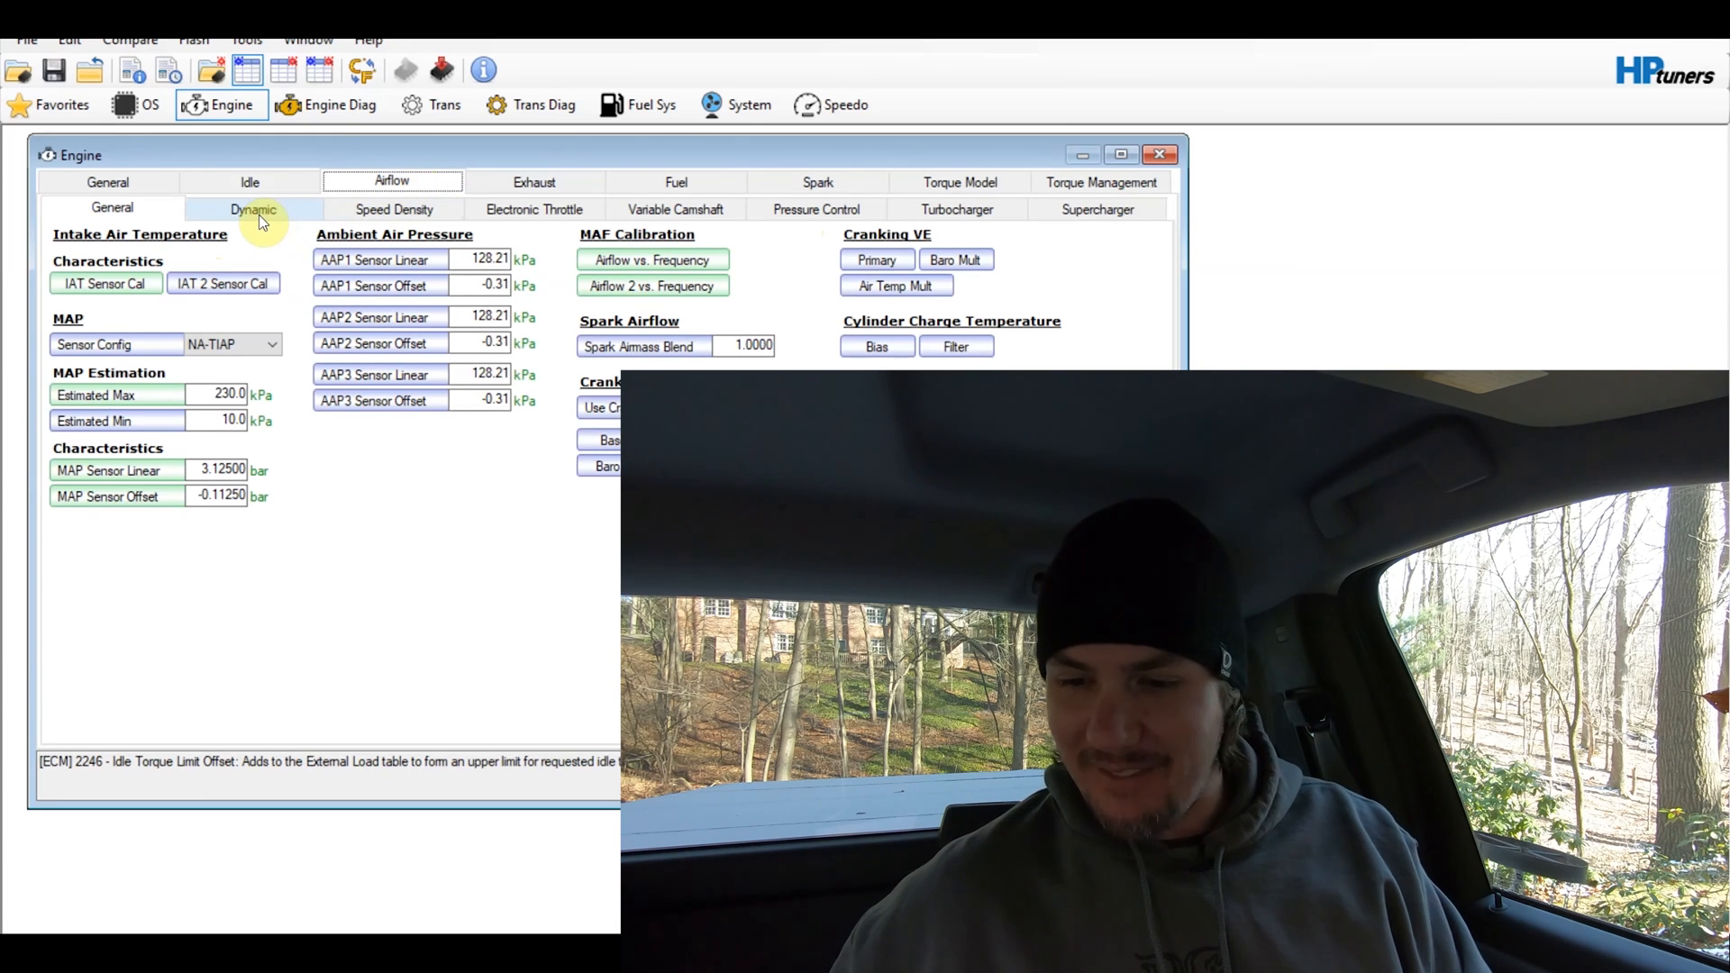
pyautogui.click(252, 209)
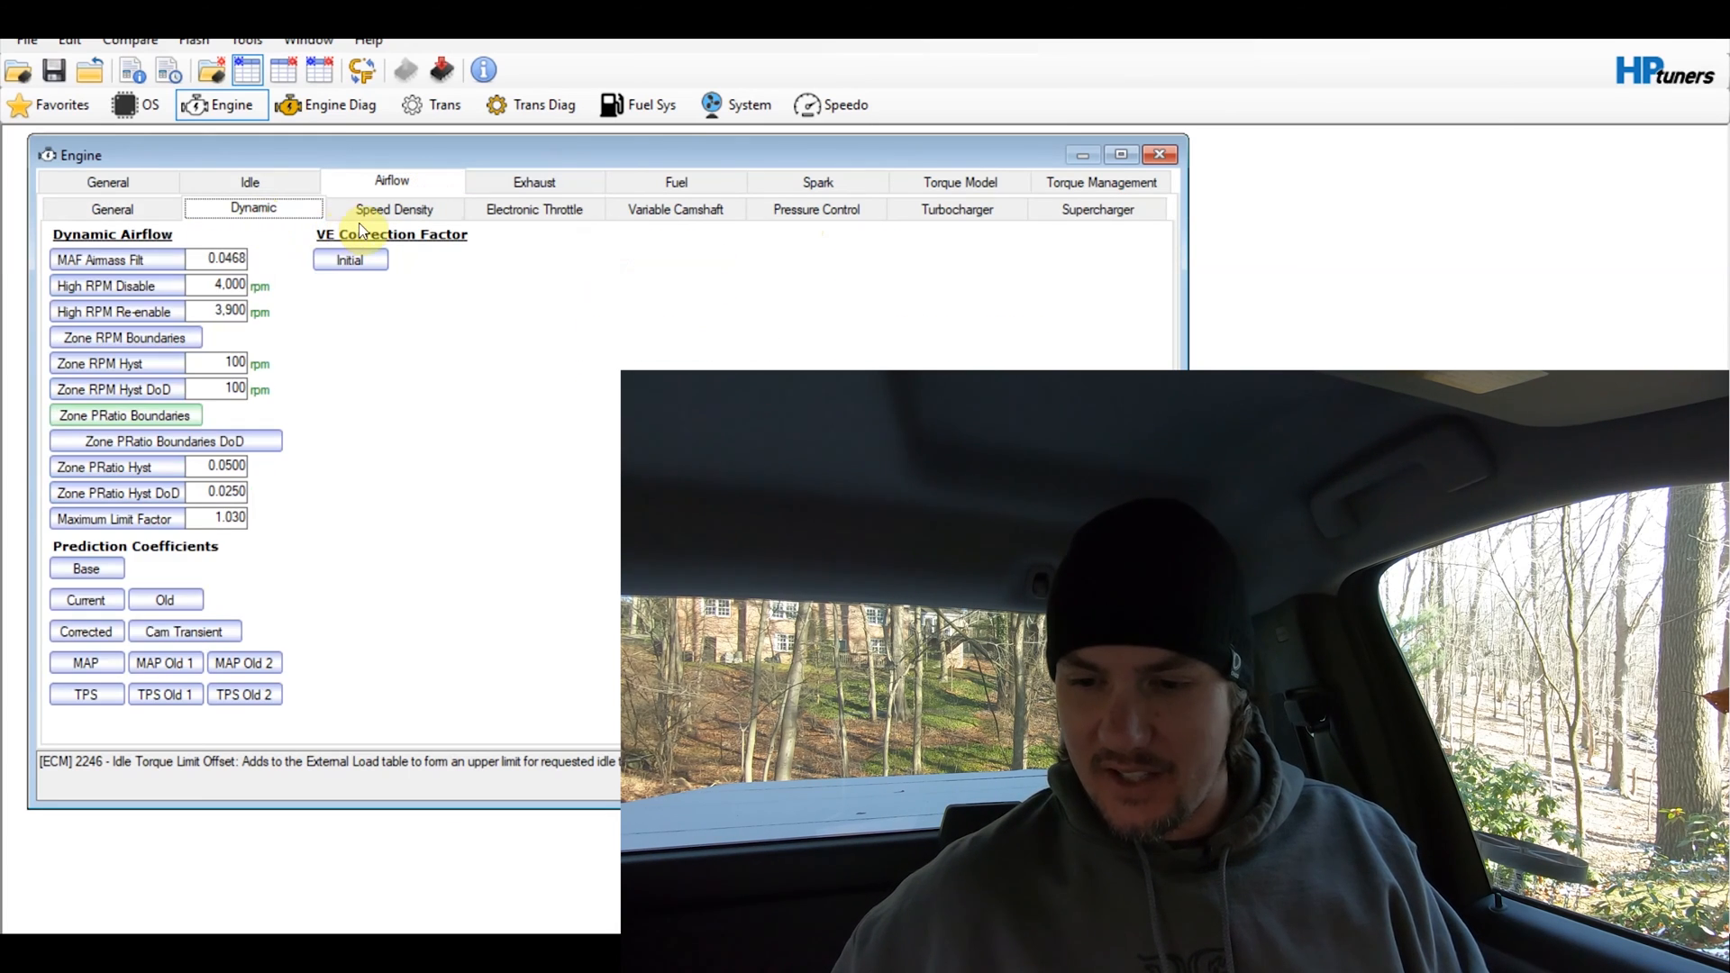
pyautogui.click(395, 209)
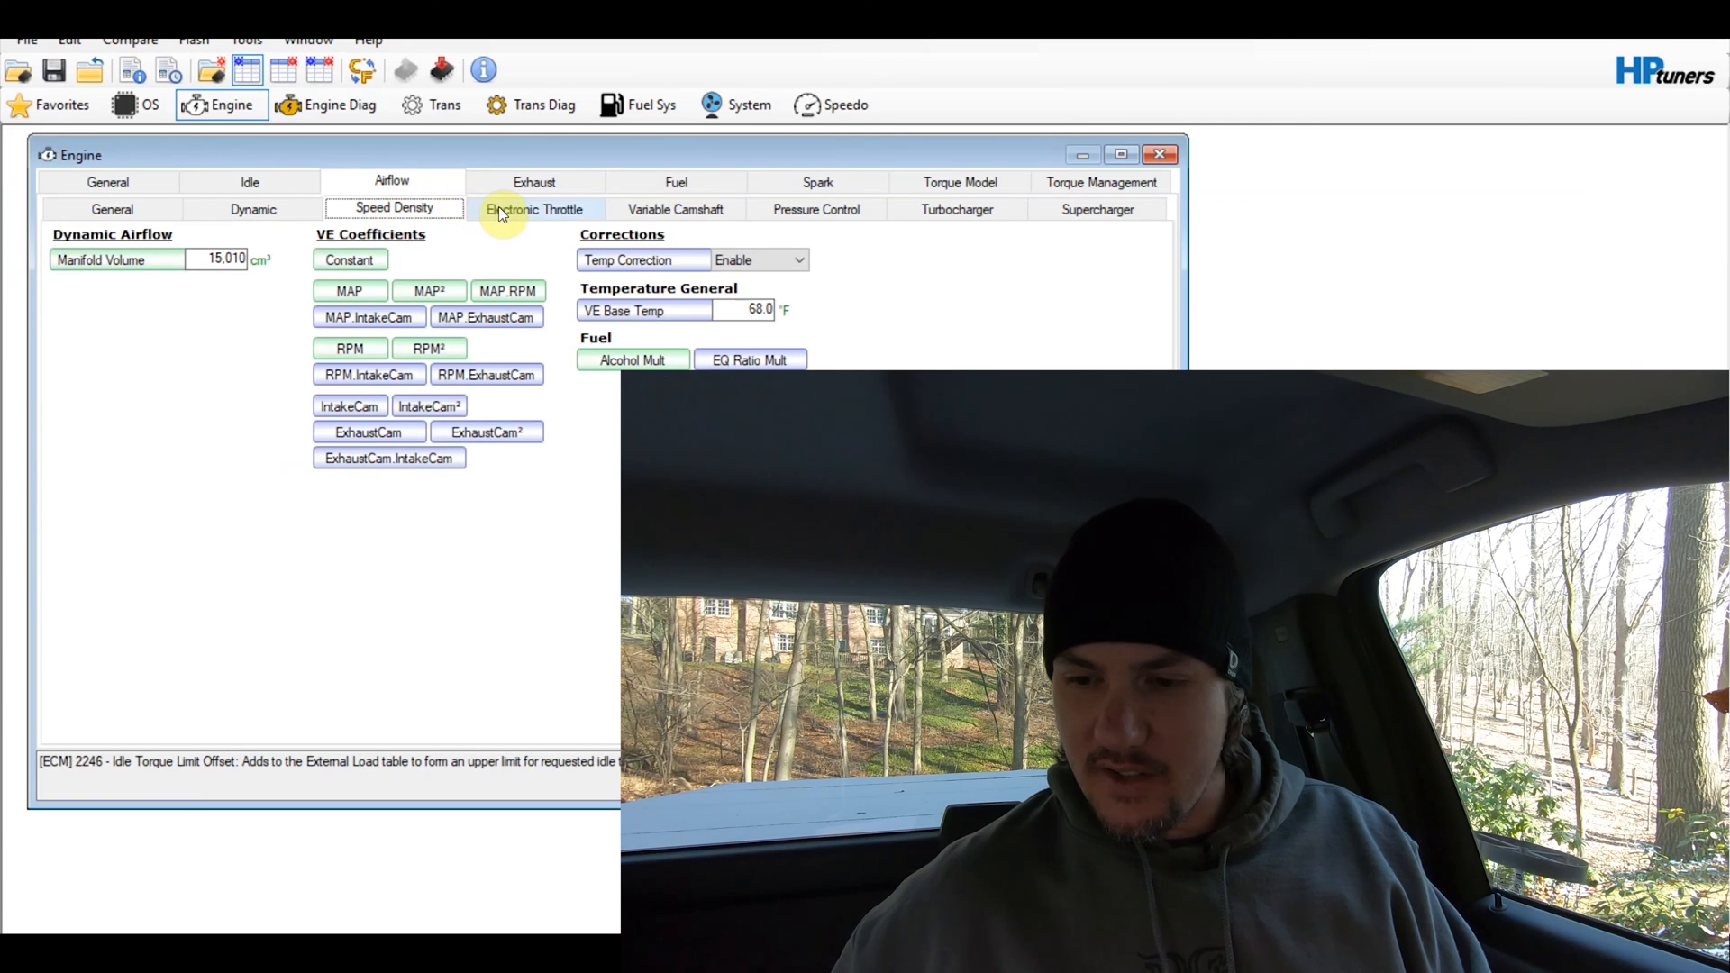
pyautogui.click(534, 209)
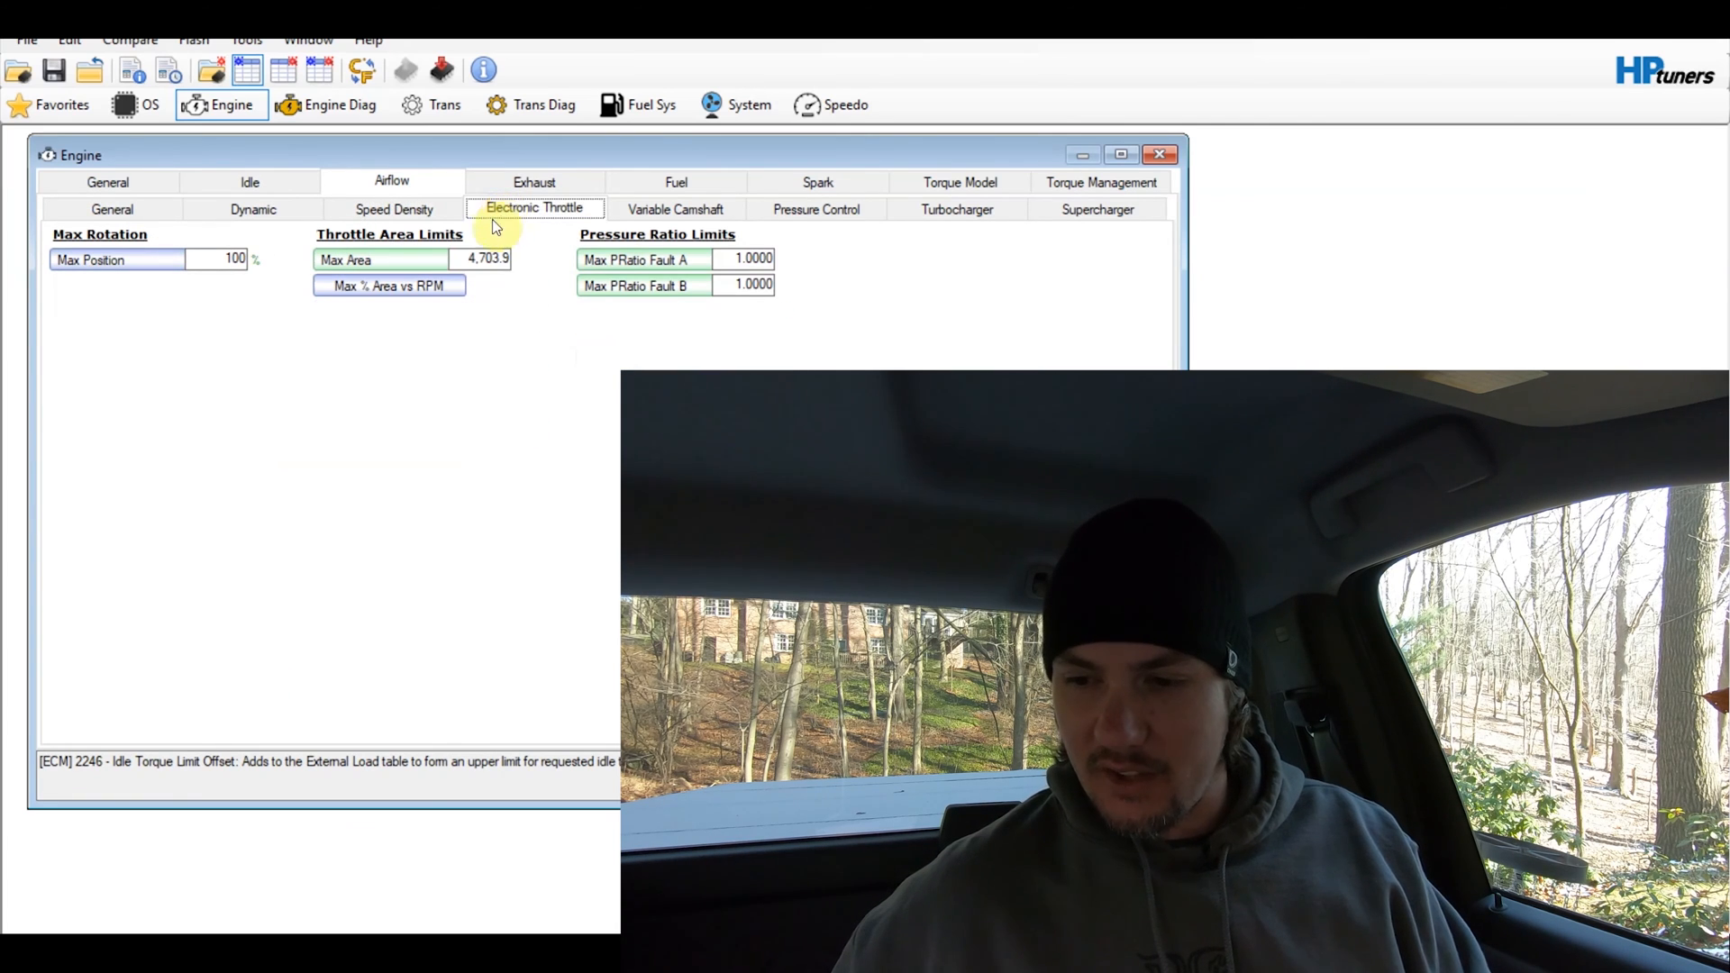